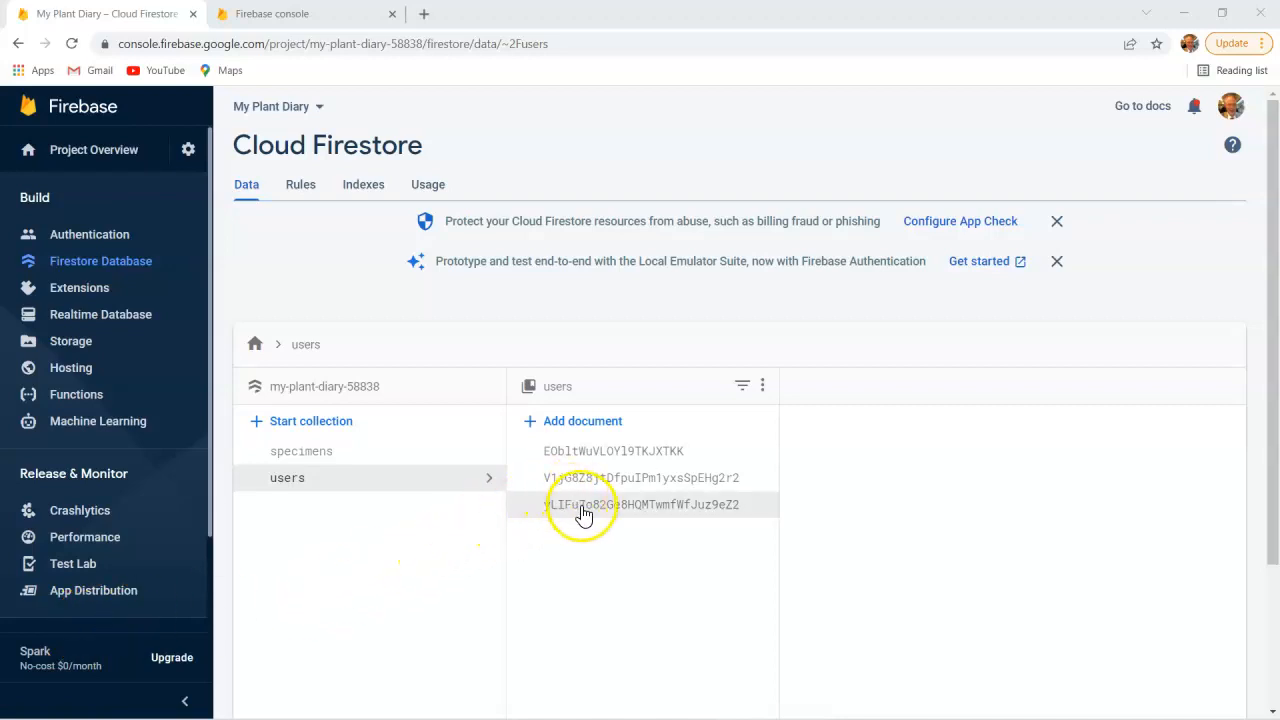
{"action": "mouse_move", "coordinate": [578, 510]}
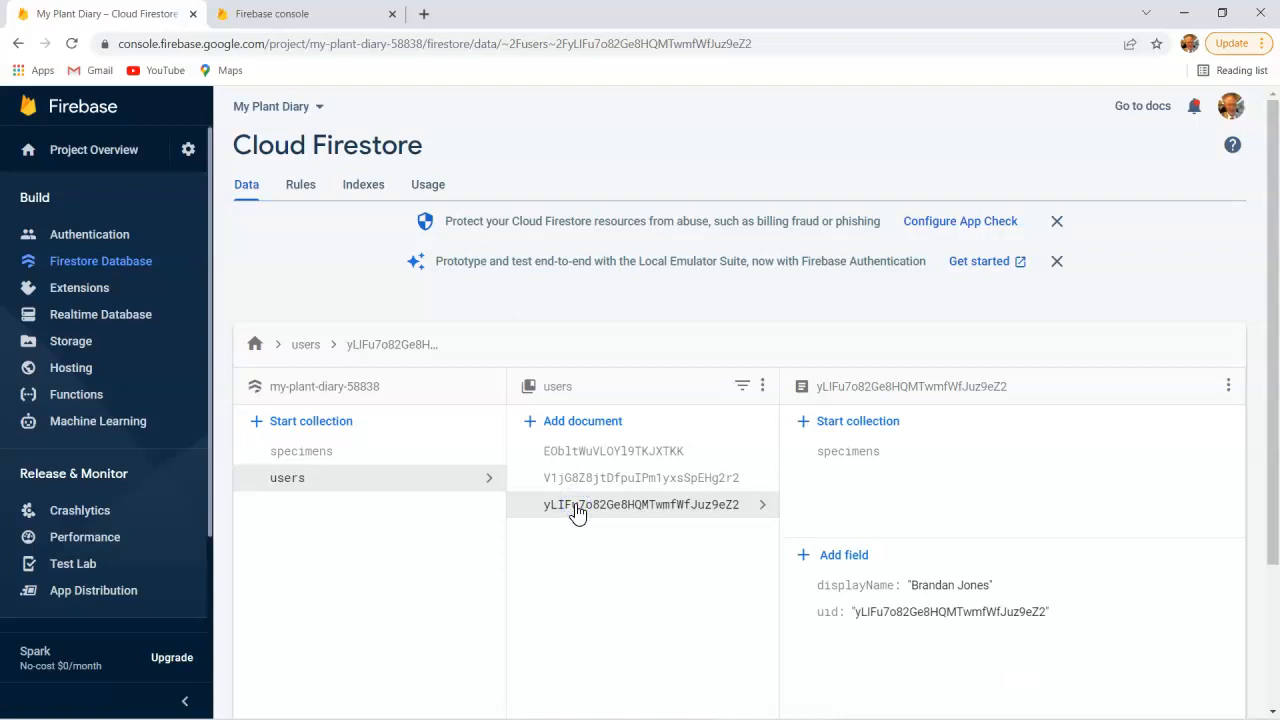
{"action": "mouse_move", "coordinate": [753, 460]}
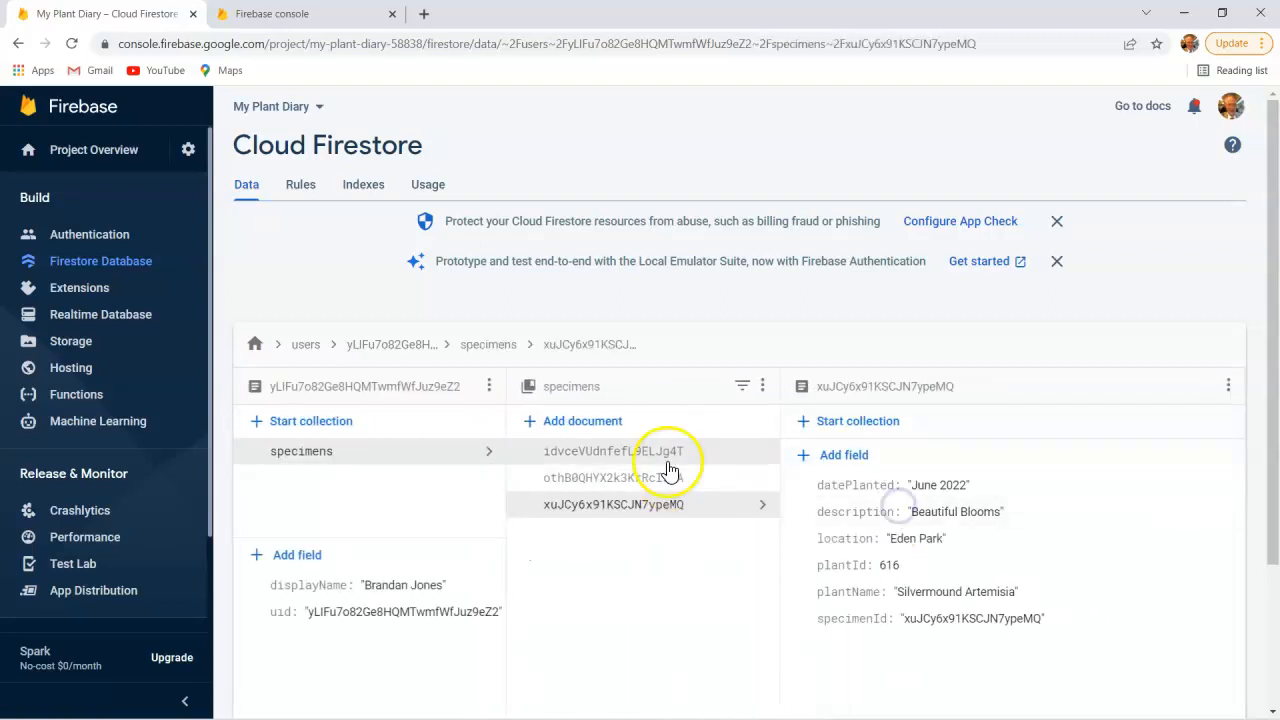
Browse Westerland Rose's photos collection in Firestore and view the second photo document's fields
{"action": "left_click", "coordinate": [613, 451]}
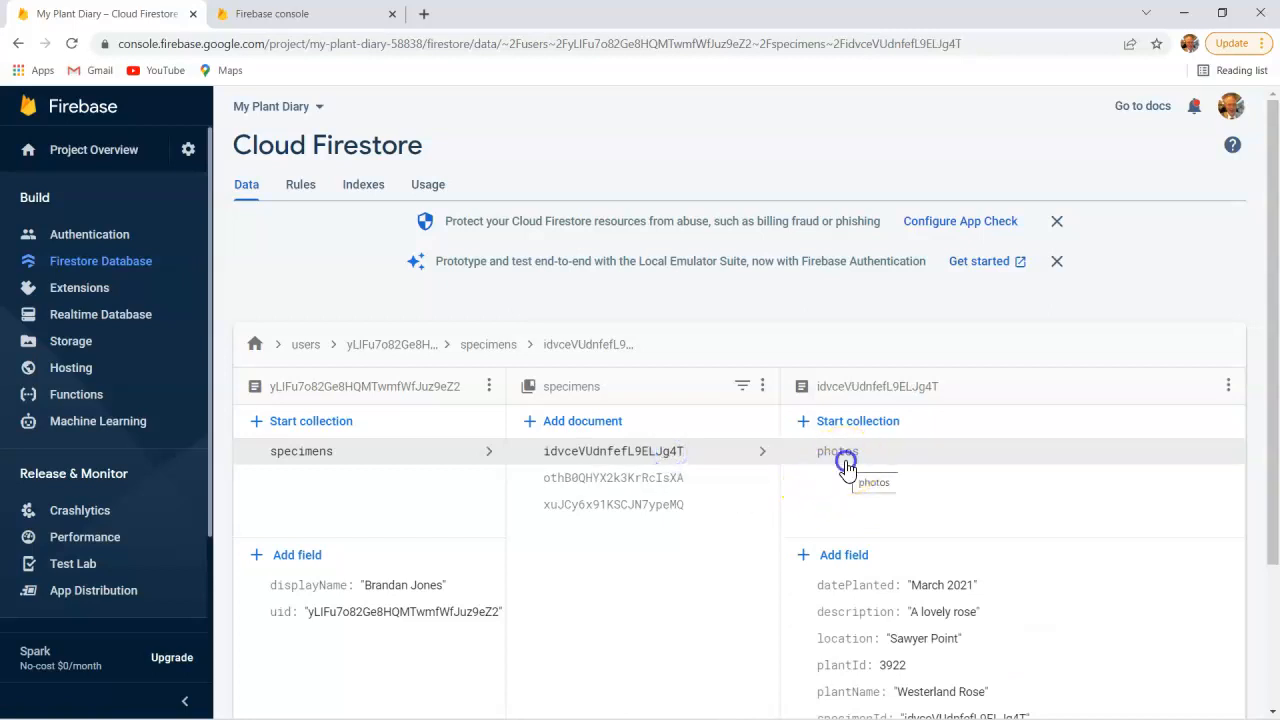
{"action": "left_click", "coordinate": [838, 451]}
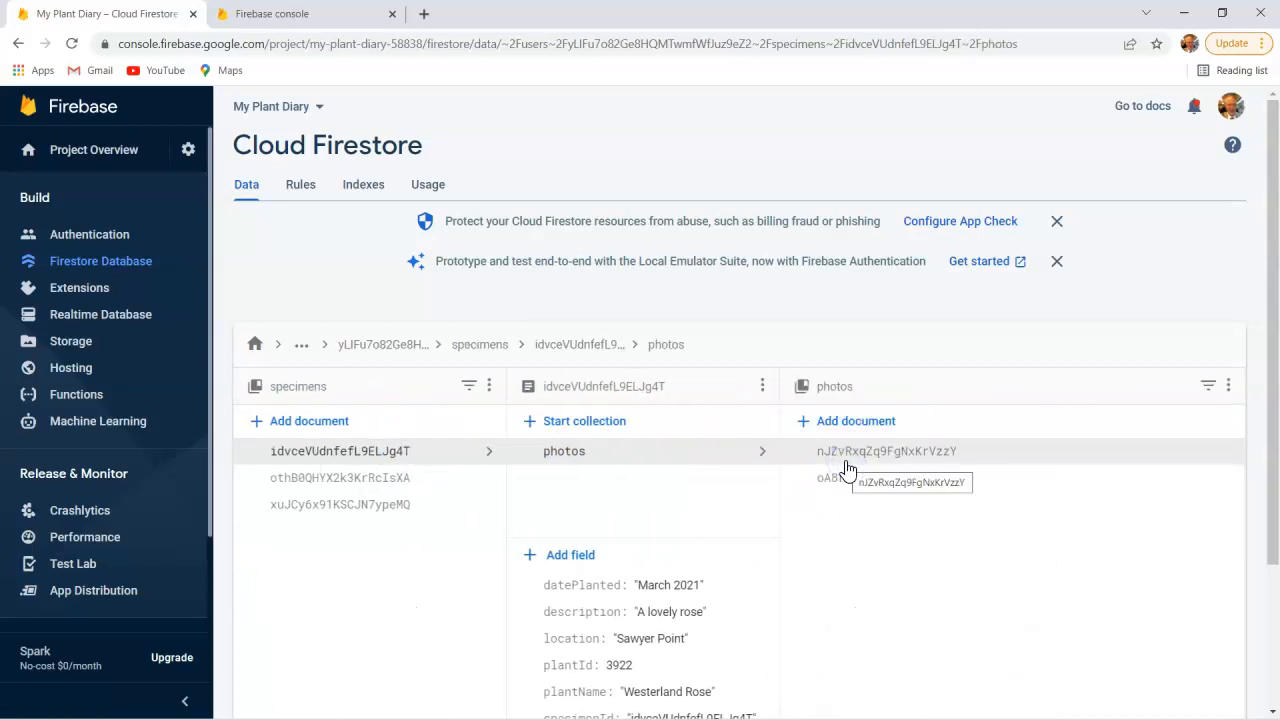
{"action": "mouse_move", "coordinate": [832, 471]}
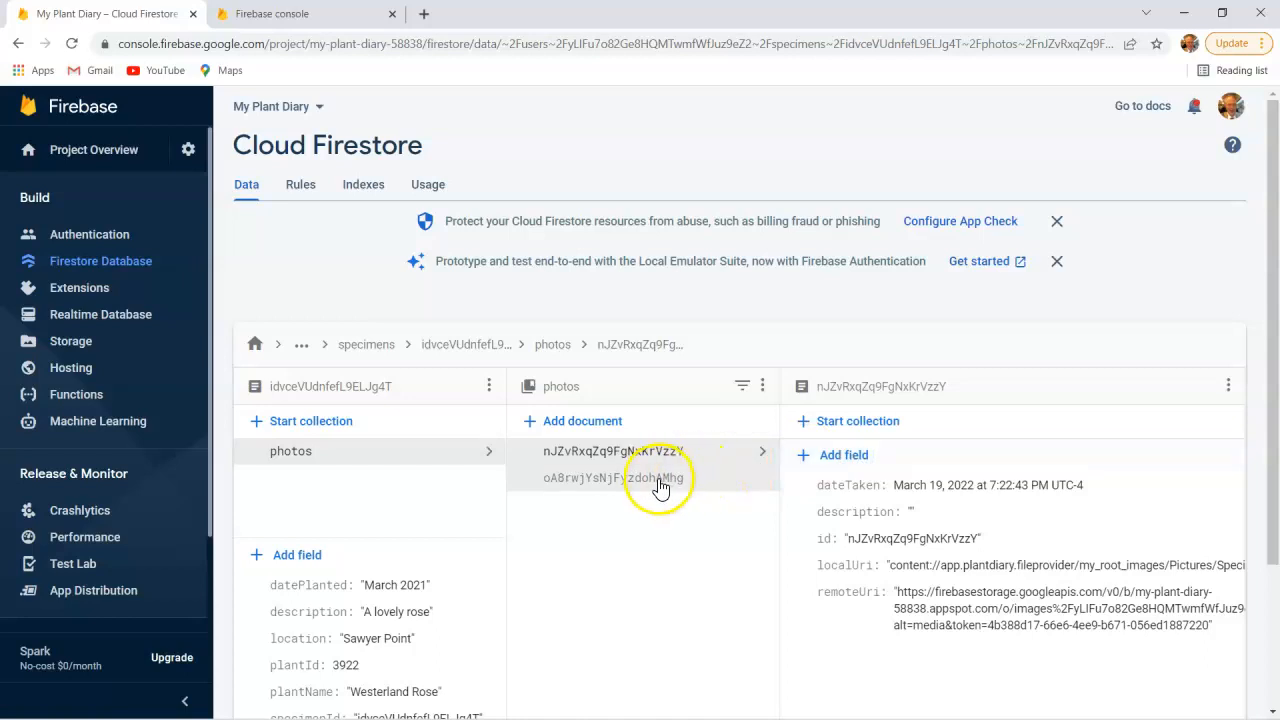
{"action": "left_click", "coordinate": [643, 478]}
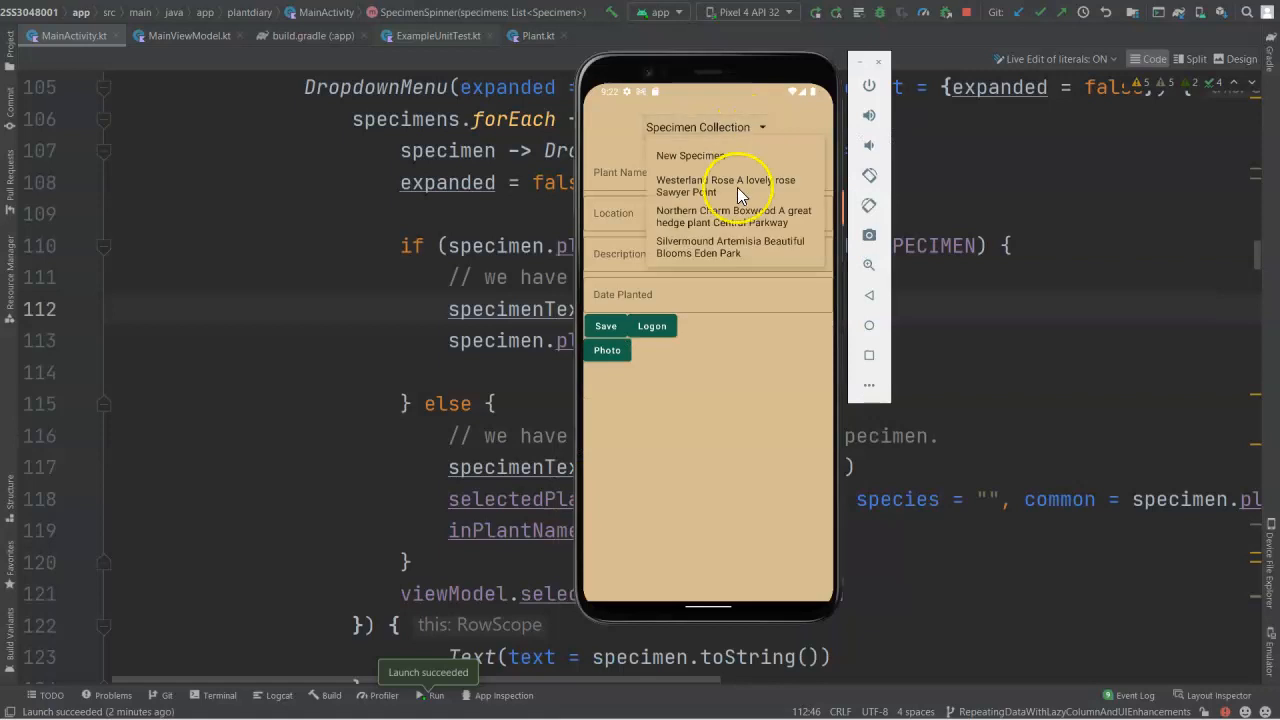
Pick Westerland Rose from the app's Specimen Collection dropdown in the emulator
{"action": "left_click", "coordinate": [725, 186]}
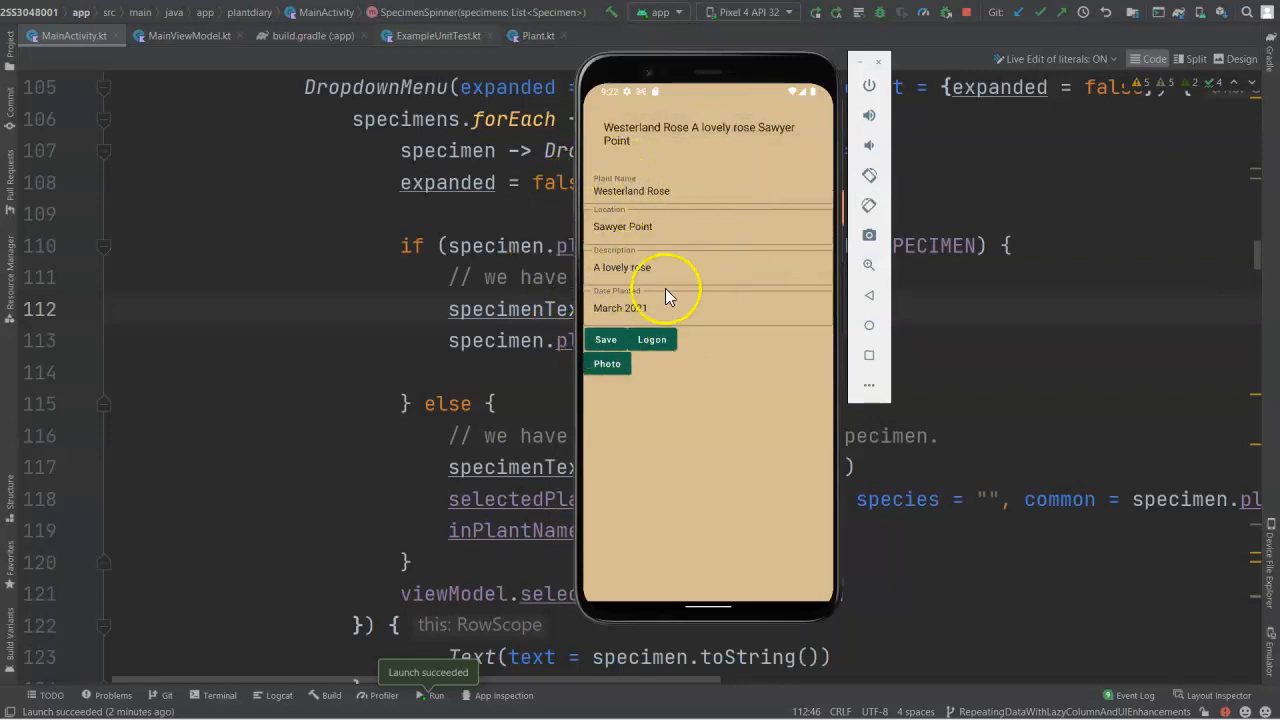
{"action": "mouse_move", "coordinate": [643, 303]}
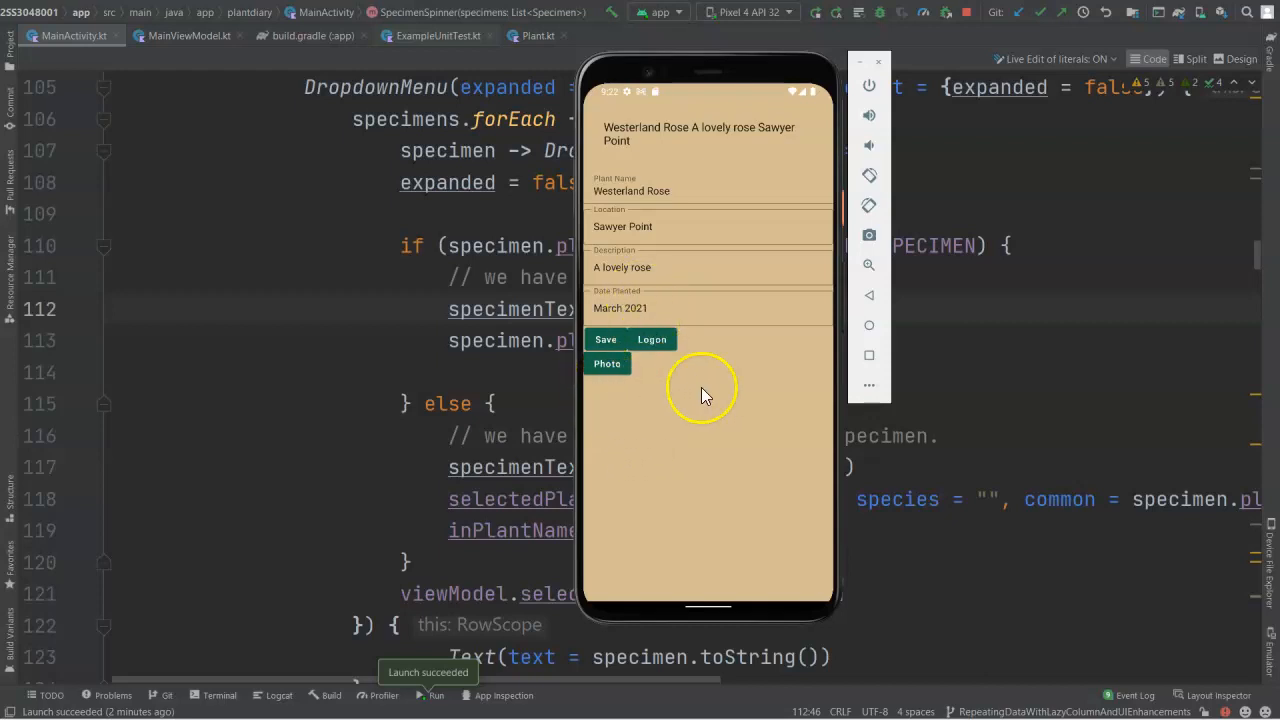
{"action": "mouse_move", "coordinate": [695, 383]}
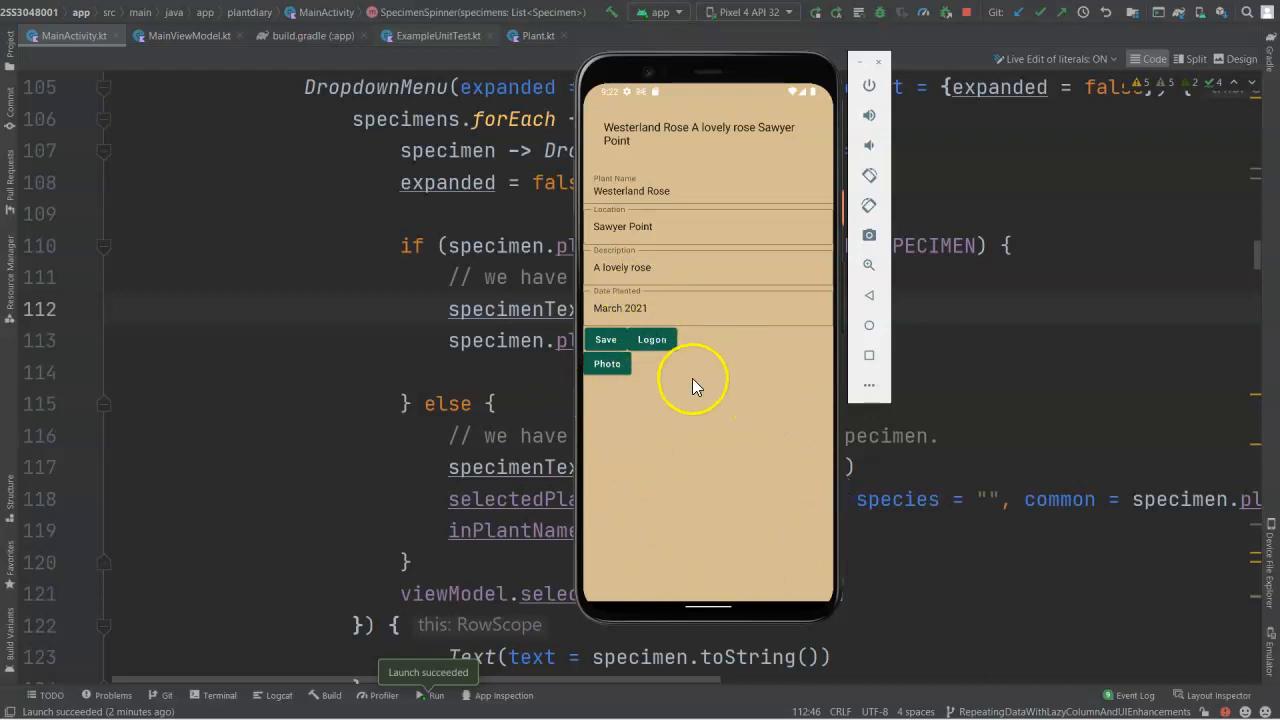
{"action": "mouse_move", "coordinate": [602, 485]}
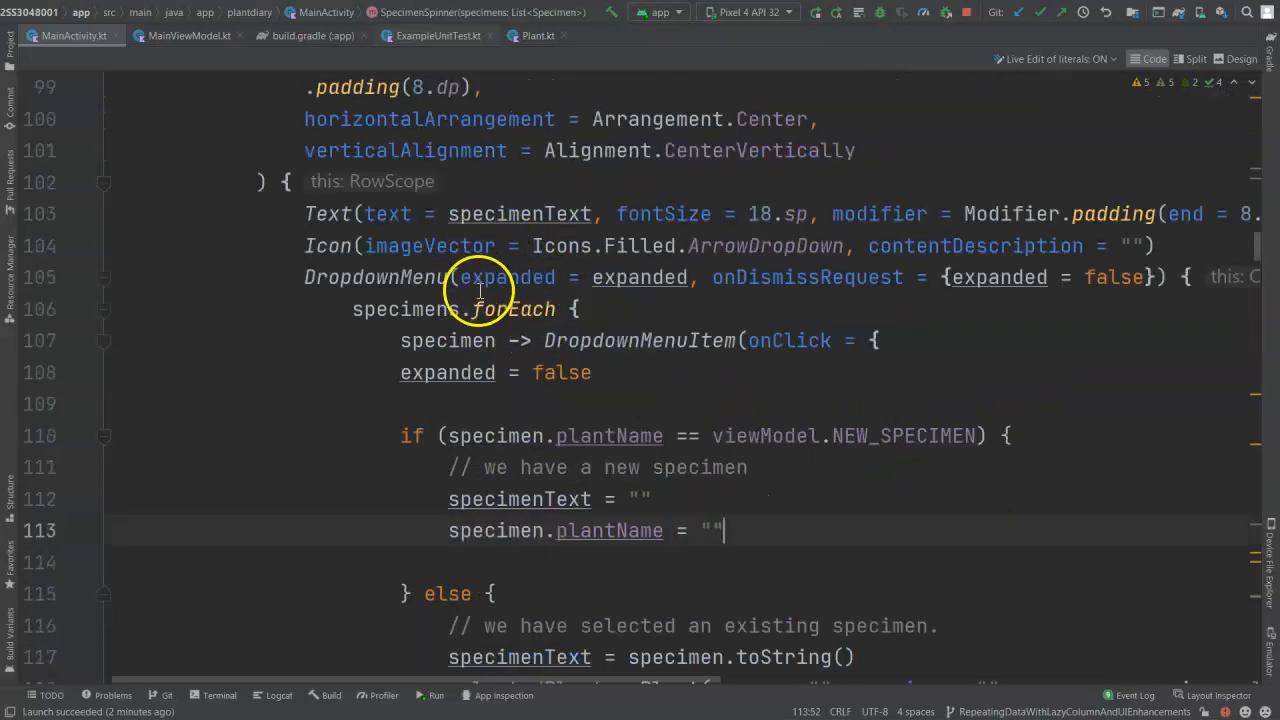
Add viewModel.fetchPhotos() right after viewModel.selectedSpecimen = specimen in the dropdown onClick
{"action": "scroll", "scroll_direction": "down", "scroll_amount": 3}
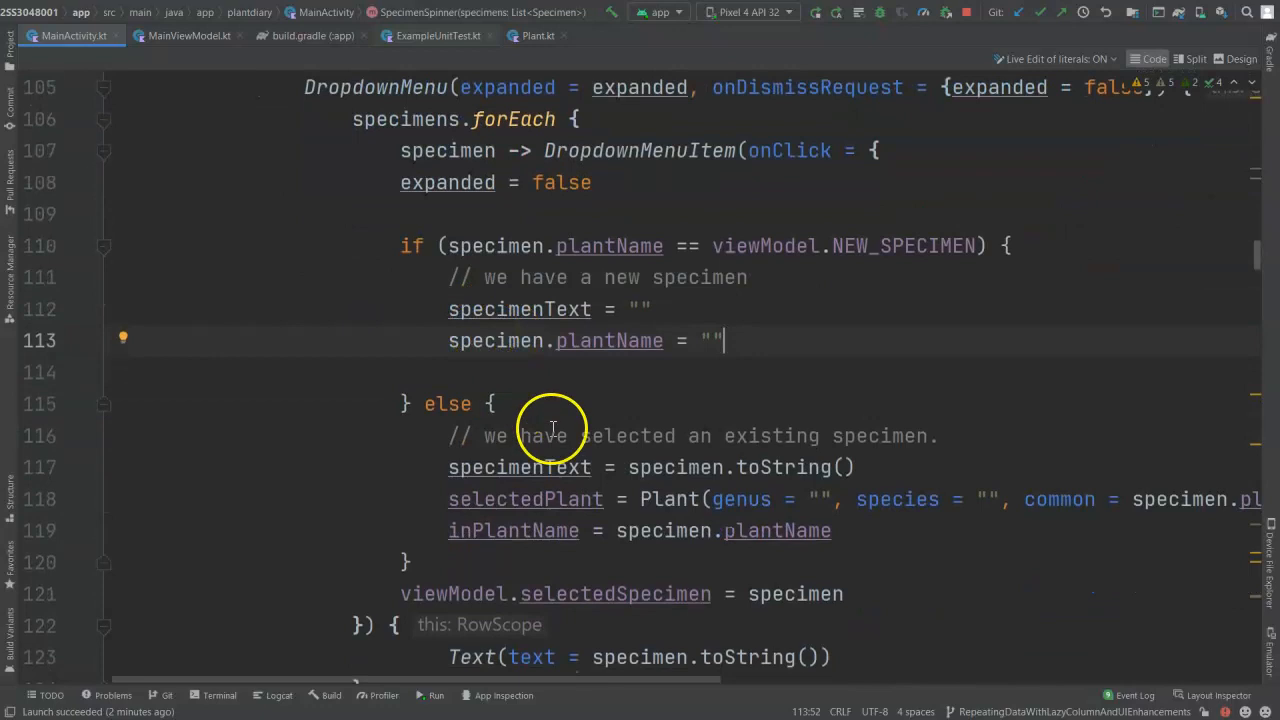
{"action": "scroll", "scroll_direction": "down", "scroll_amount": 3}
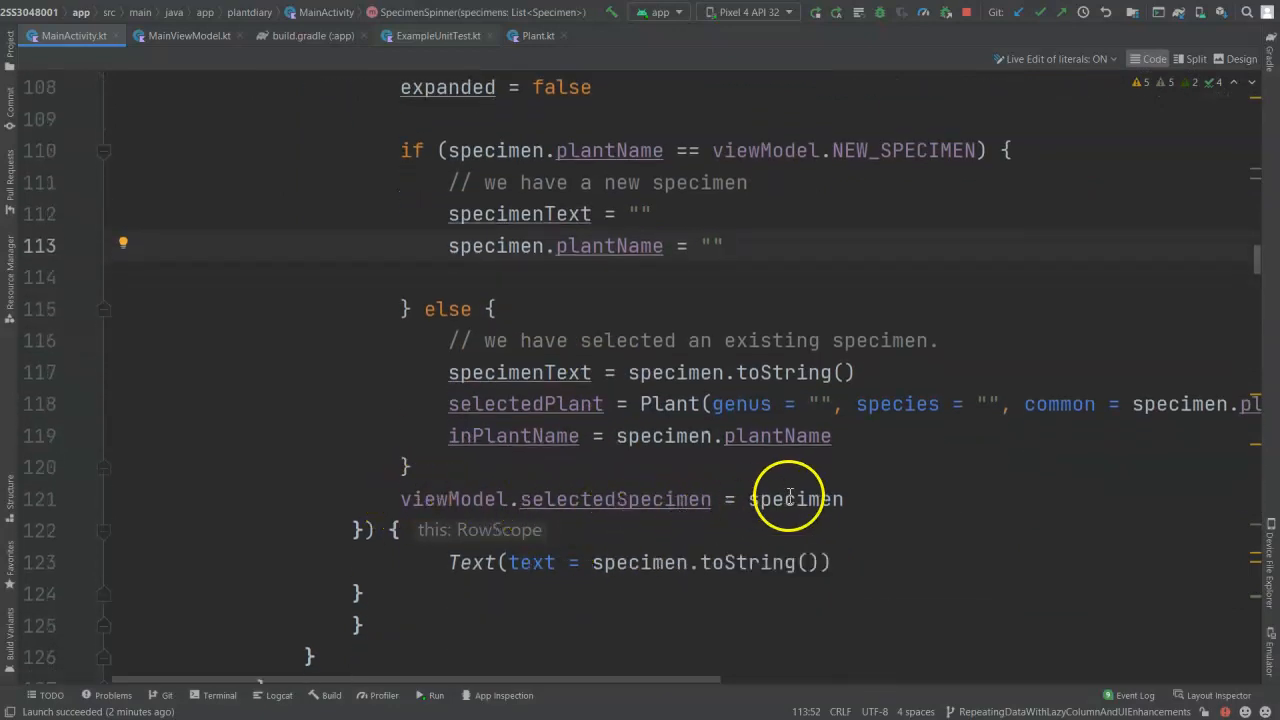
{"action": "mouse_move", "coordinate": [738, 499]}
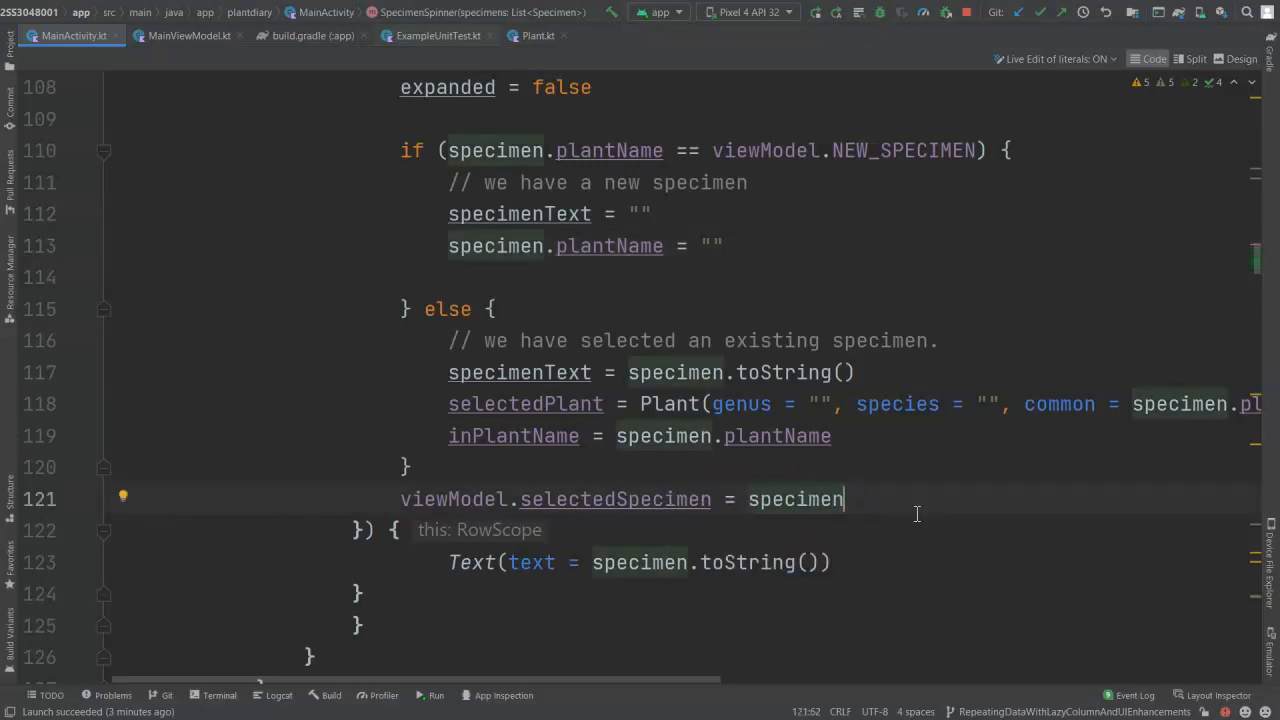
{"action": "key", "text": "Enter"}
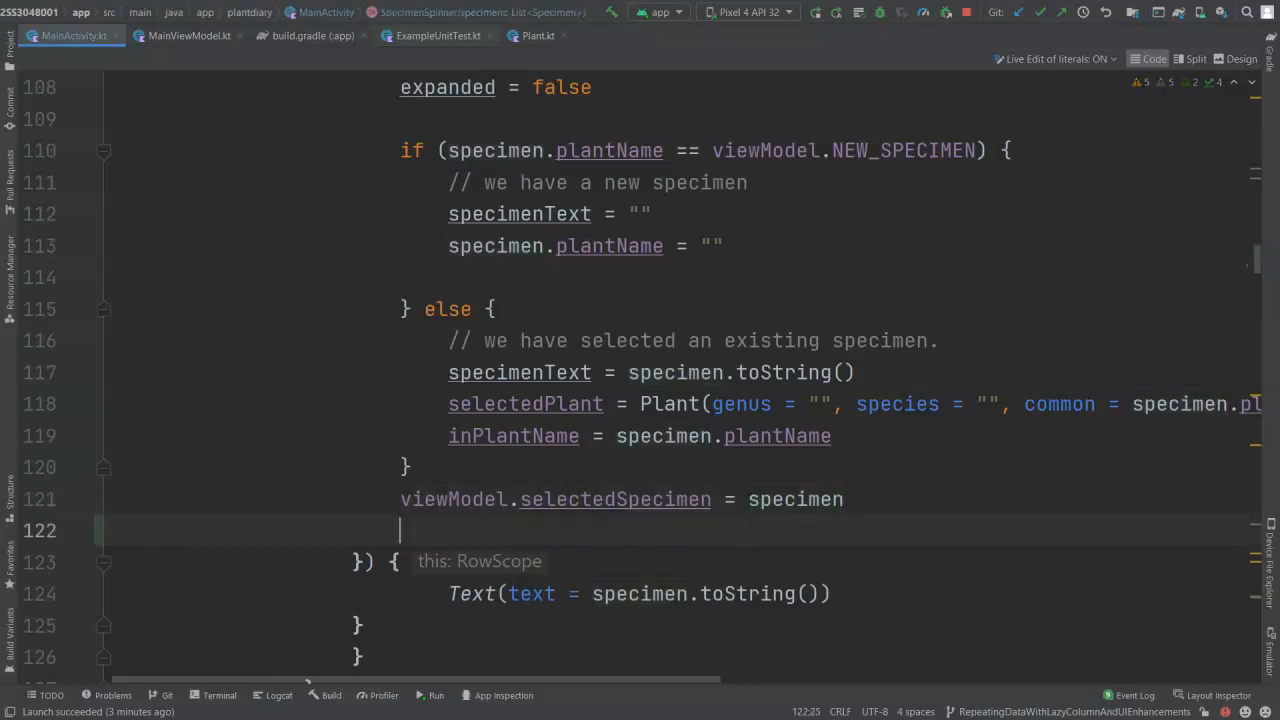
{"action": "type", "text": "viewModel.fe"}
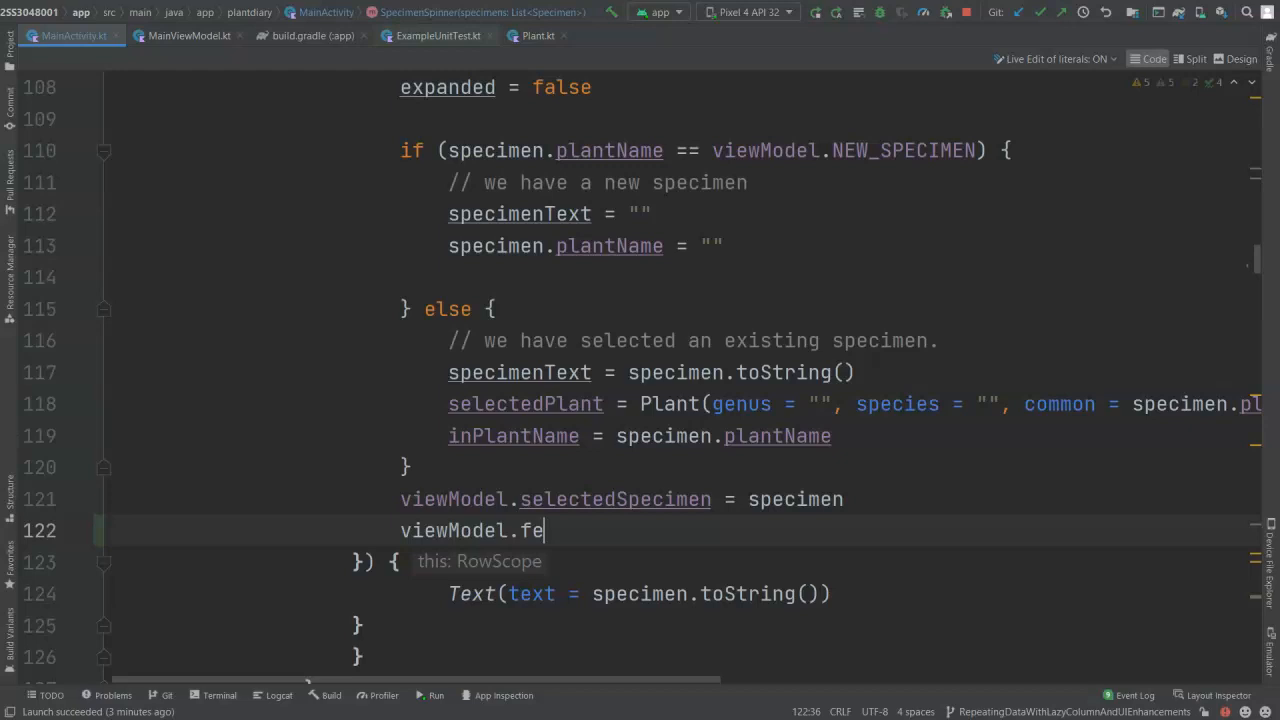
{"action": "type", "text": "tchPhotos()"}
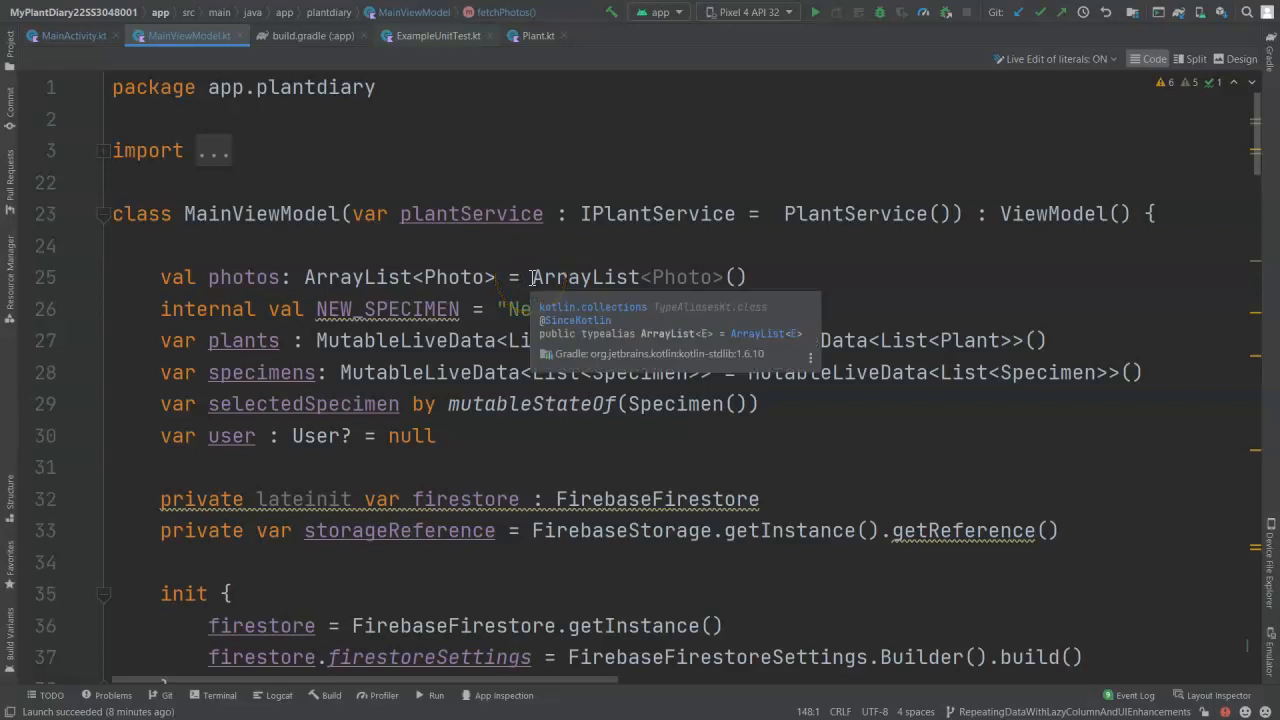
Declare photos as 'by mutableStateOf(ArrayList<Photo>())' in MainViewModel.kt
{"action": "left_click", "coordinate": [532, 277]}
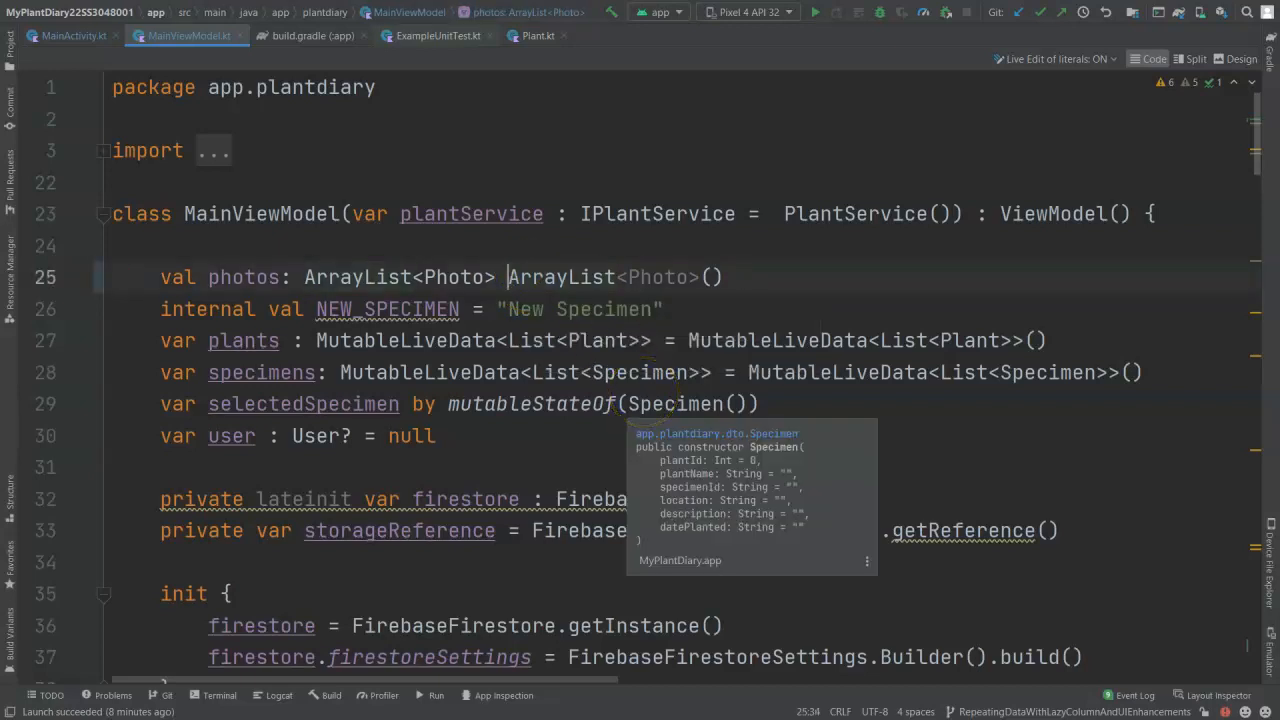
{"action": "type", "text": "by mutableStateOf("}
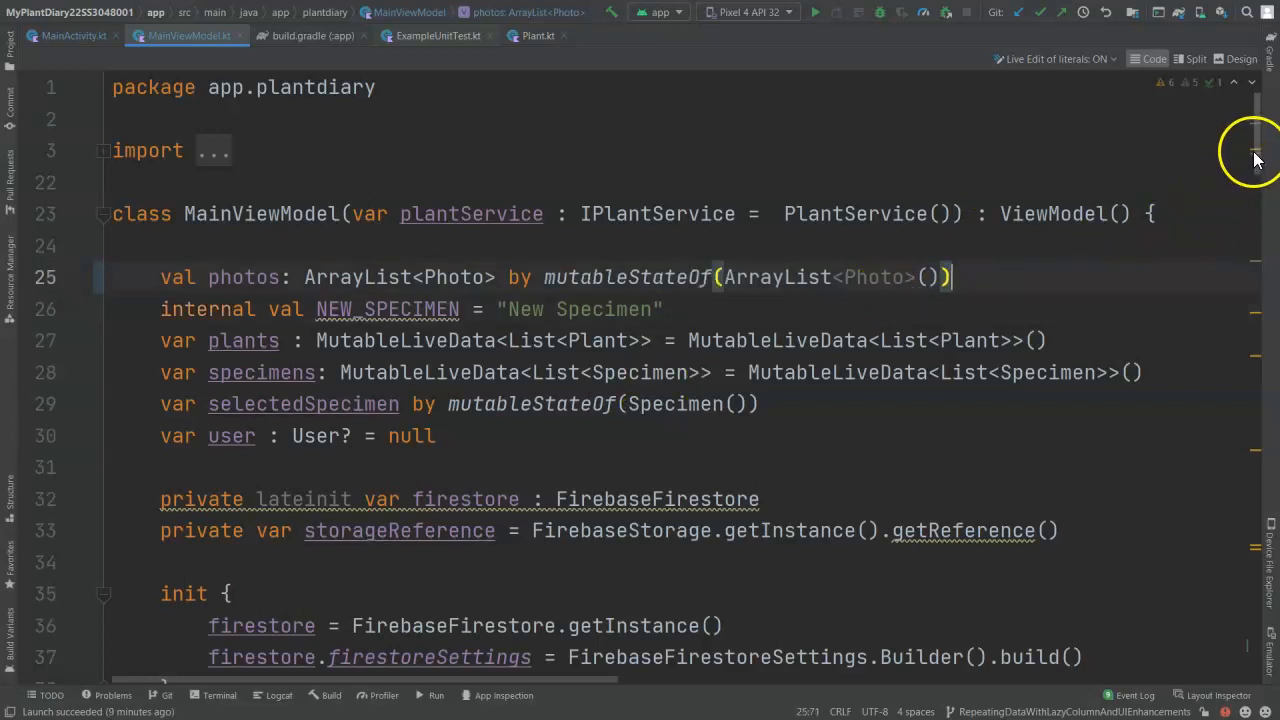
{"action": "scroll", "scroll_direction": "down", "scroll_amount": 3}
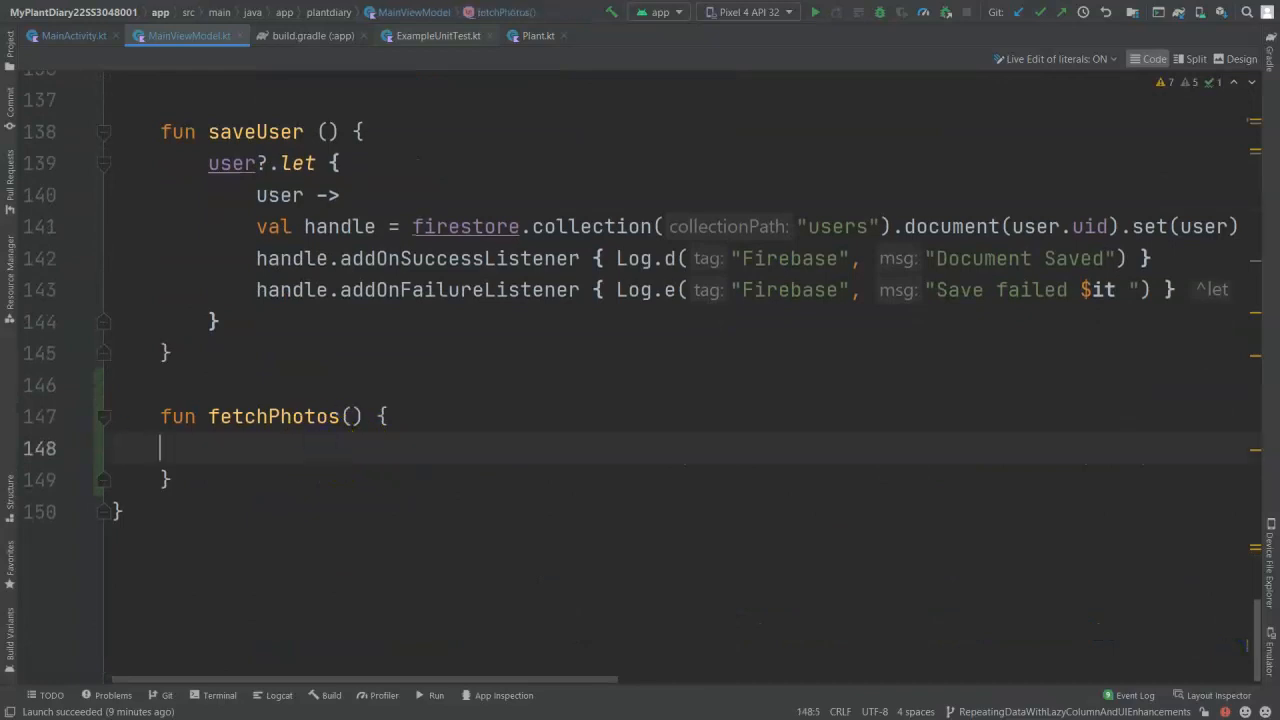
Begin fetchPhotos() with photos.clear()
{"action": "type", "text": "photo"}
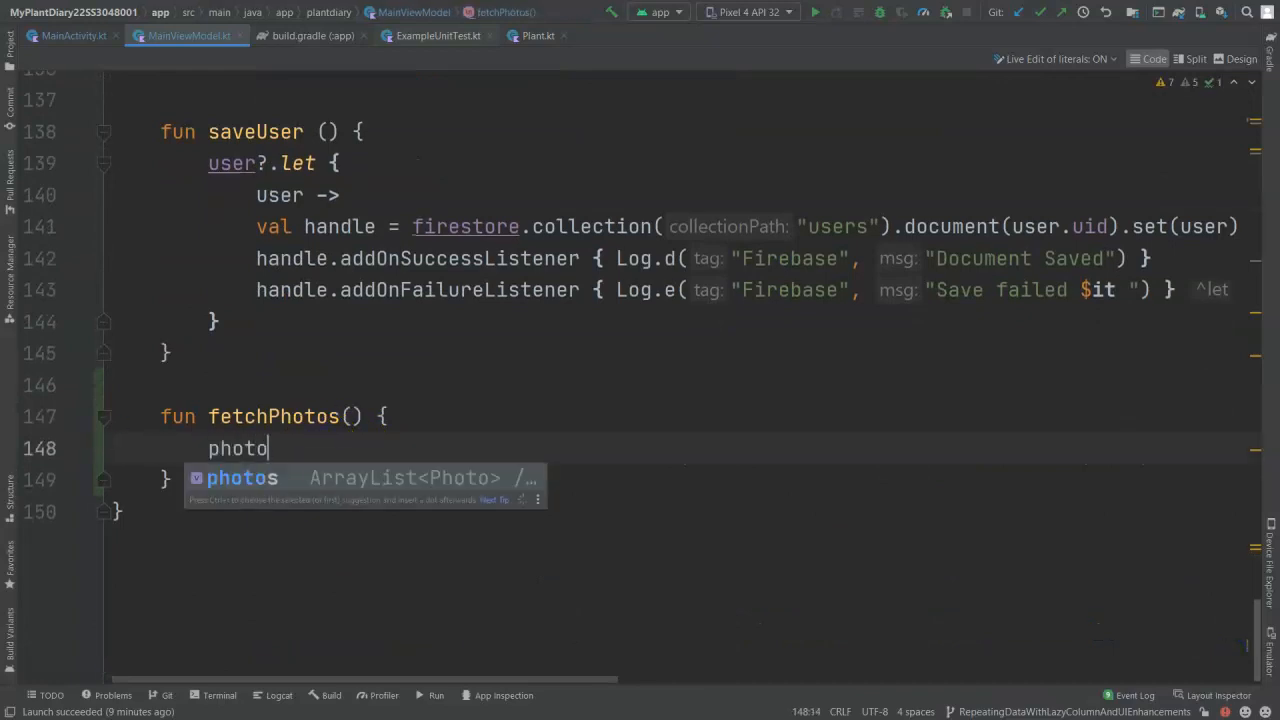
{"action": "type", "text": "s."}
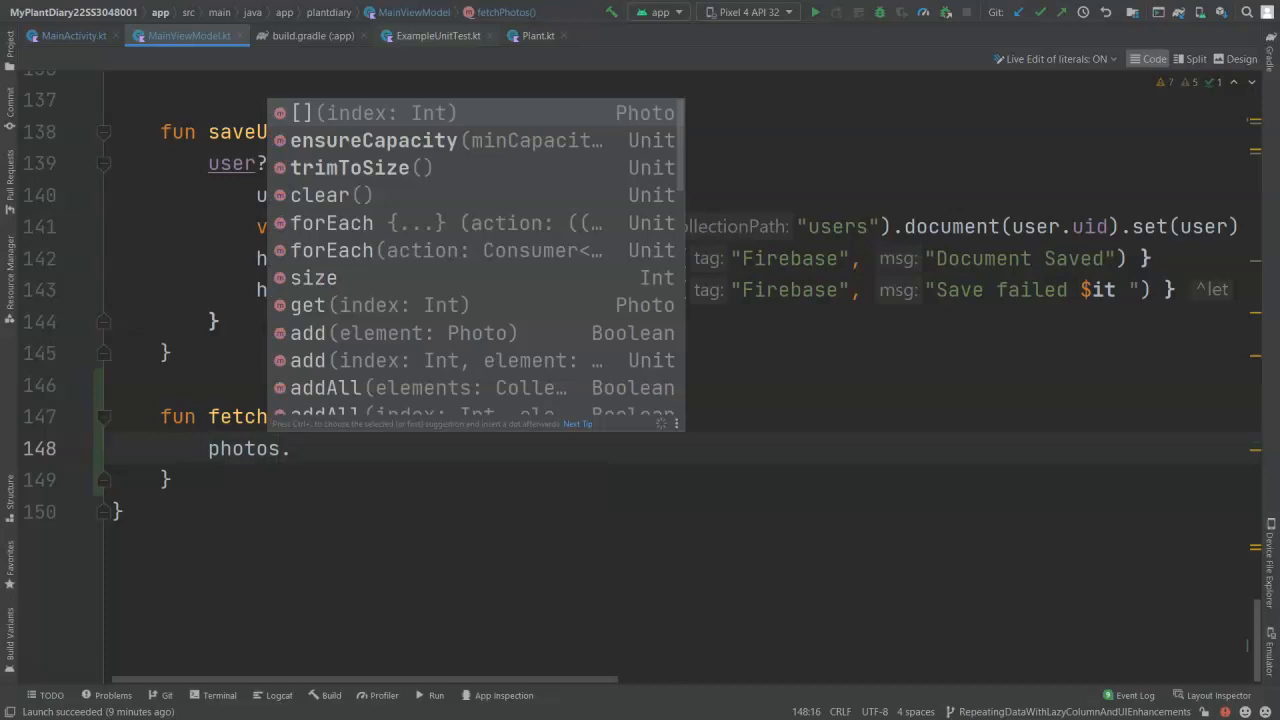
{"action": "type", "text": "cl"}
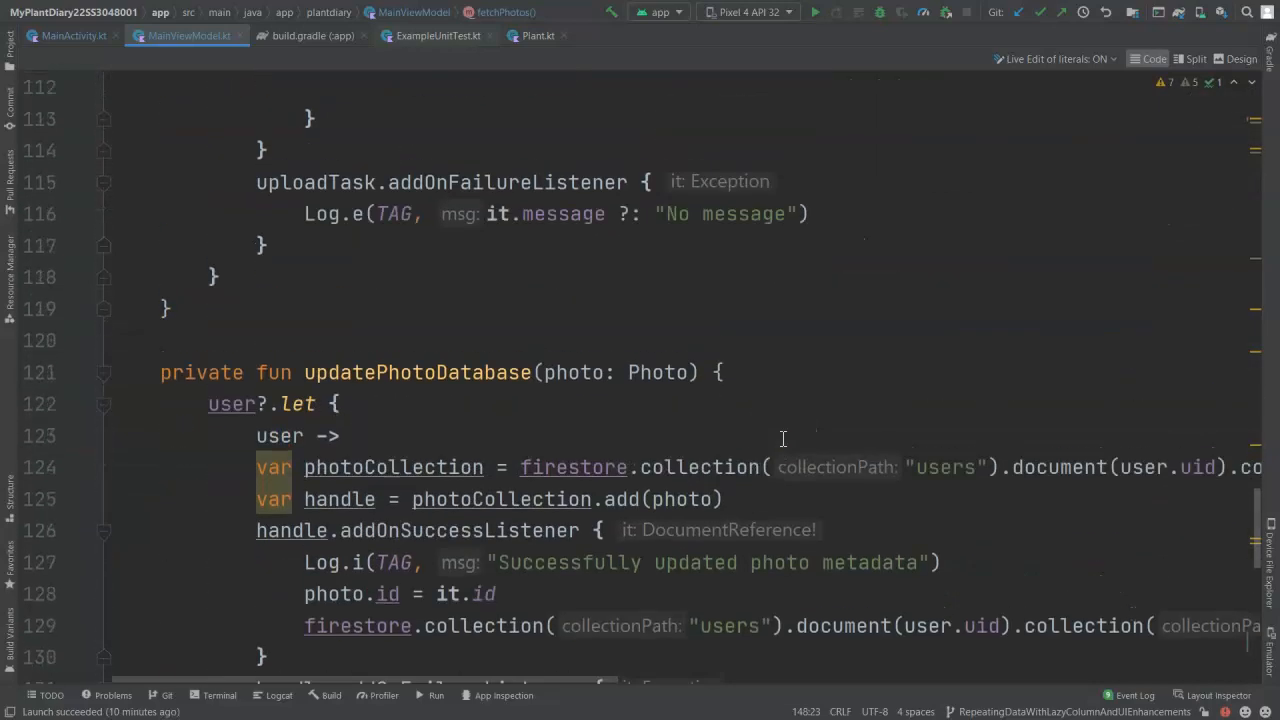
{"action": "mouse_move", "coordinate": [1017, 493]}
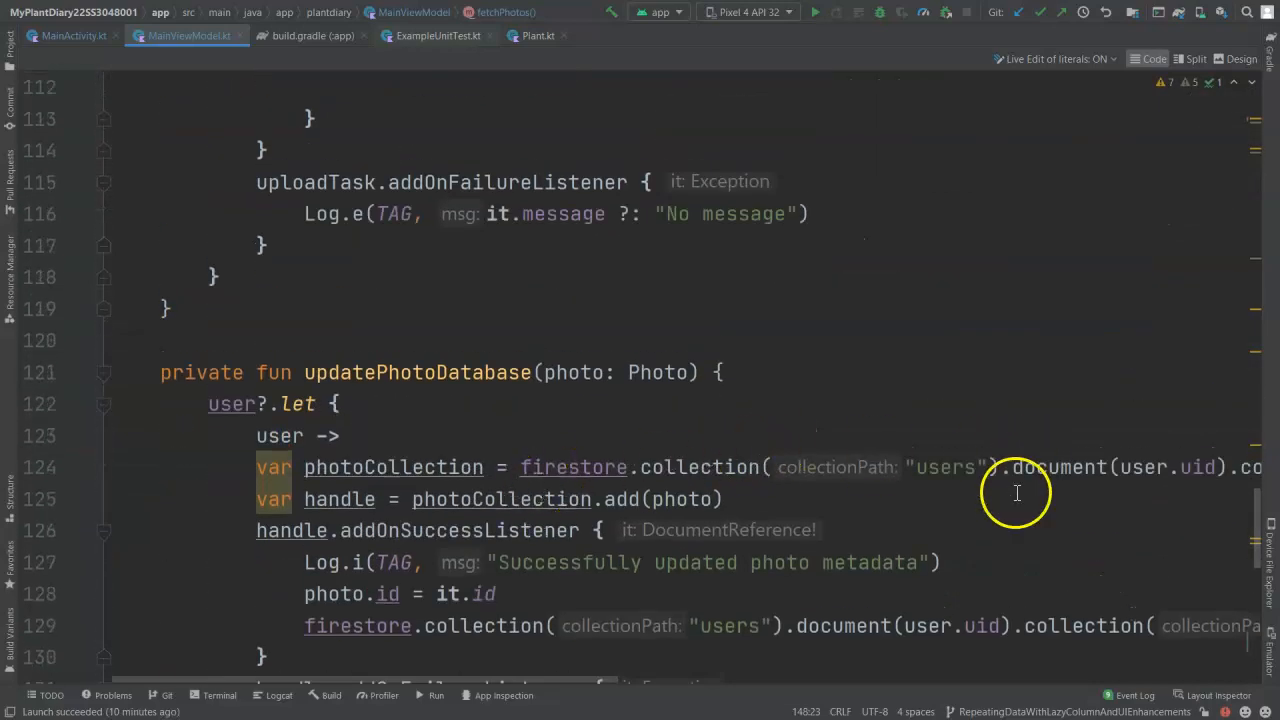
Add photosListener = photosCollection.addSnapshotListener on a new line in fetchPhotos
{"action": "scroll", "scroll_direction": "right", "scroll_amount": 3}
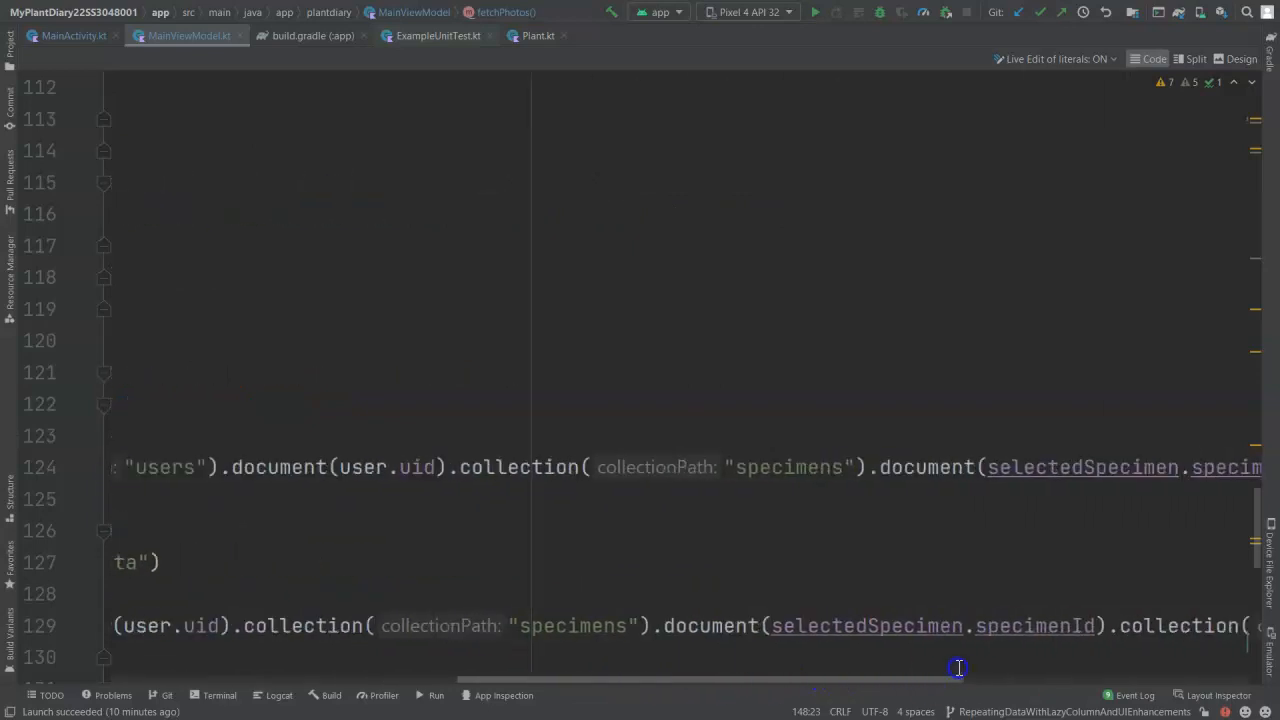
{"action": "scroll", "scroll_direction": "right", "scroll_amount": 3}
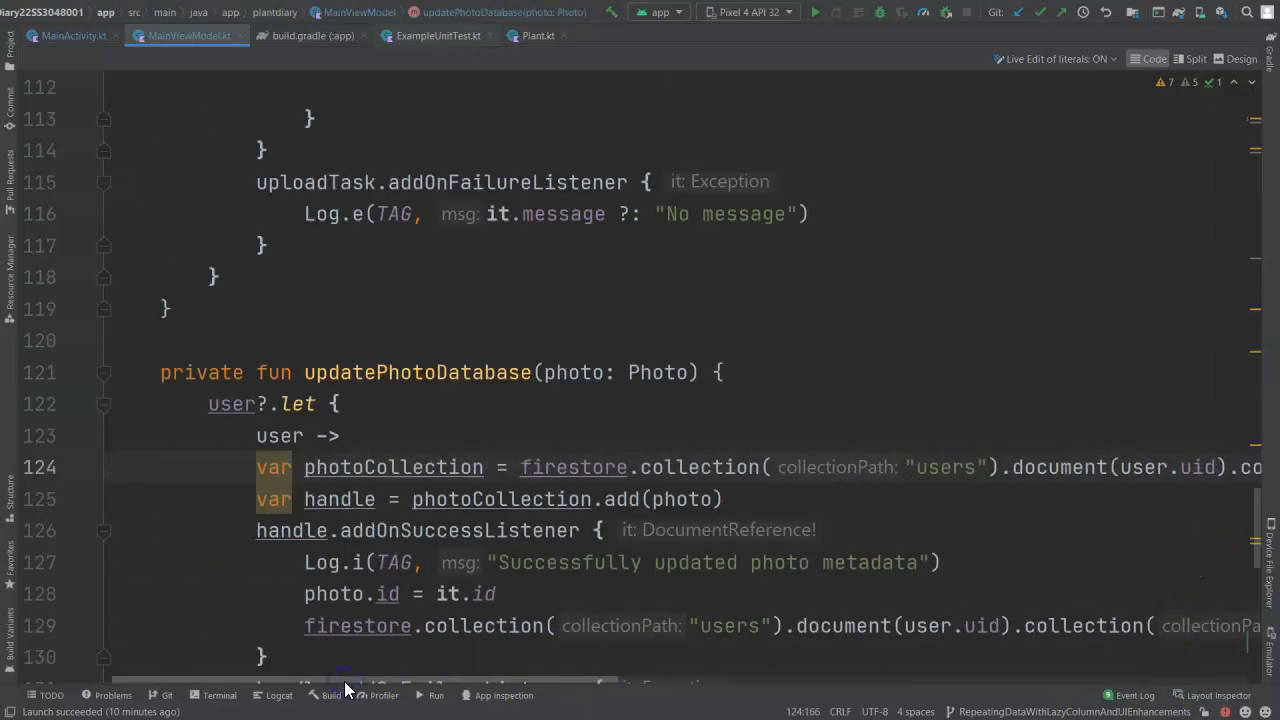
{"action": "scroll", "scroll_direction": "right", "scroll_amount": 3}
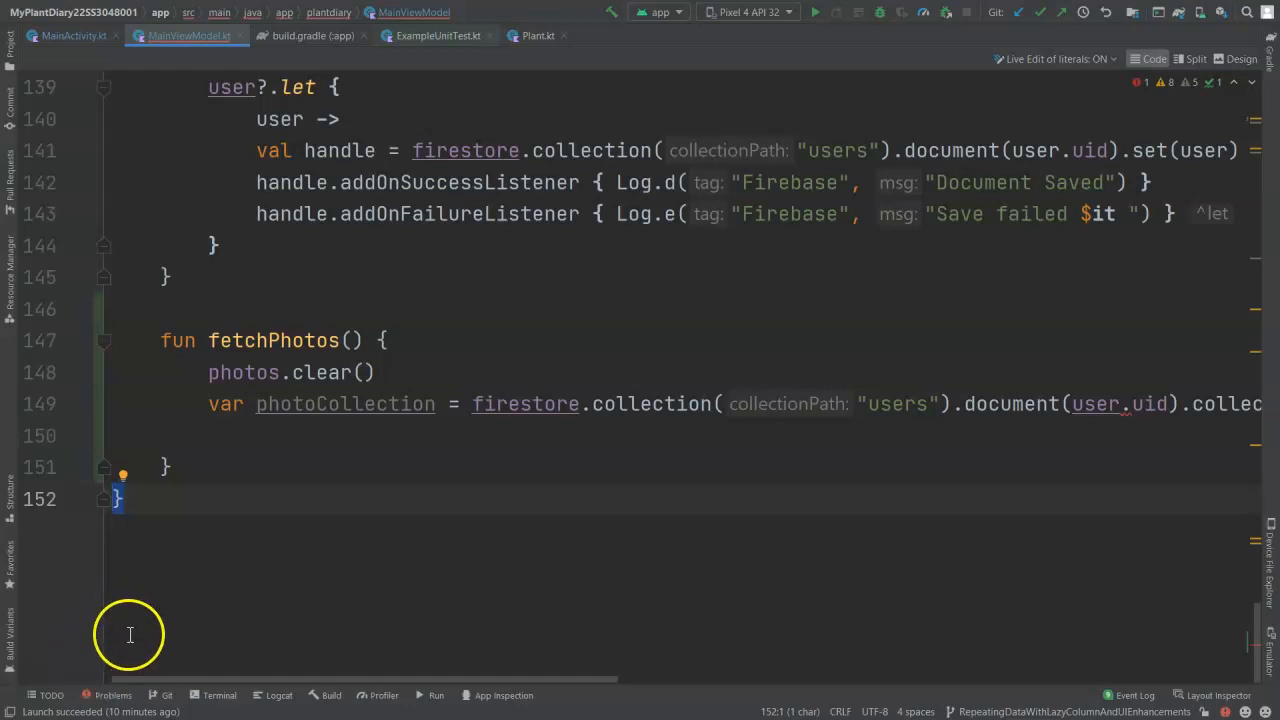
{"action": "left_click", "coordinate": [245, 419]}
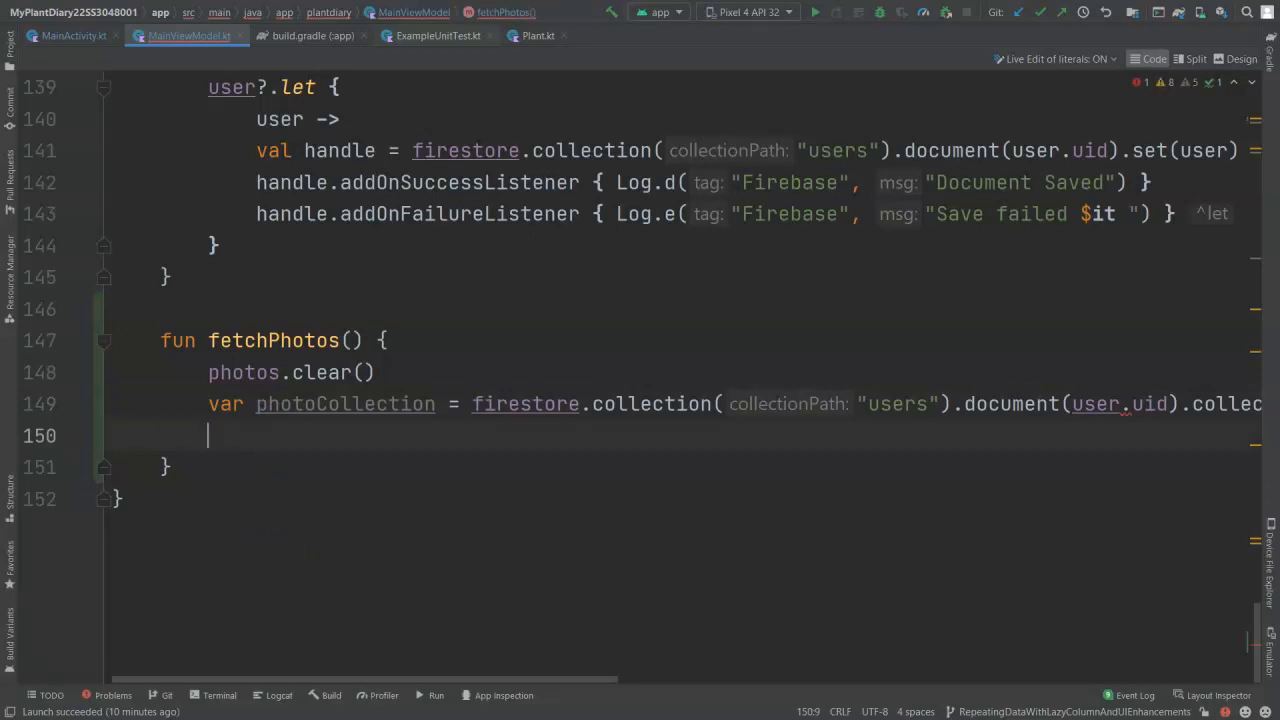
{"action": "type", "text": "var photosListener = photosCollection.addSnapshotListener {"}
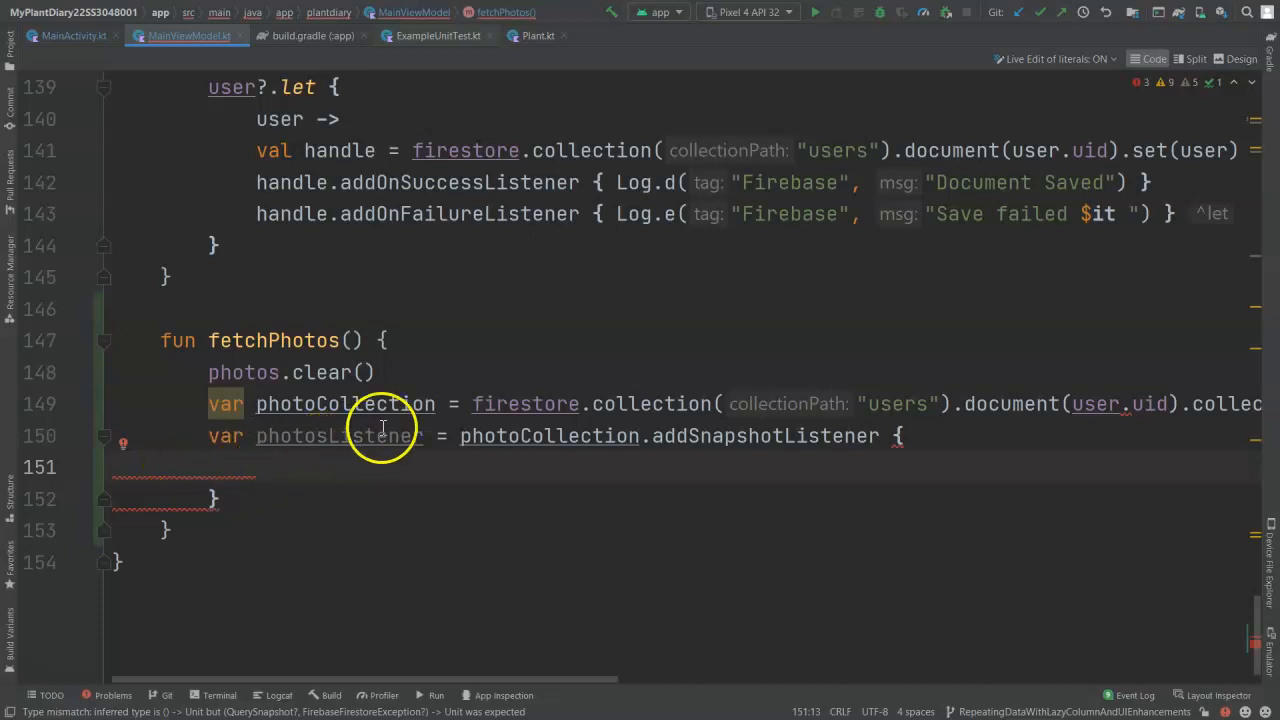
{"action": "mouse_move", "coordinate": [479, 368]}
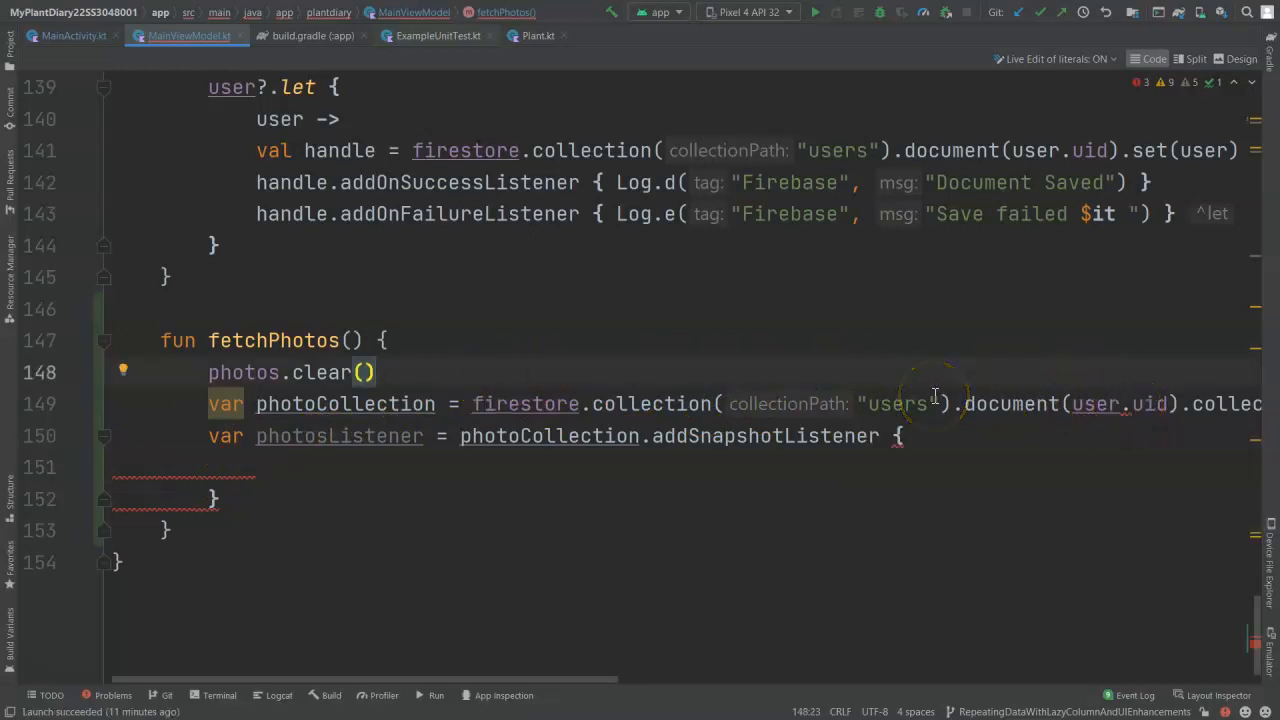
Enclose the photoCollection and photosListener lines in a user?.let { user -> } block
{"action": "type", "text": "user?.let {"}
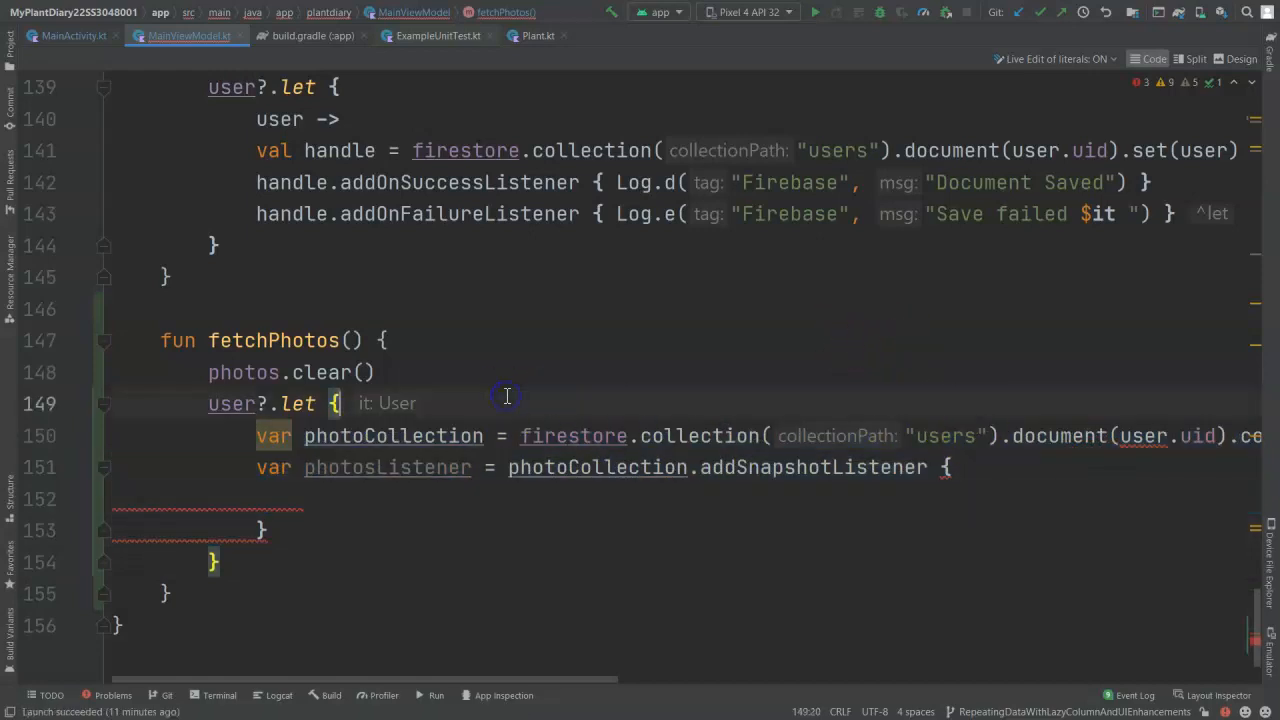
{"action": "type", "text": "ur"}
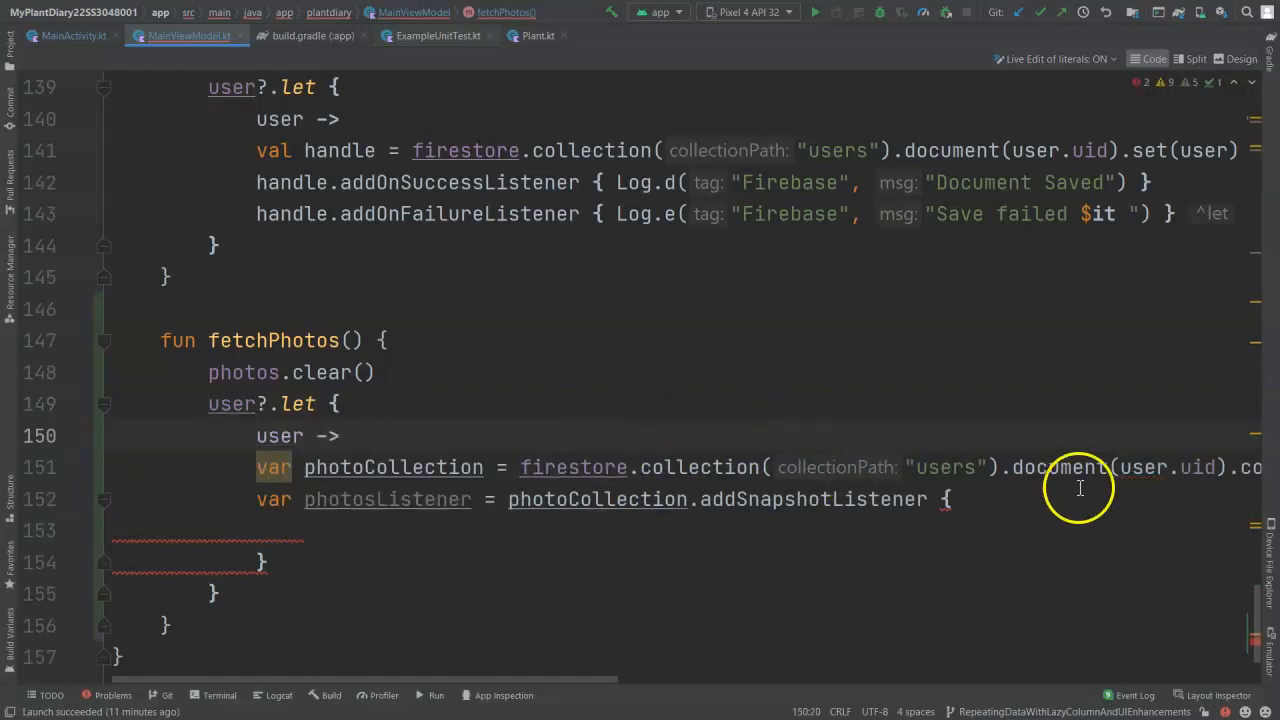
{"action": "mouse_move", "coordinate": [1162, 467]}
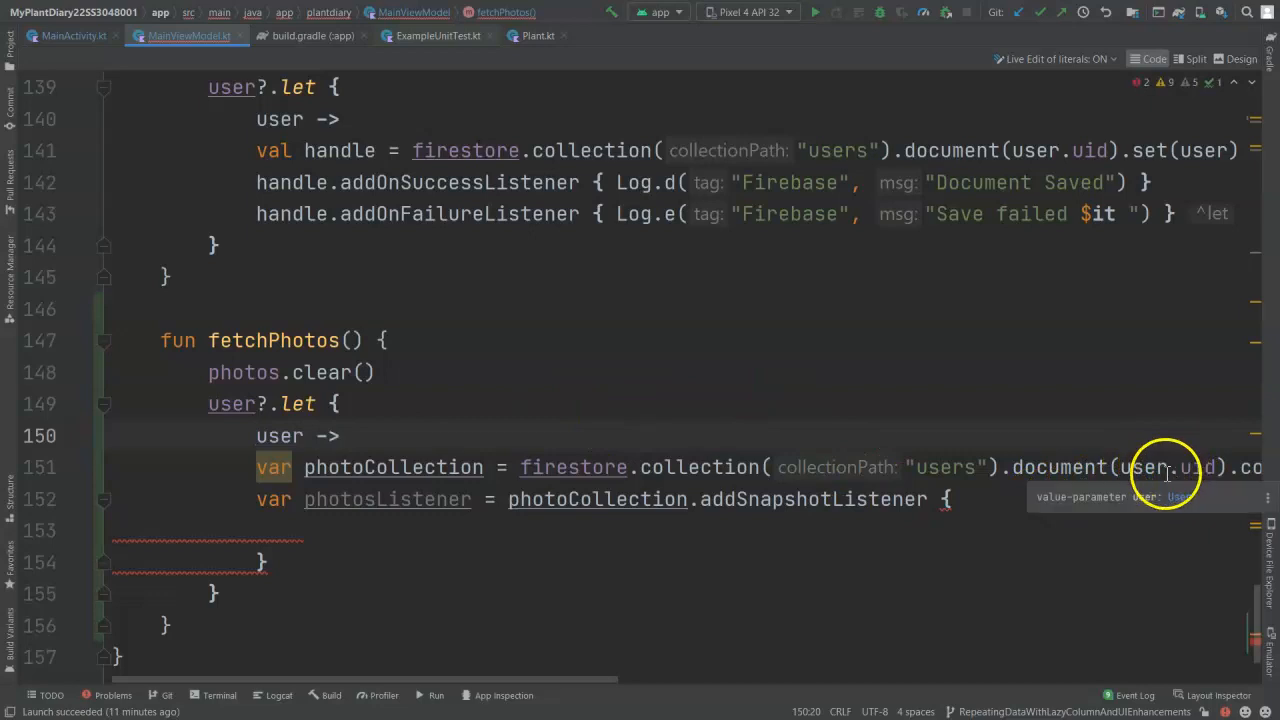
{"action": "mouse_move", "coordinate": [406, 532]}
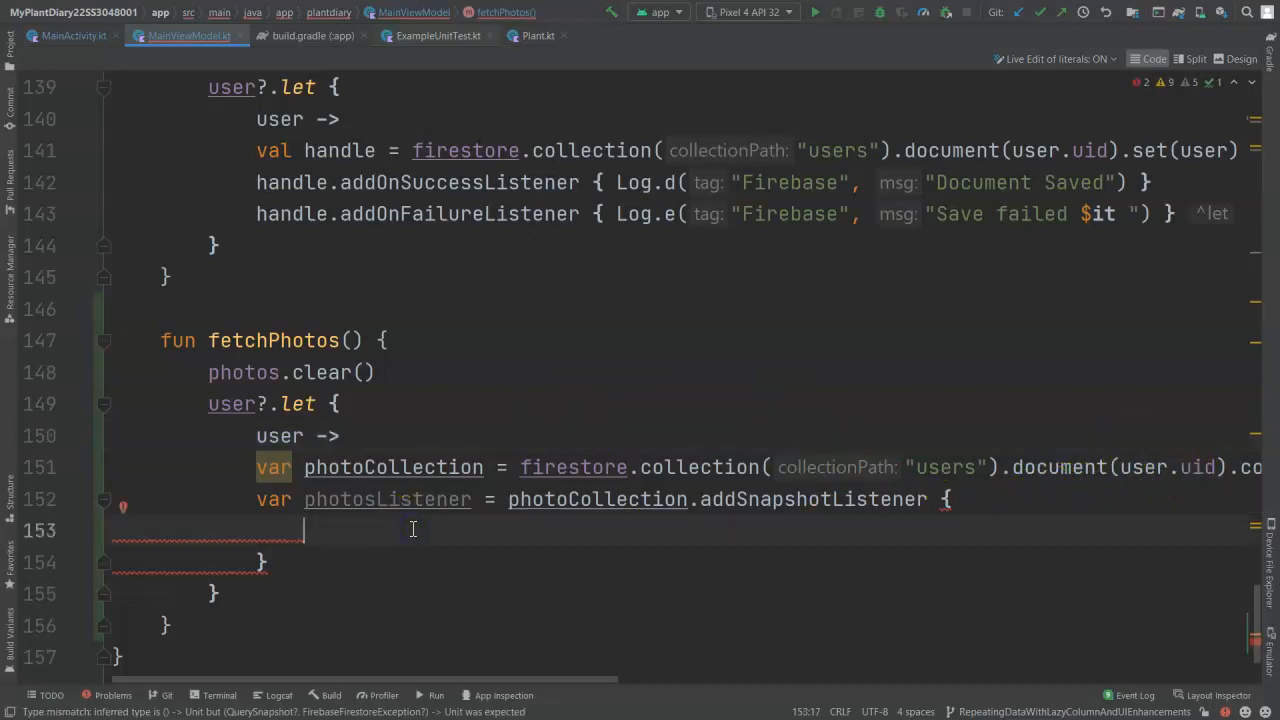
{"action": "mouse_move", "coordinate": [423, 524]}
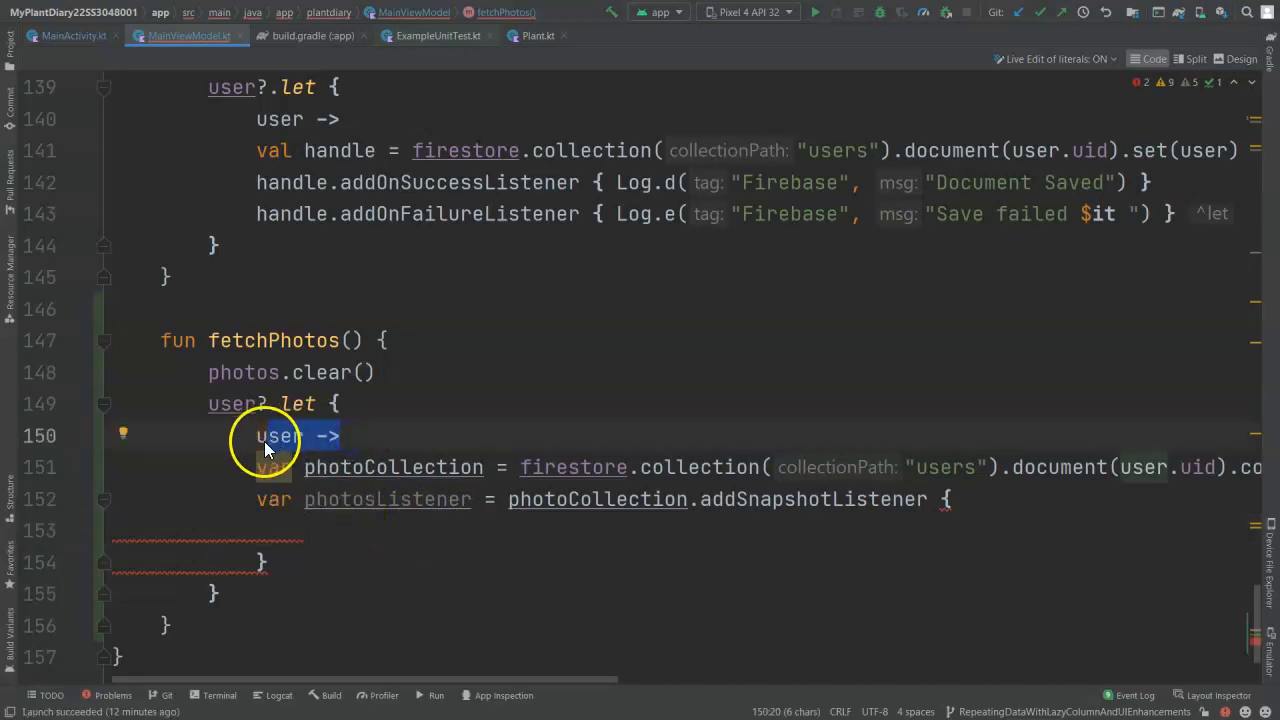
Fill the listener with querySnapshot?.let { querySnapshot ->, its documents, and an empty forEach loop
{"action": "left_click", "coordinate": [370, 526]}
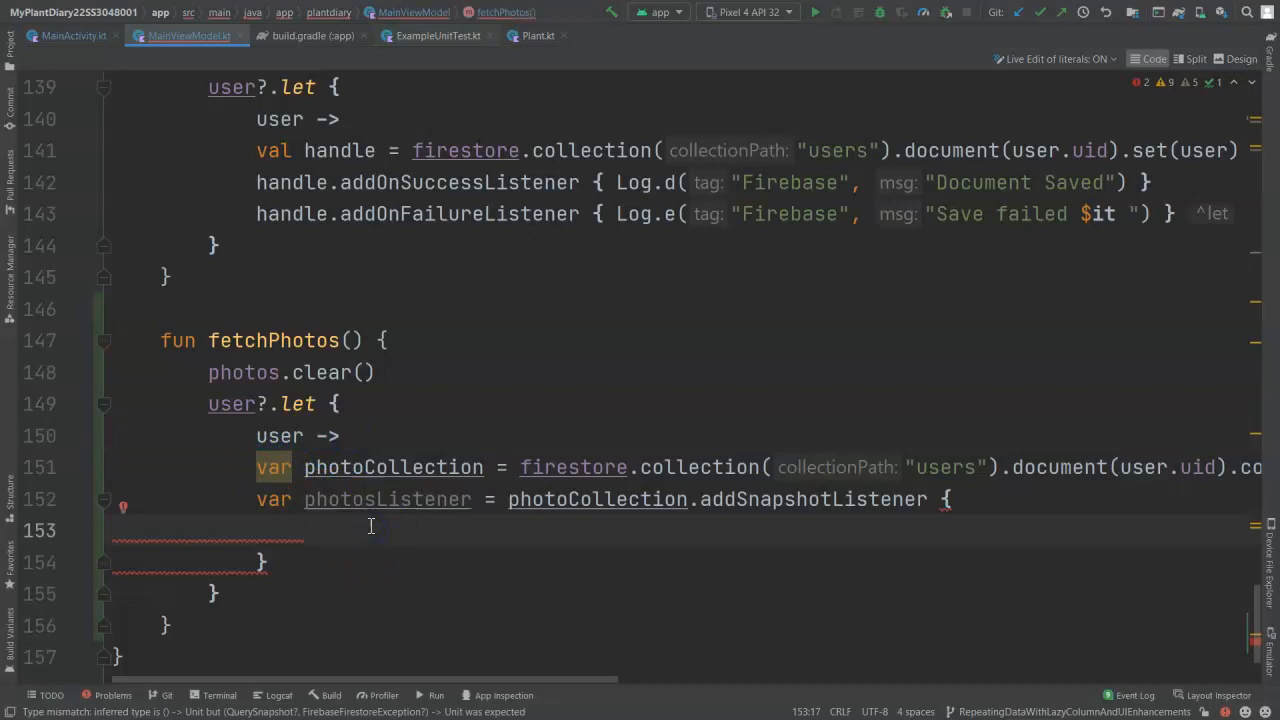
{"action": "type", "text": "querySnapshot, firebaseFirestoreException ->"}
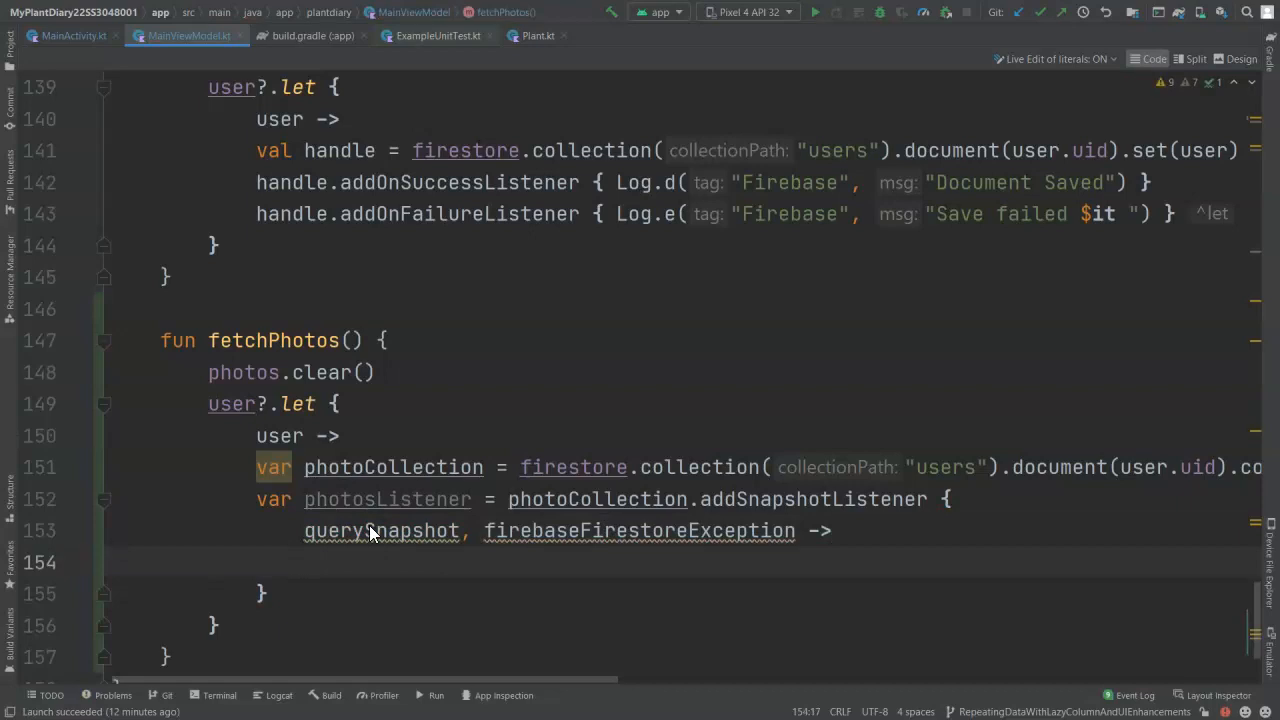
{"action": "type", "text": "q"}
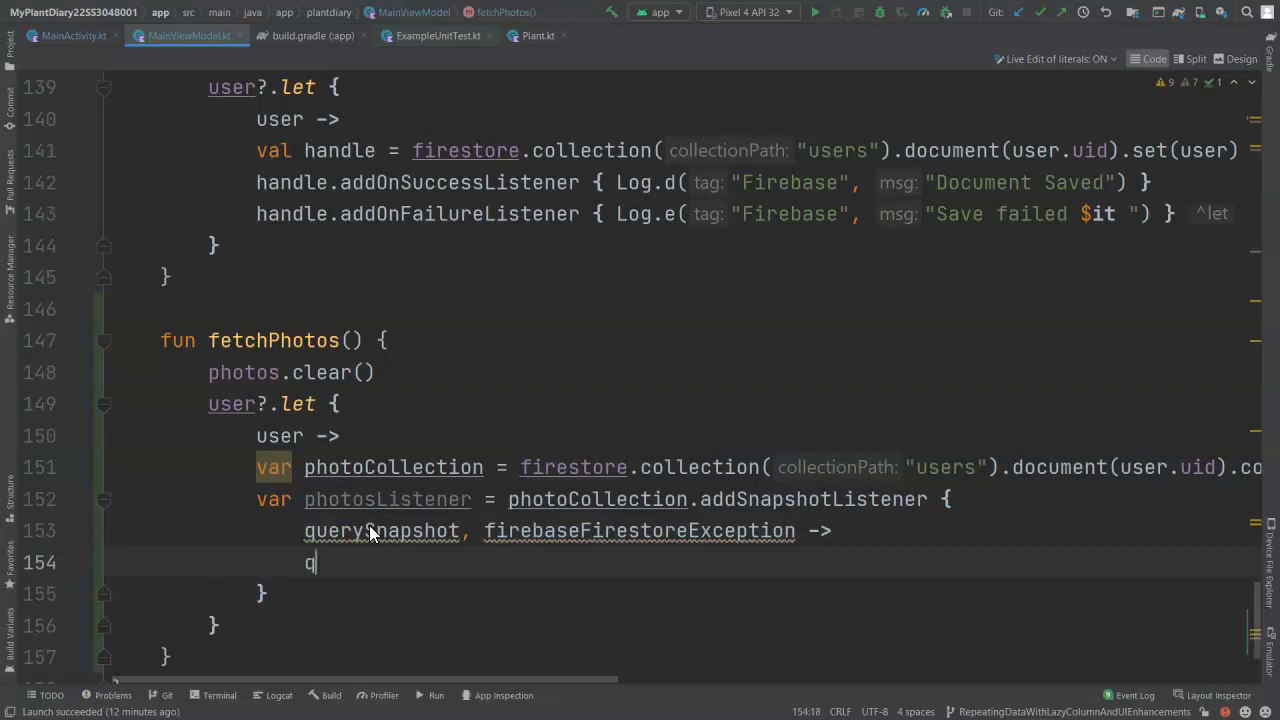
{"action": "type", "text": "uerySnapshot"}
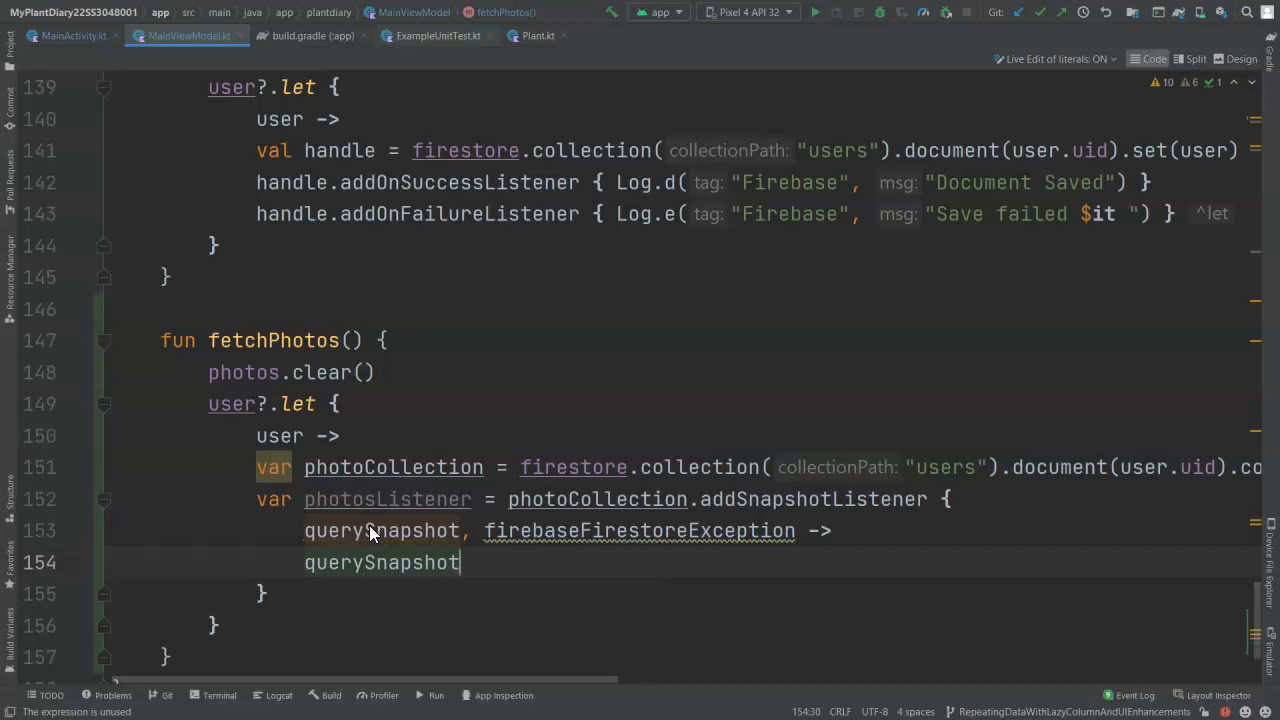
{"action": "type", "text": "?.let"}
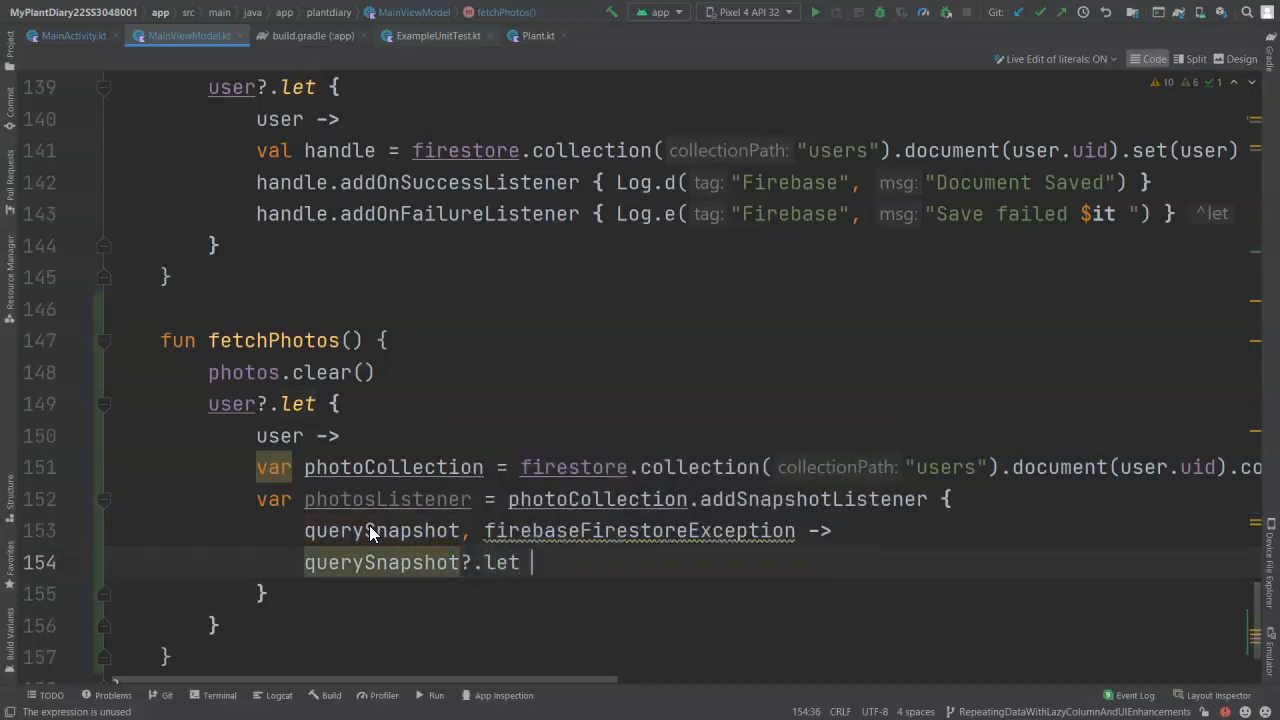
{"action": "type", "text": "{"}
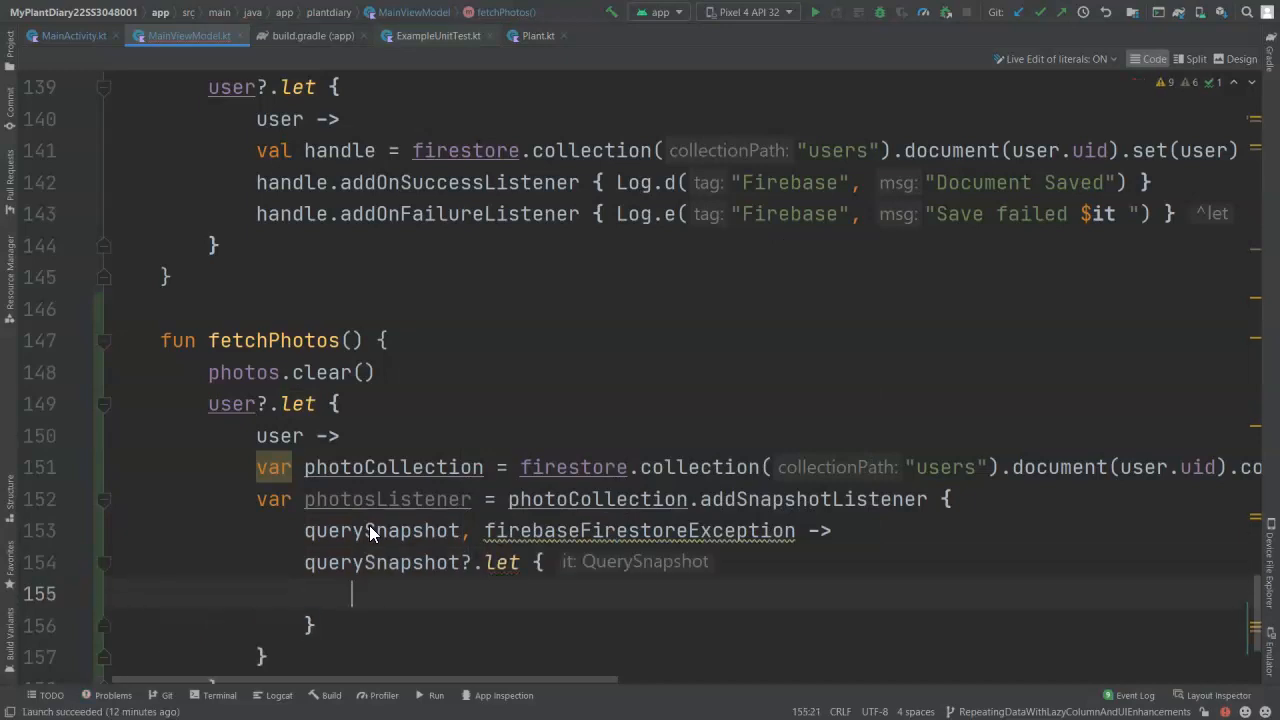
{"action": "type", "text": "querySnapshot ->"}
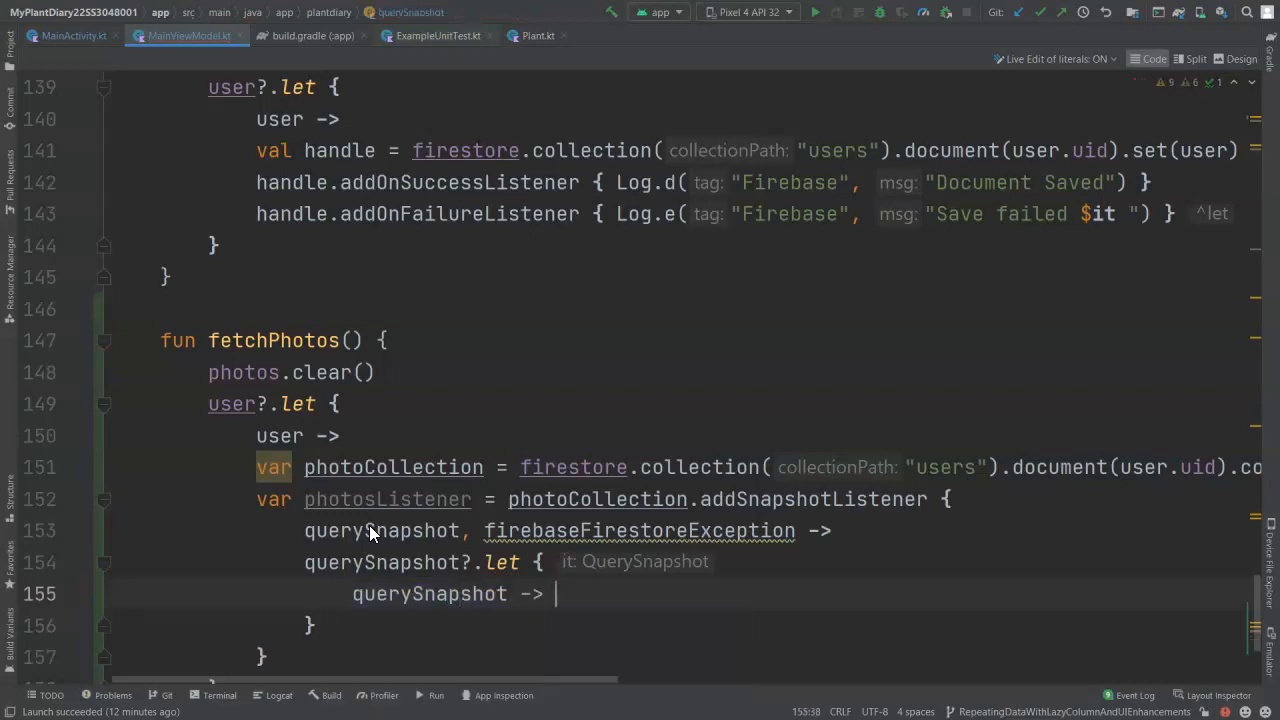
{"action": "key", "text": "Enter"}
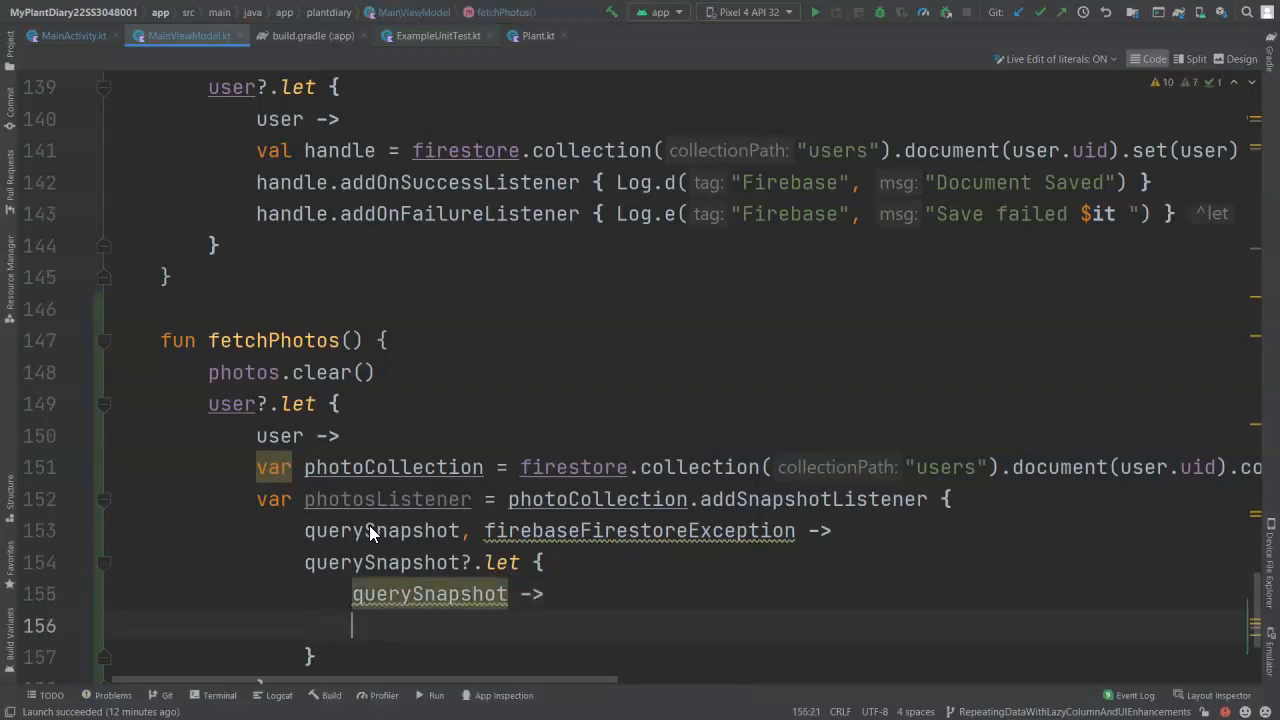
{"action": "type", "text": "querySnapshot.documents"}
{"action": "type", "text": "documents?.forEach {"}
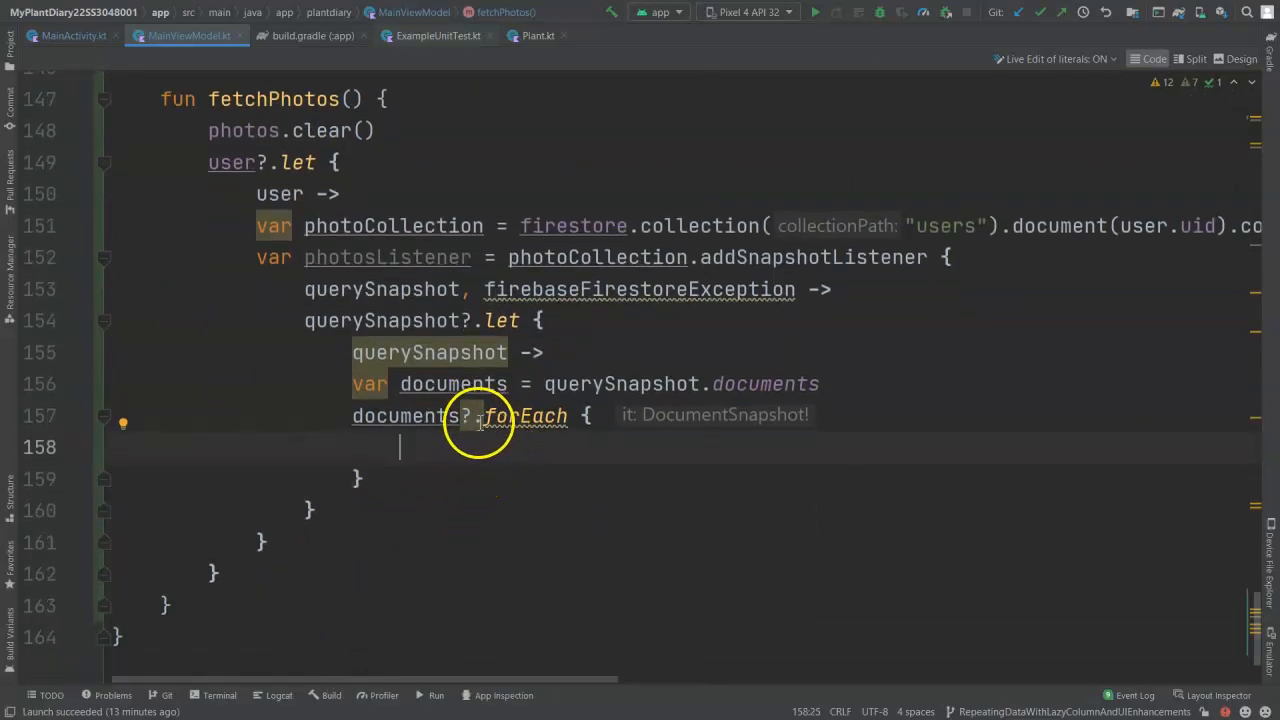
{"action": "mouse_move", "coordinate": [402, 416]}
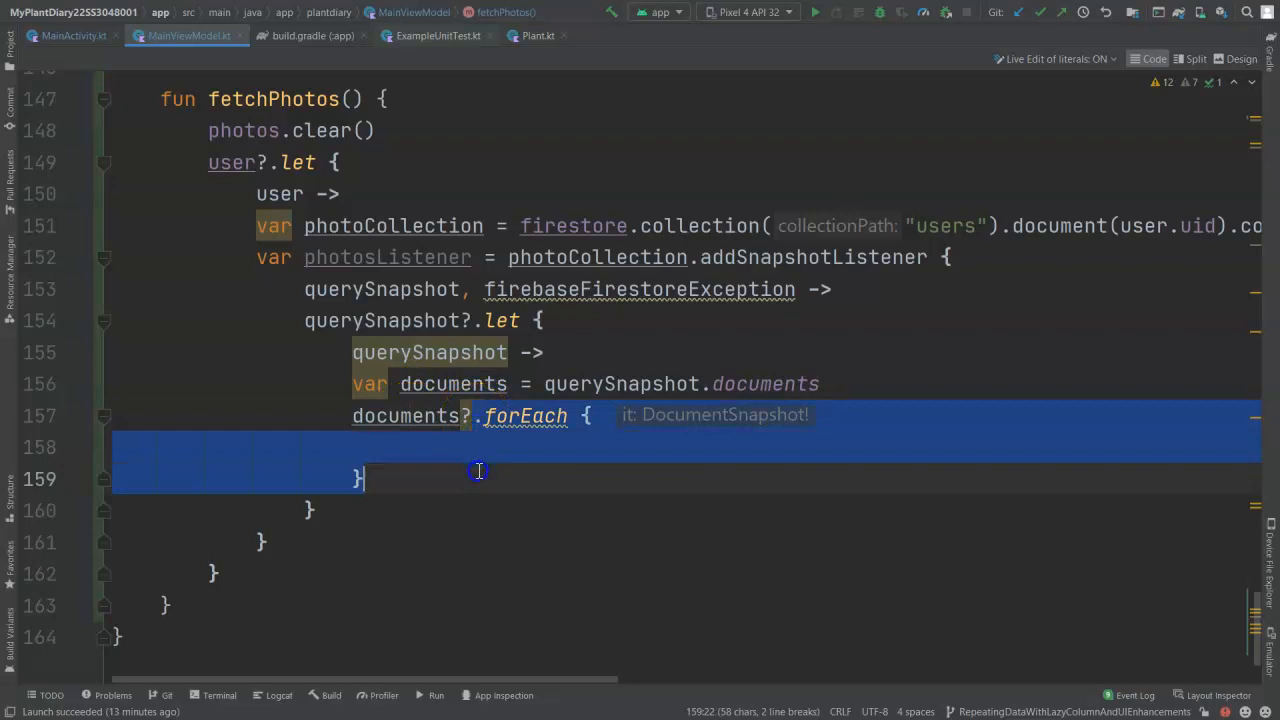
{"action": "mouse_move", "coordinate": [472, 435]}
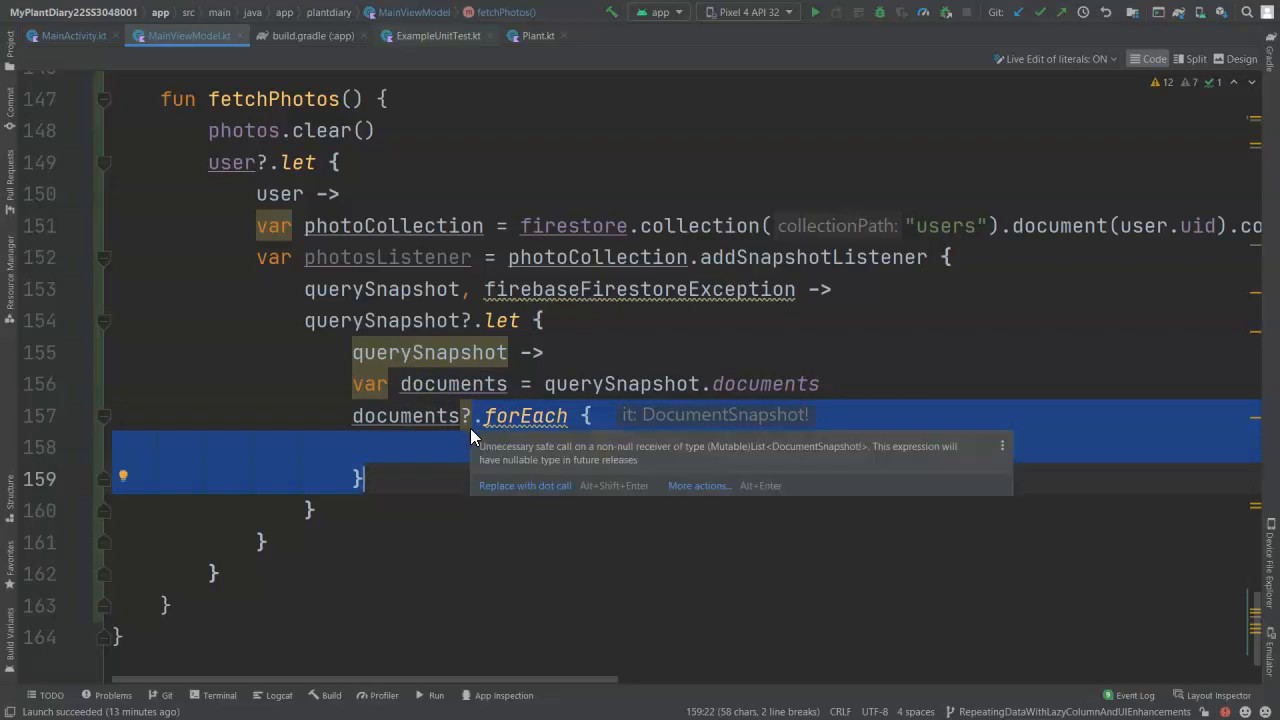
{"action": "mouse_move", "coordinate": [441, 460]}
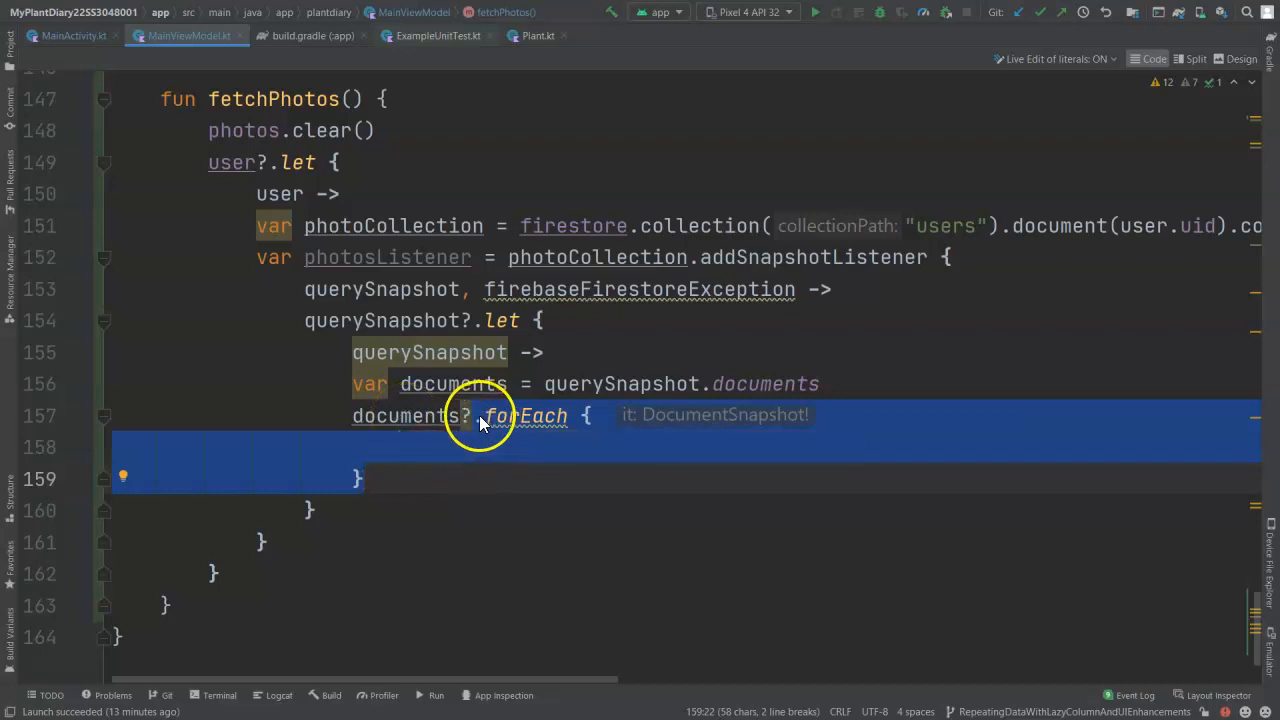
{"action": "mouse_move", "coordinate": [478, 445]}
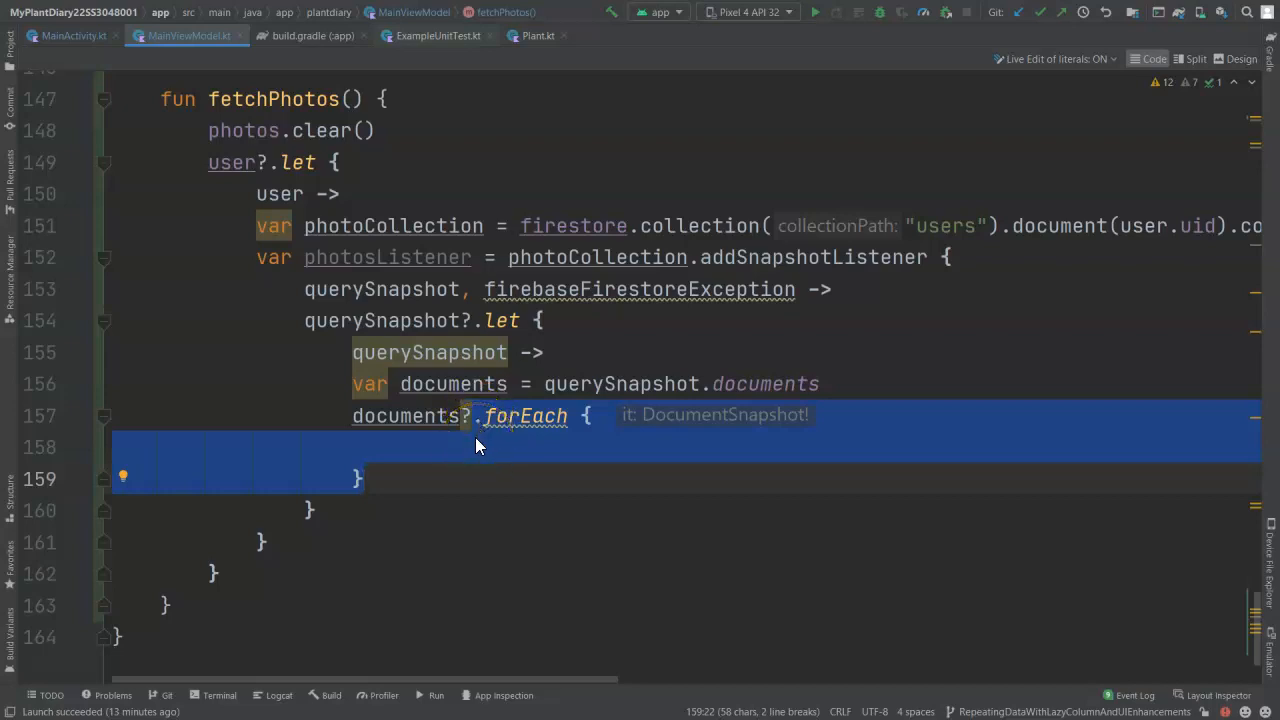
{"action": "left_click", "coordinate": [463, 448]}
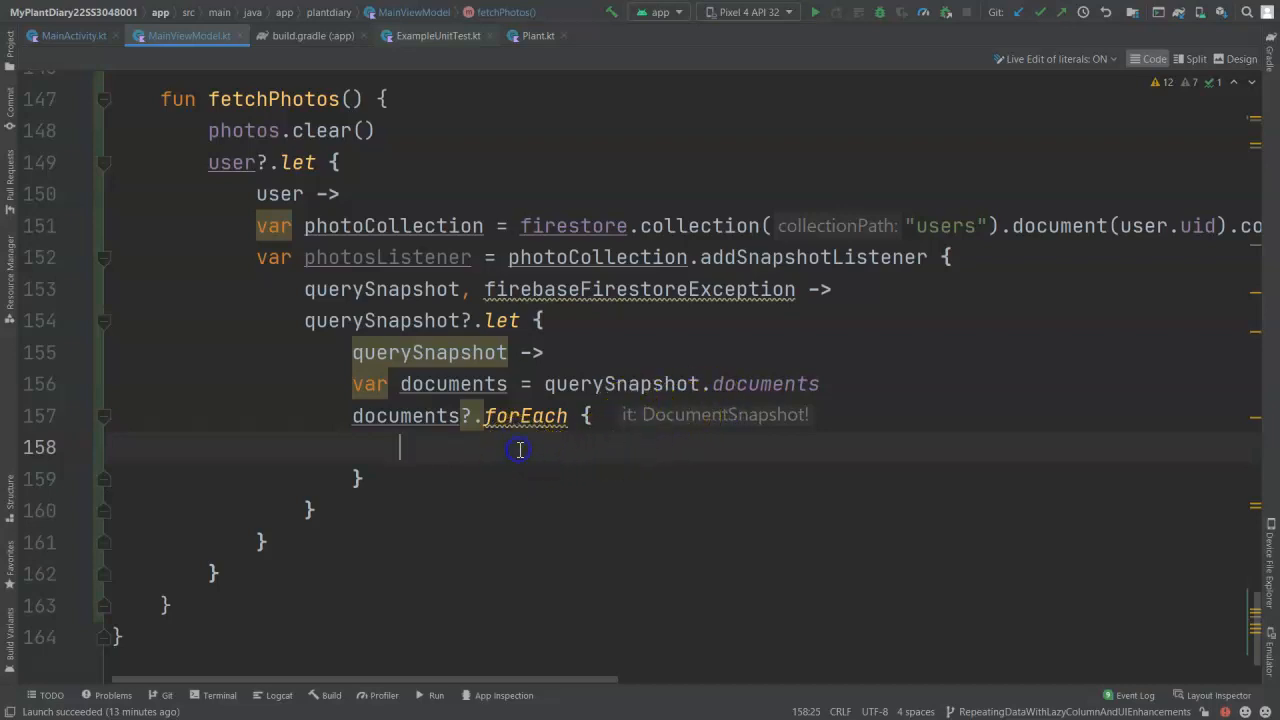
Convert each document with it.toObject(Photo) and add it via photos.add(photo)
{"action": "type", "text": "it"}
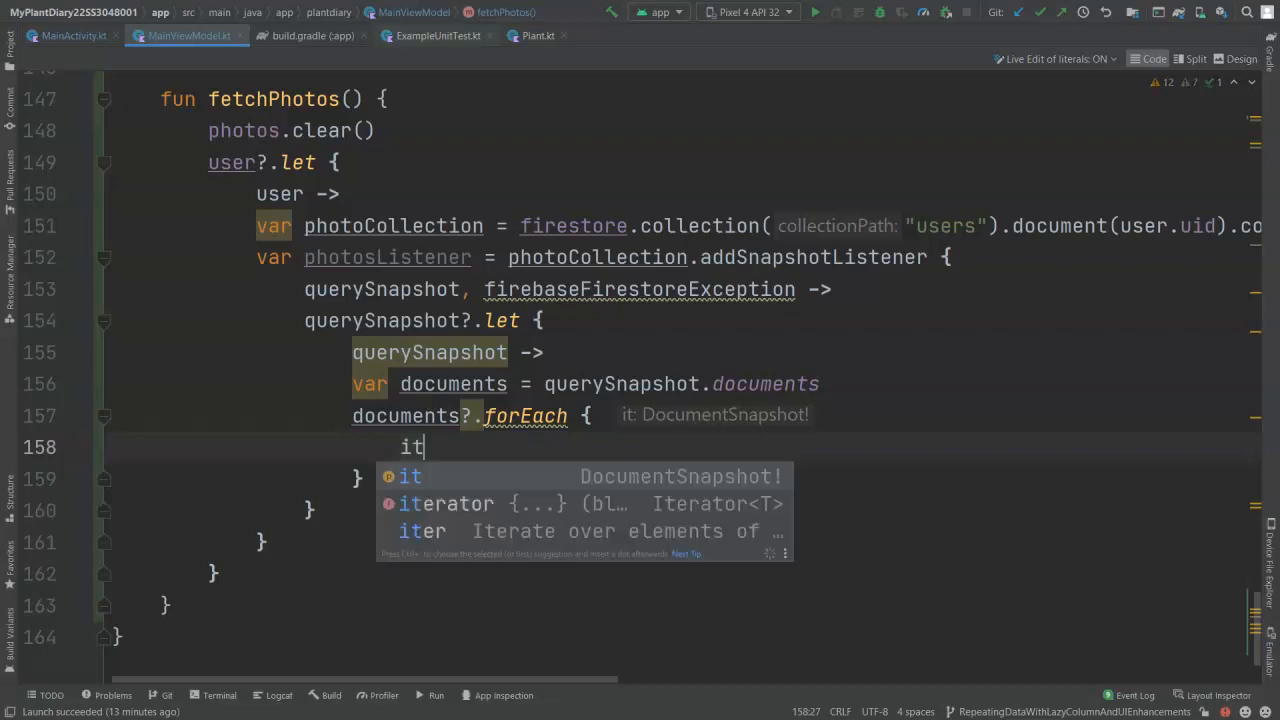
{"action": "type", "text": ".toObject()"}
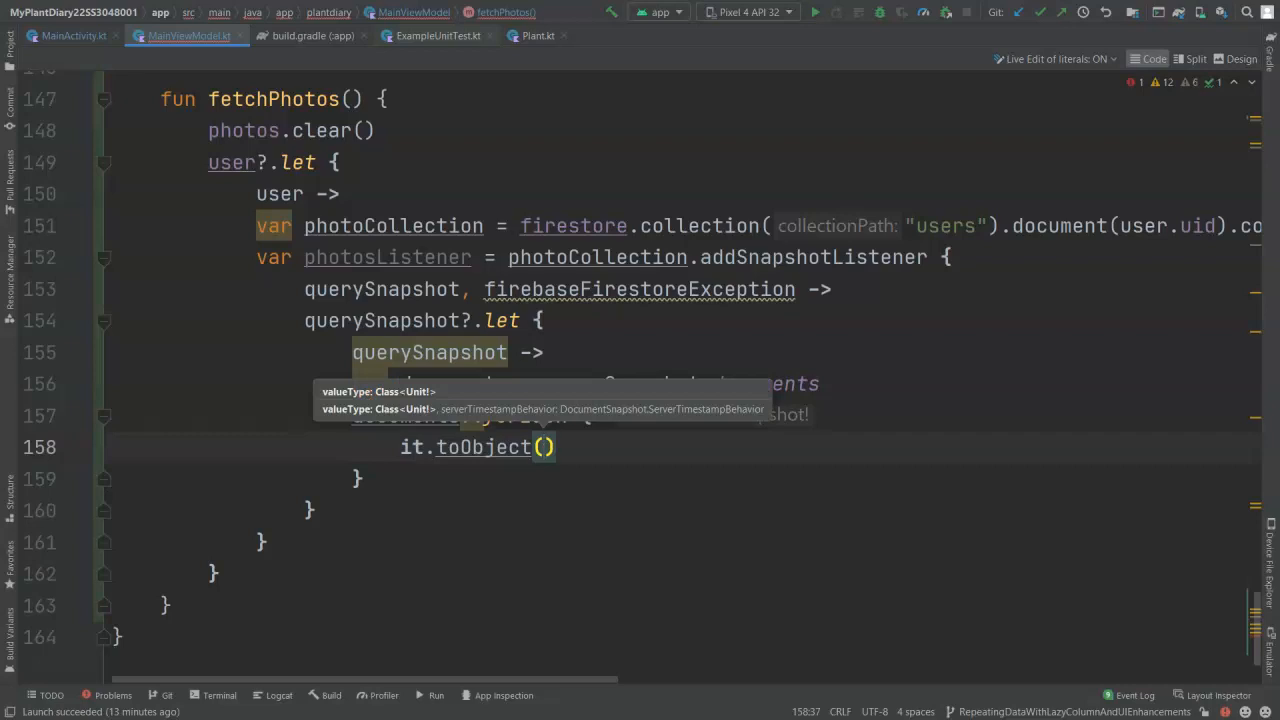
{"action": "type", "text": "Ph"}
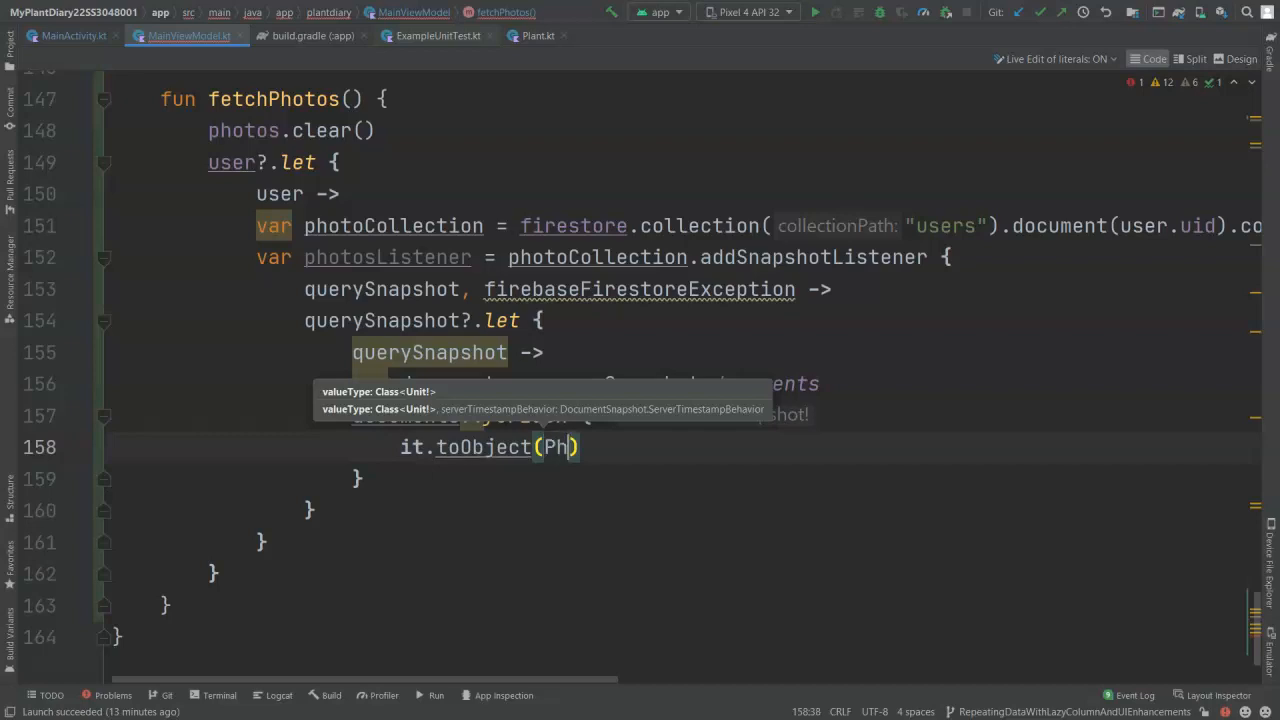
{"action": "type", "text": "oto ="}
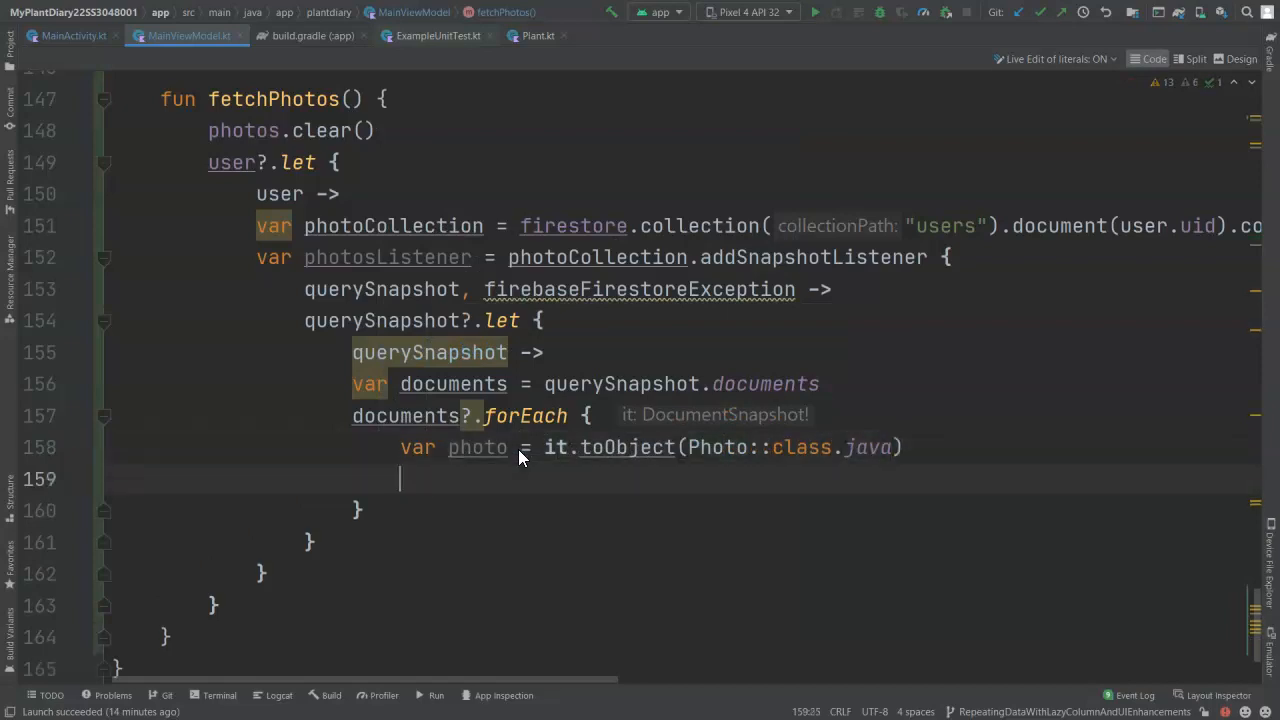
{"action": "type", "text": "photos.add(photo)"}
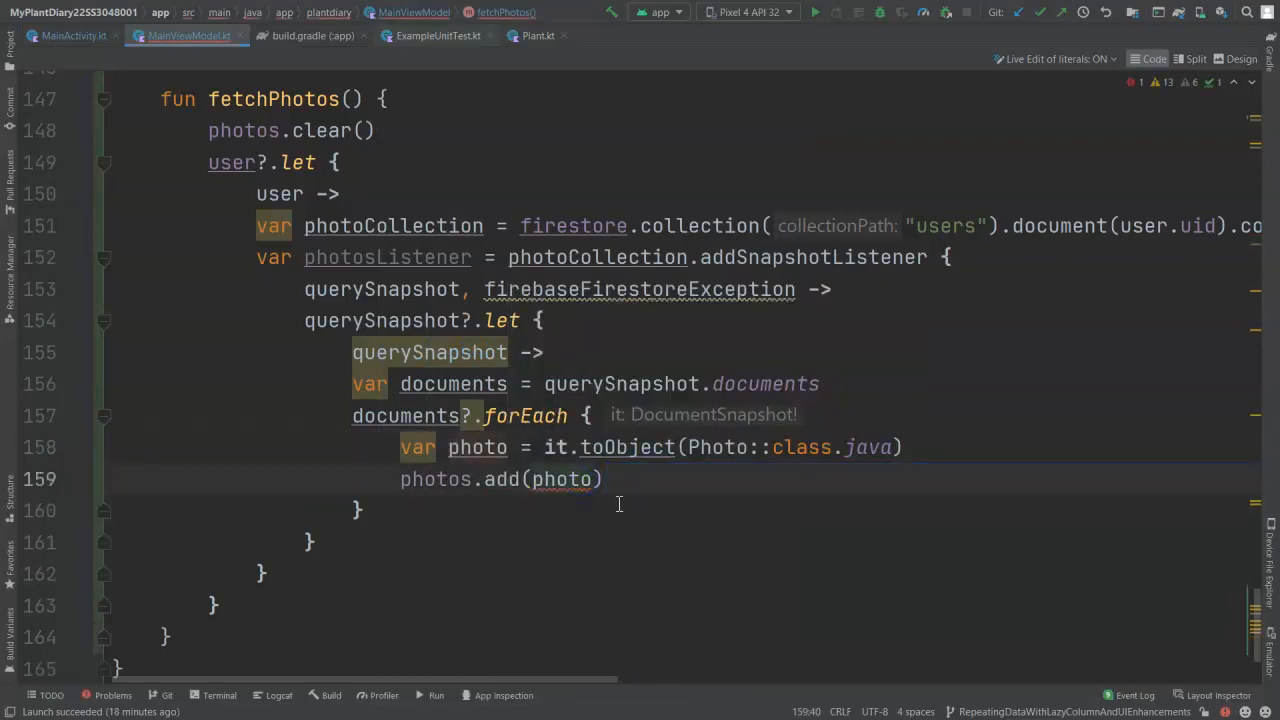
Wrap the photos.add call in a photo?.let { } null check
{"action": "left_click", "coordinate": [922, 447]}
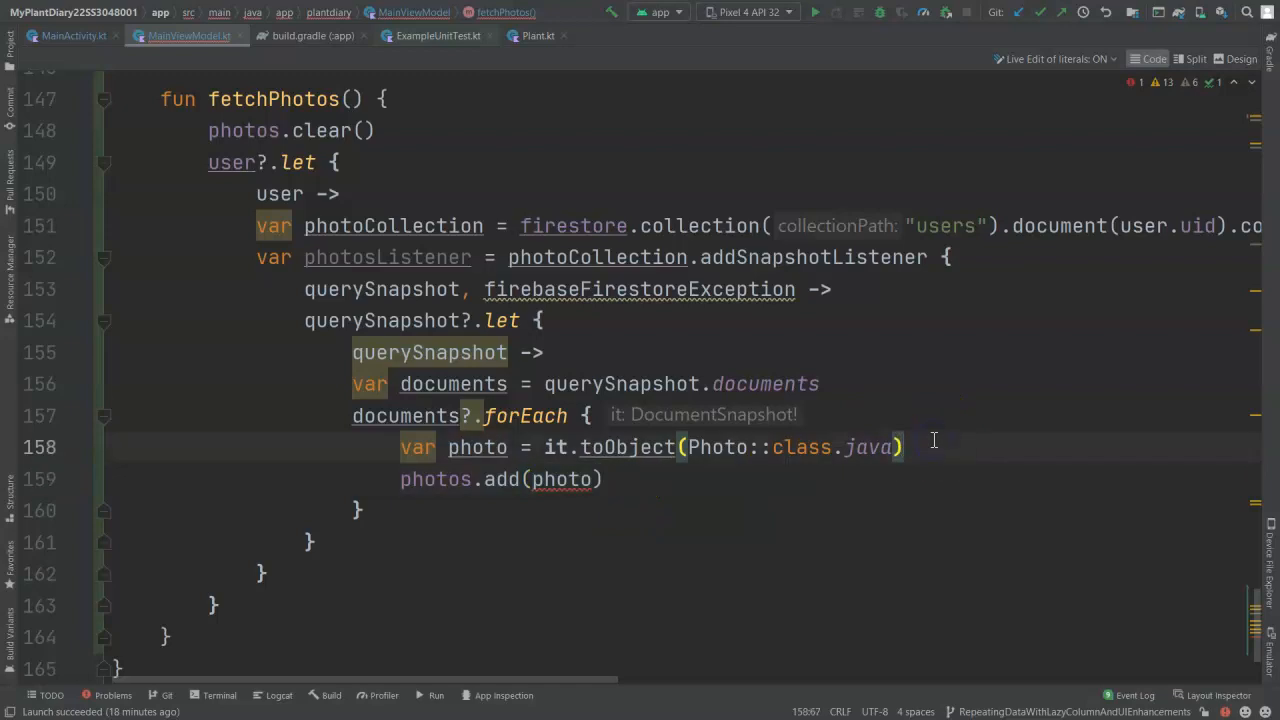
{"action": "type", "text": "photo"}
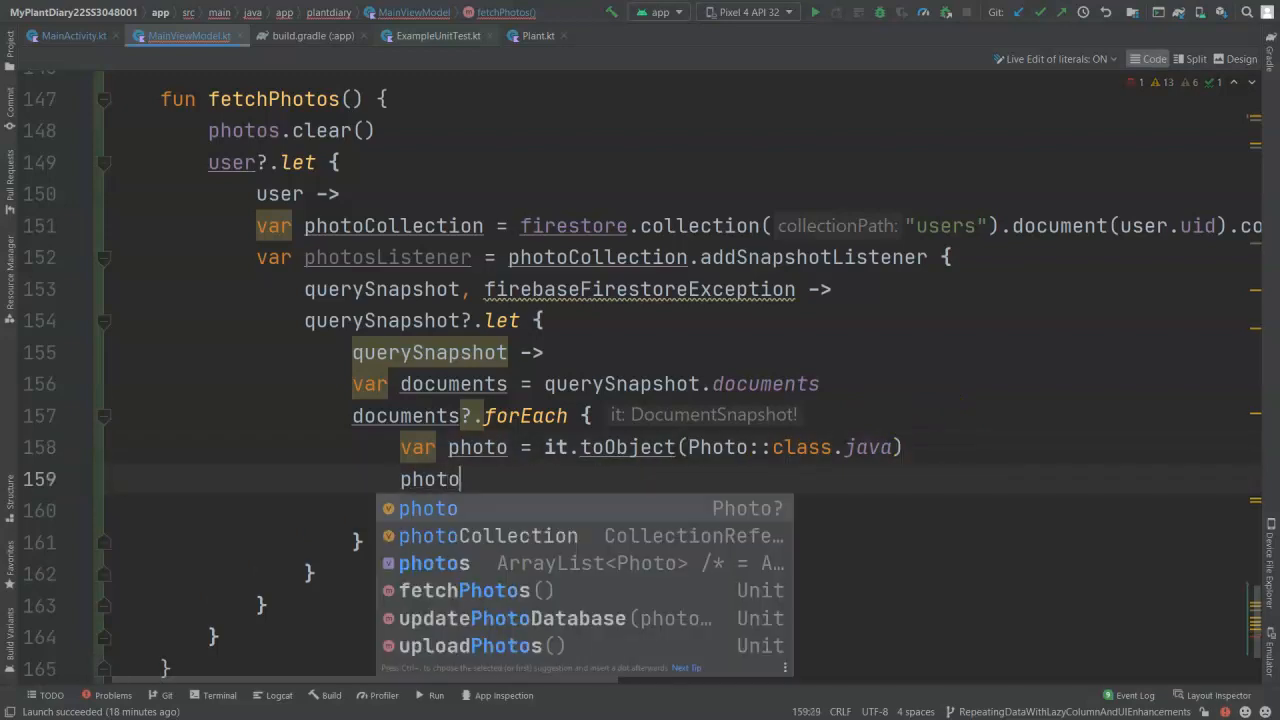
{"action": "type", "text": ".?"}
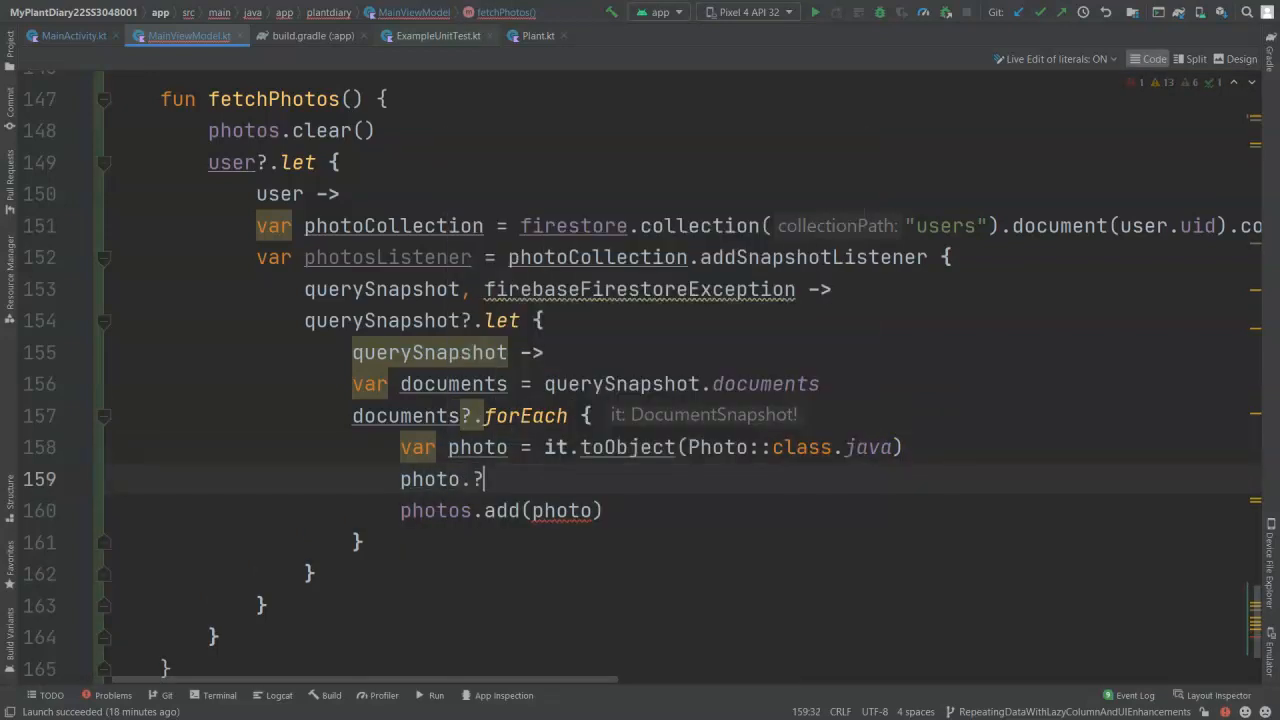
{"action": "type", "text": ".let {"}
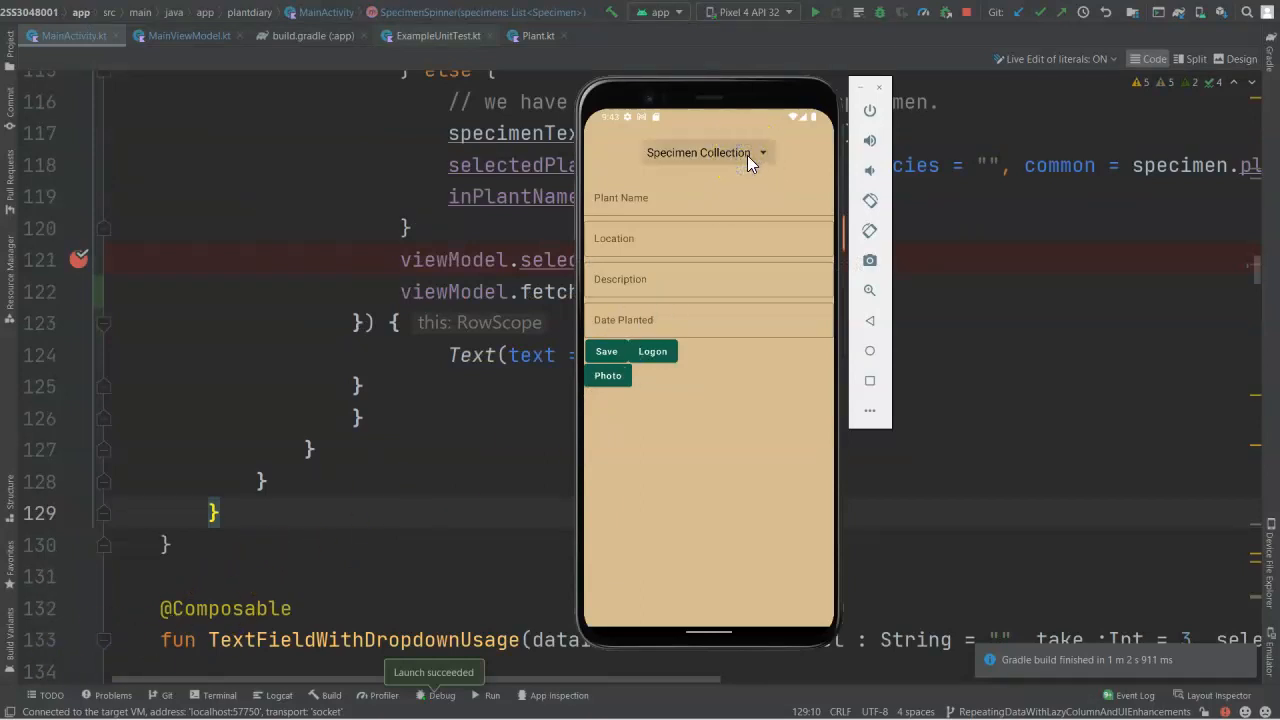
Pick a specimen from the emulator's Specimen Collection spinner to hit breakpoint line 121
{"action": "left_click", "coordinate": [705, 152]}
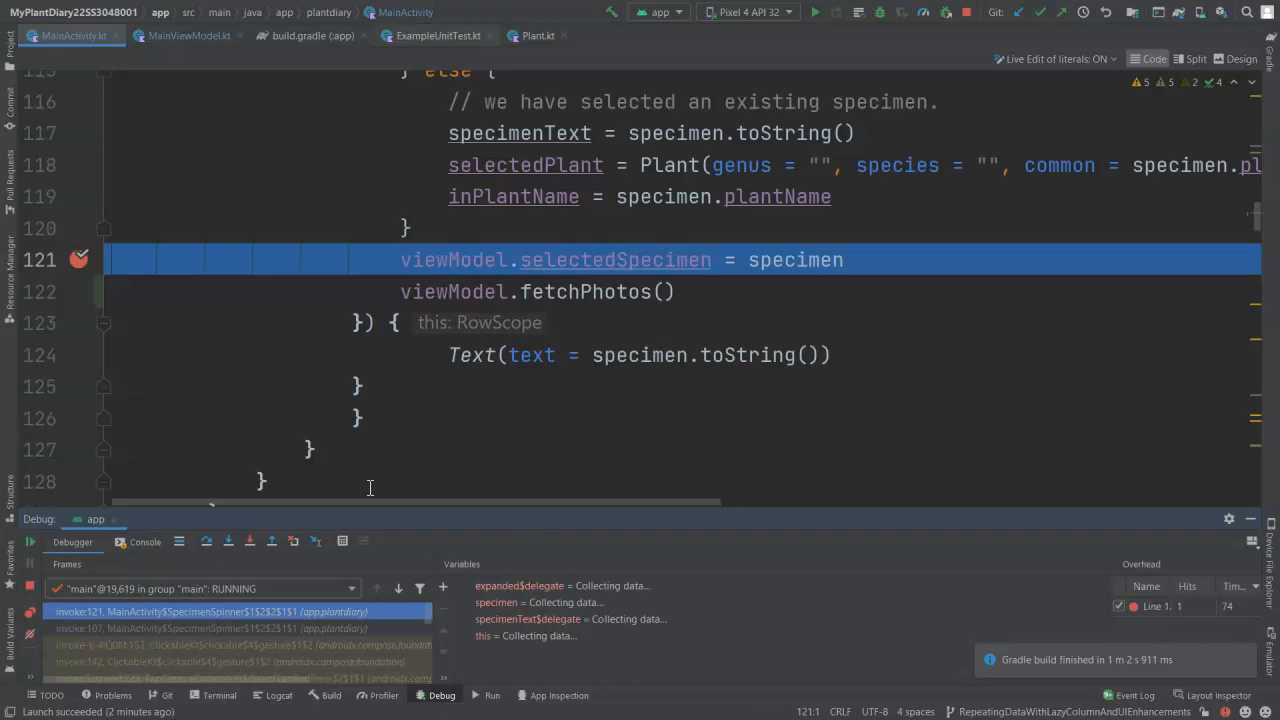
{"action": "left_click", "coordinate": [228, 541]}
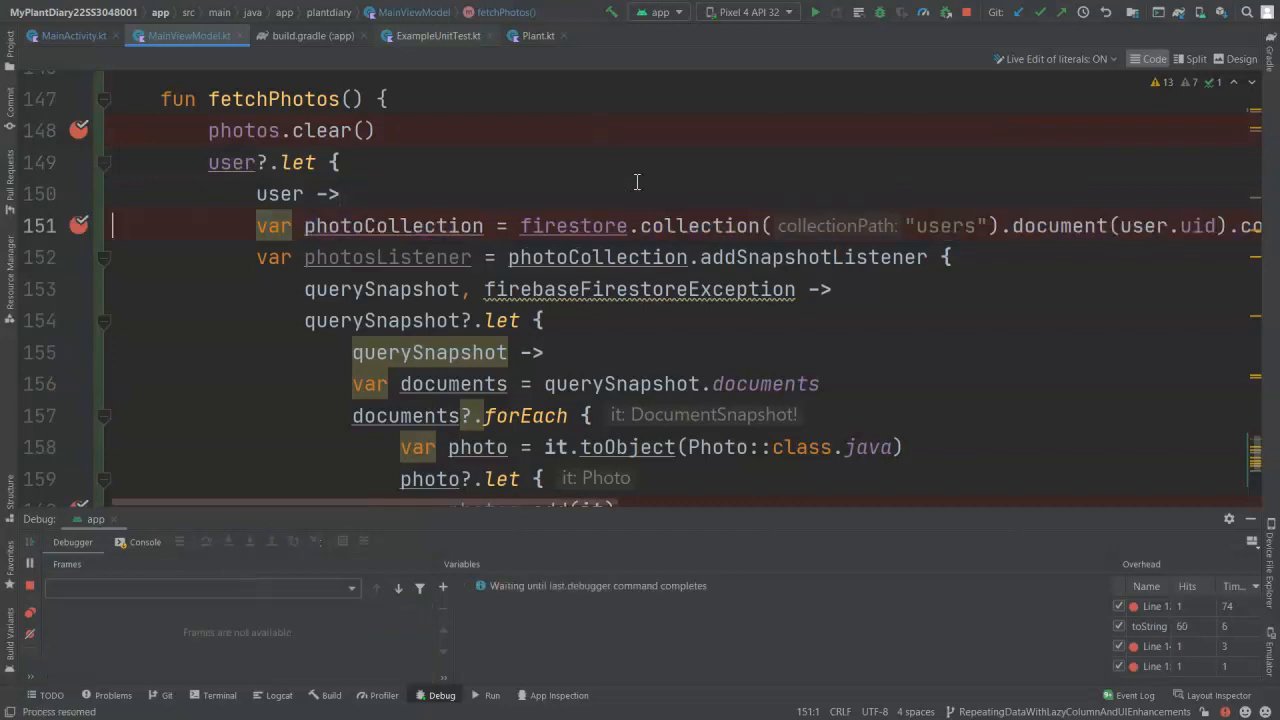
Step over line 151 with F8 to inspect user and photoCollection values
{"action": "key", "text": "F8"}
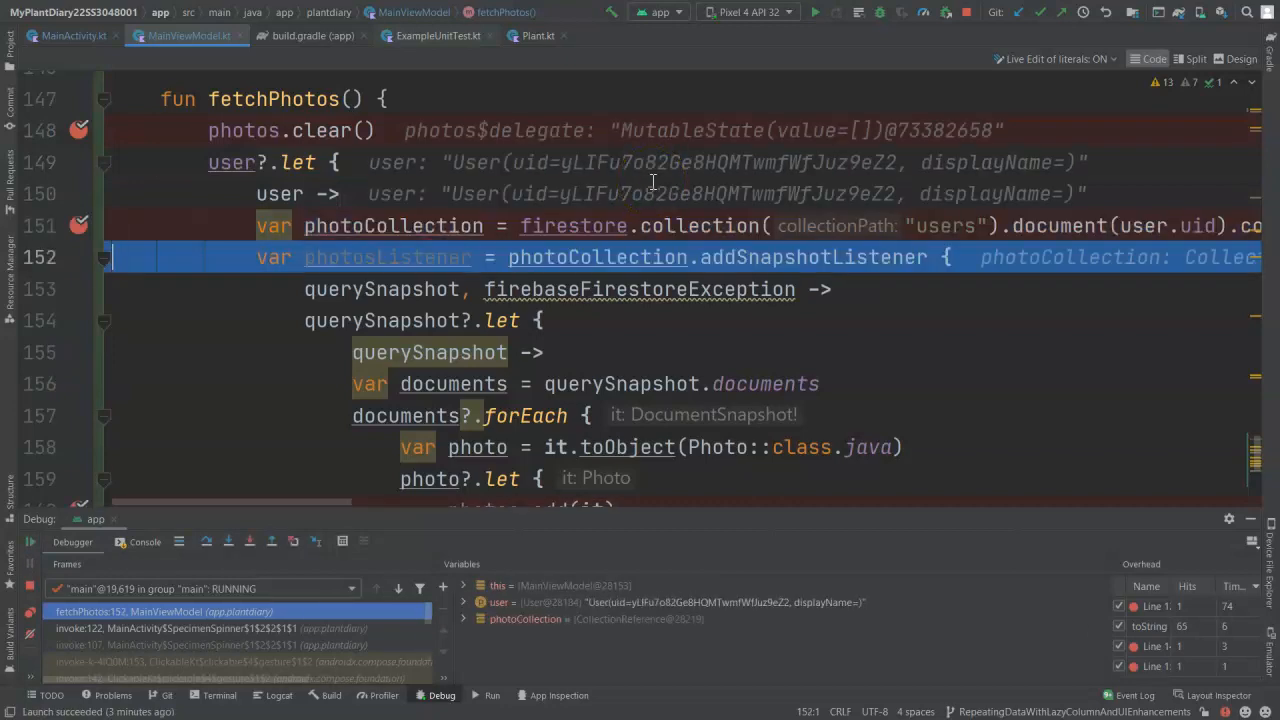
{"action": "mouse_move", "coordinate": [1153, 186]}
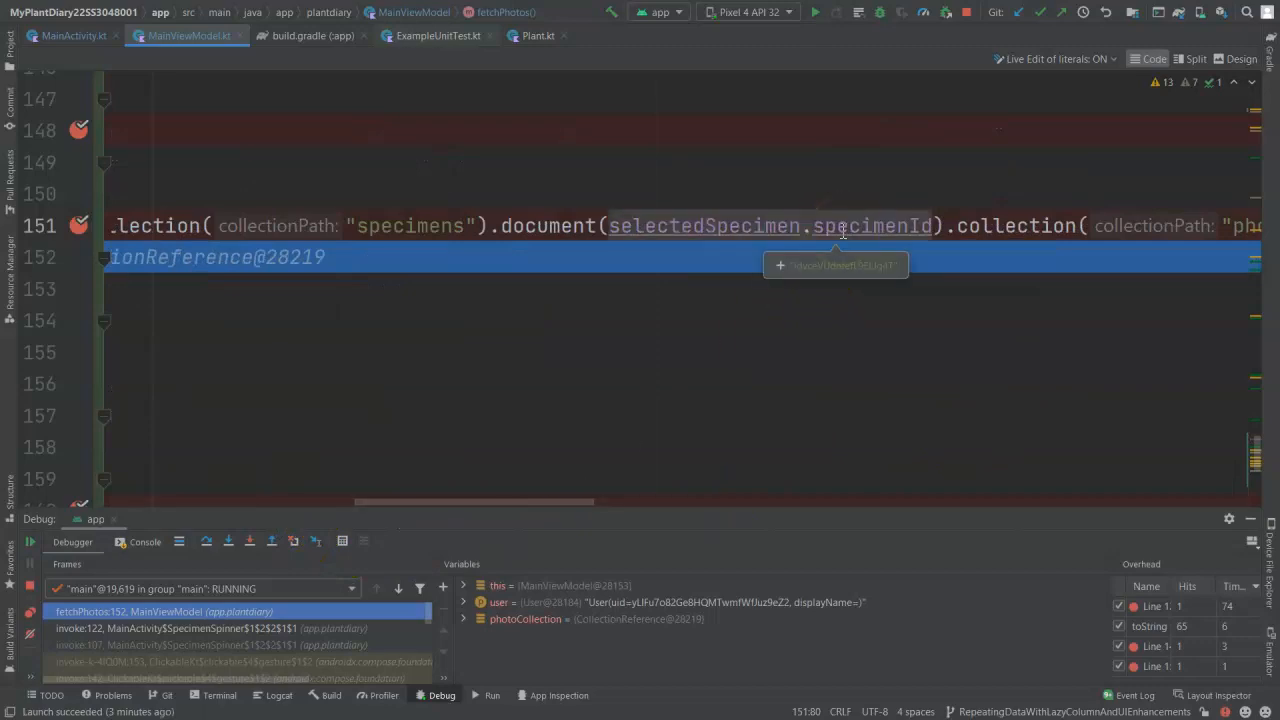
{"action": "mouse_move", "coordinate": [569, 507]}
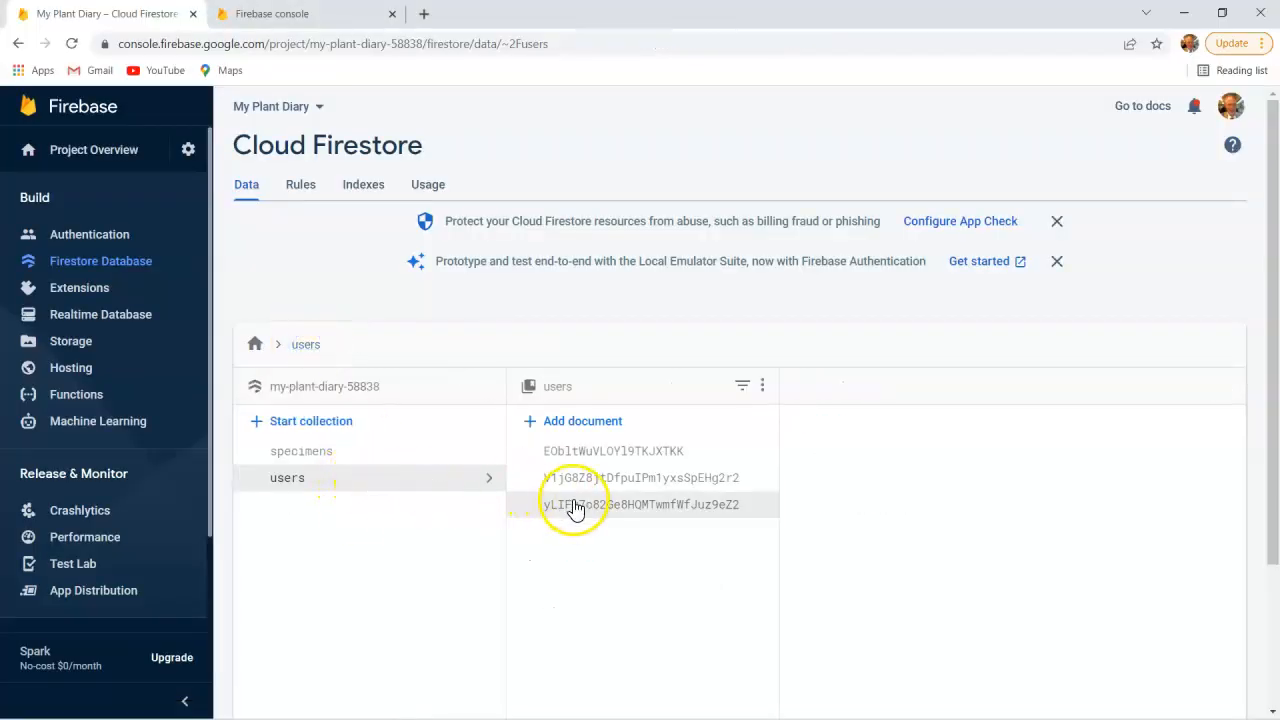
Drill into users > user > specimens > Westerland Rose > photos and open the photo documents
{"action": "left_click", "coordinate": [641, 504]}
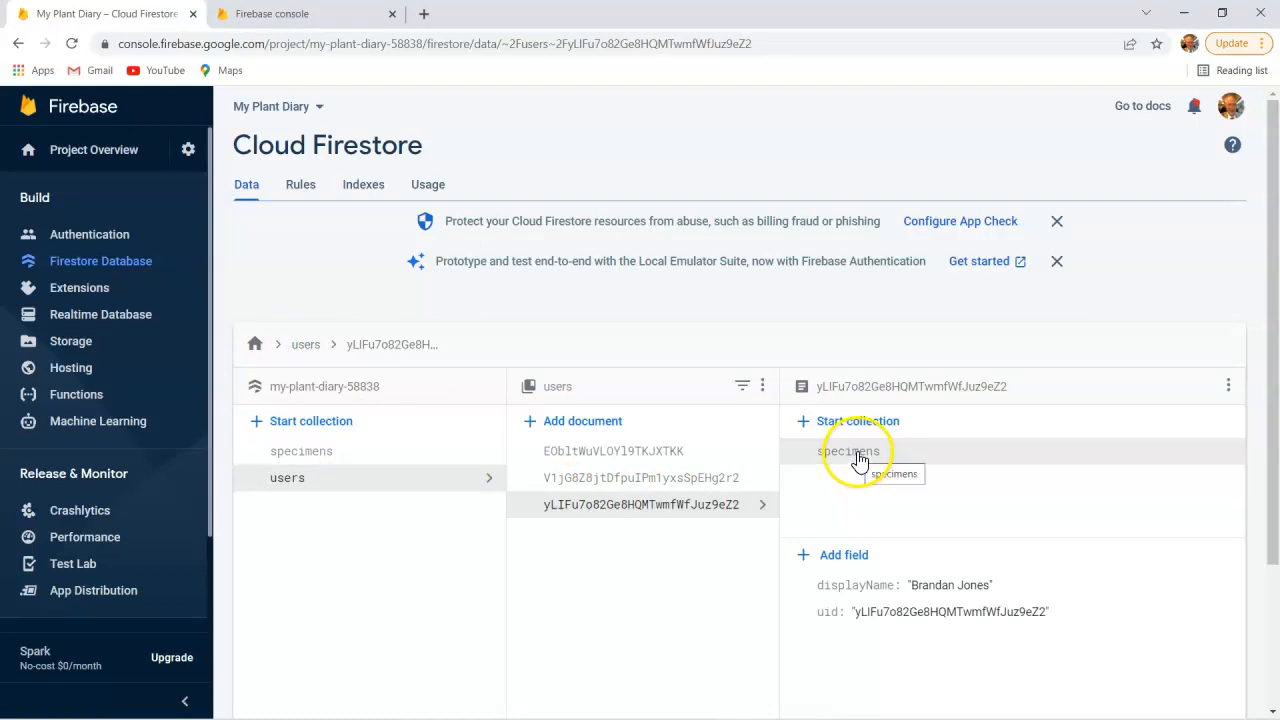
{"action": "left_click", "coordinate": [847, 451]}
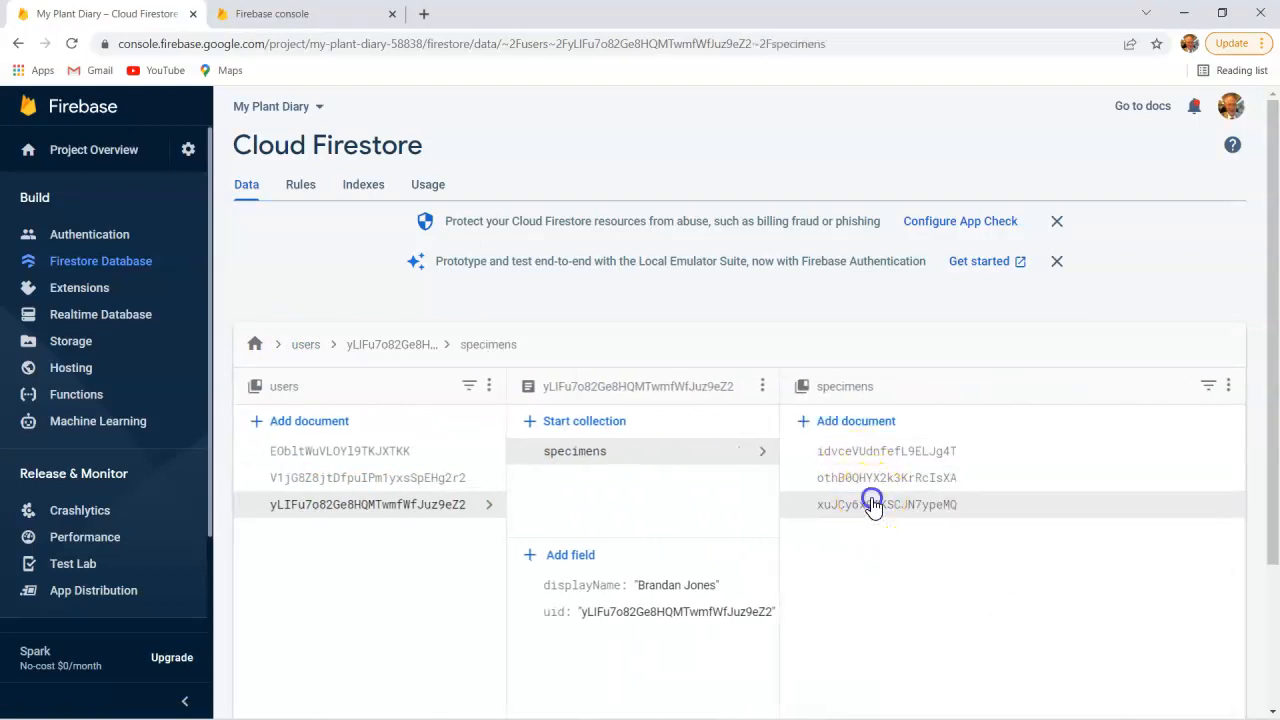
{"action": "left_click", "coordinate": [886, 451]}
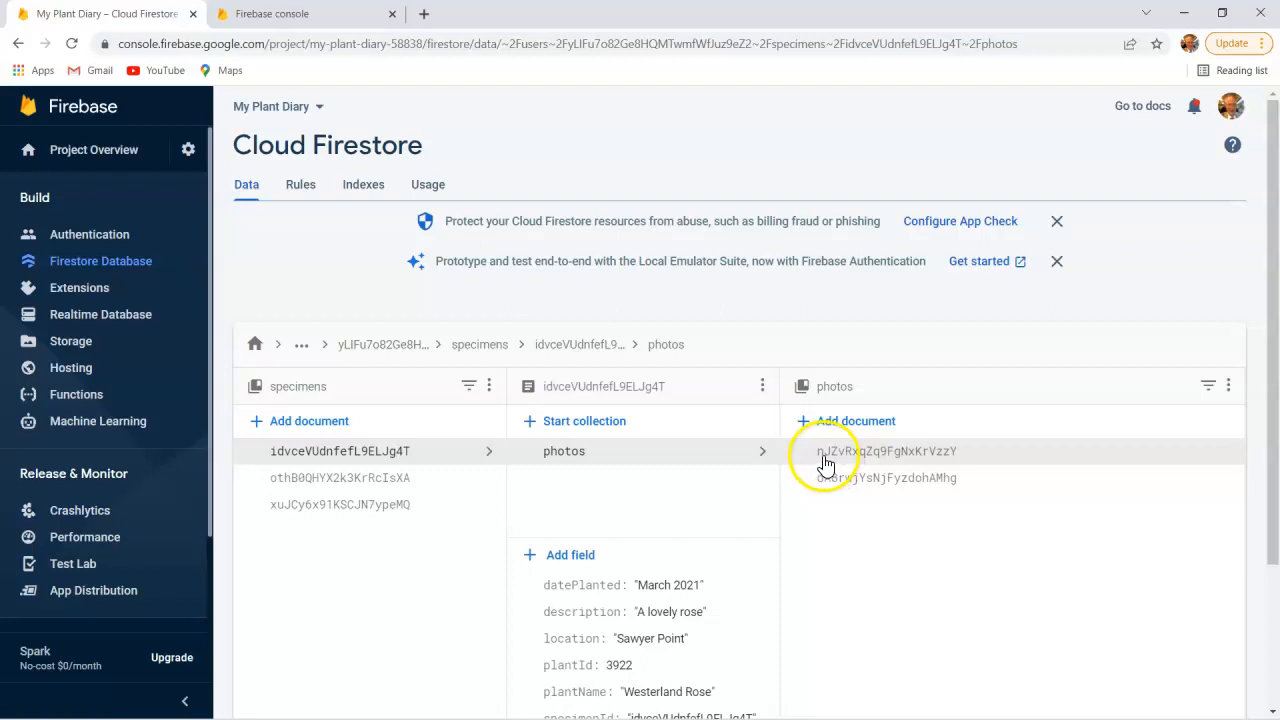
{"action": "mouse_move", "coordinate": [848, 467]}
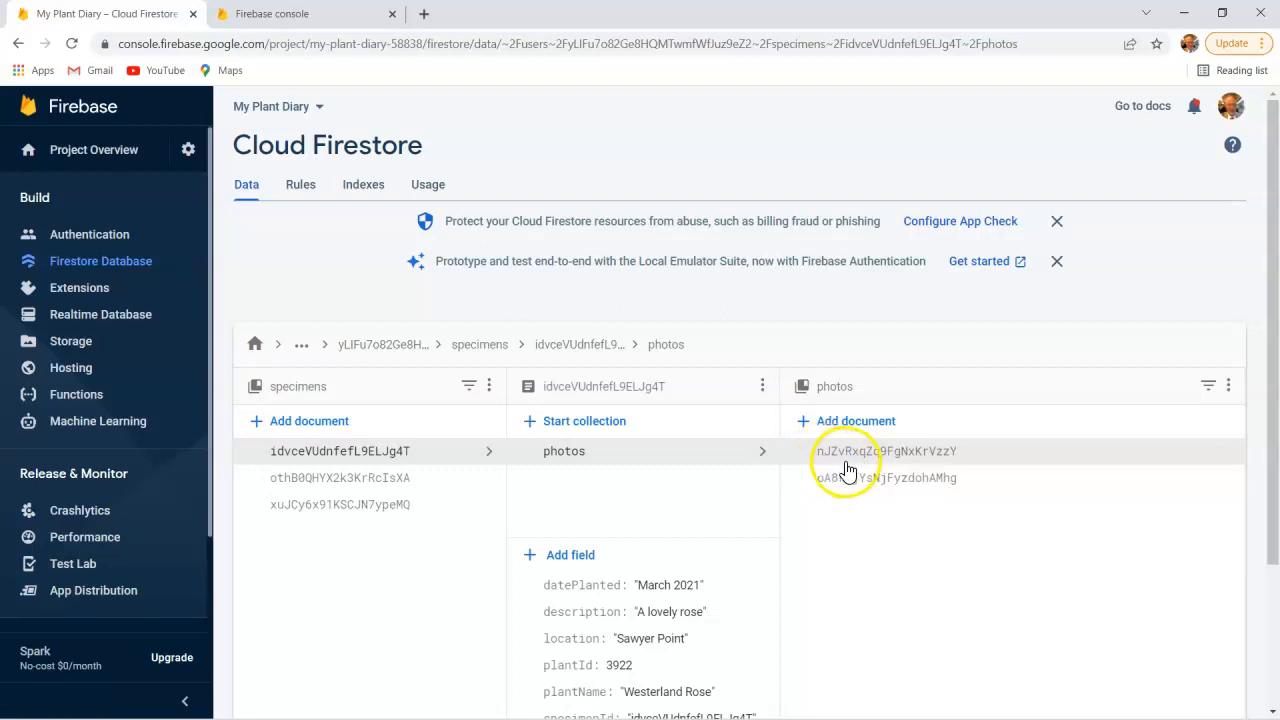
{"action": "mouse_move", "coordinate": [863, 465]}
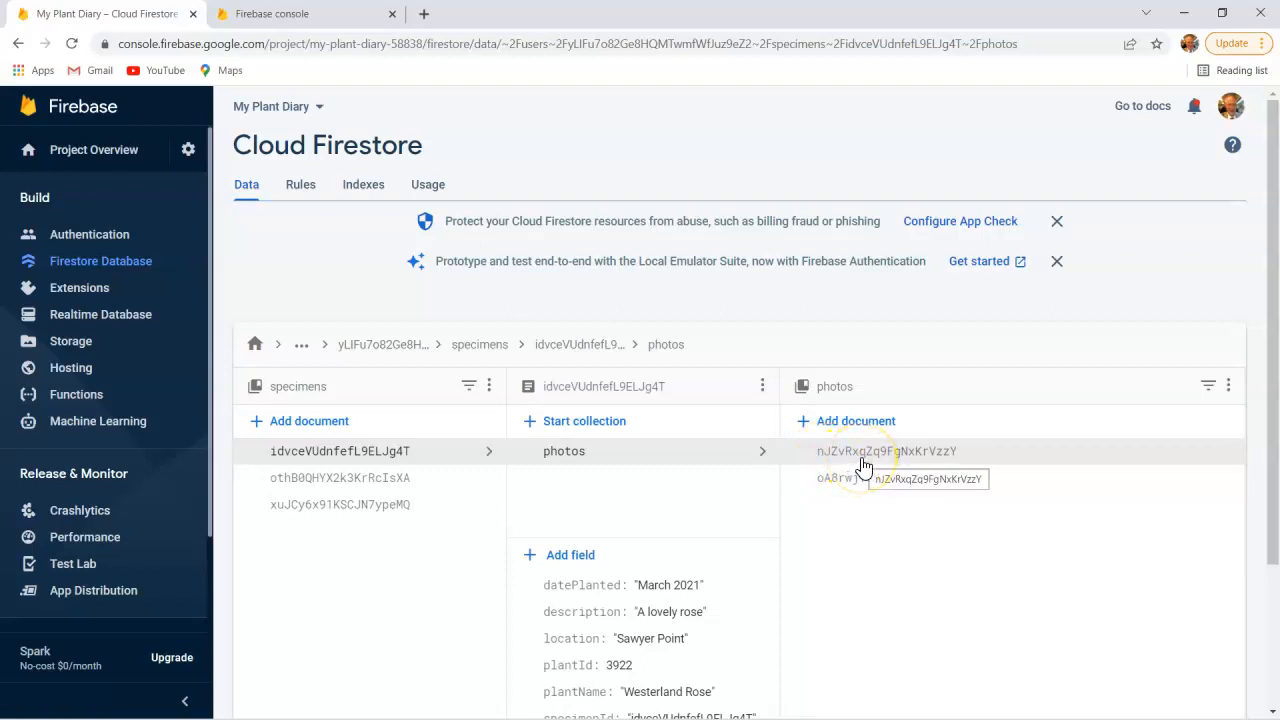
{"action": "left_click", "coordinate": [901, 451]}
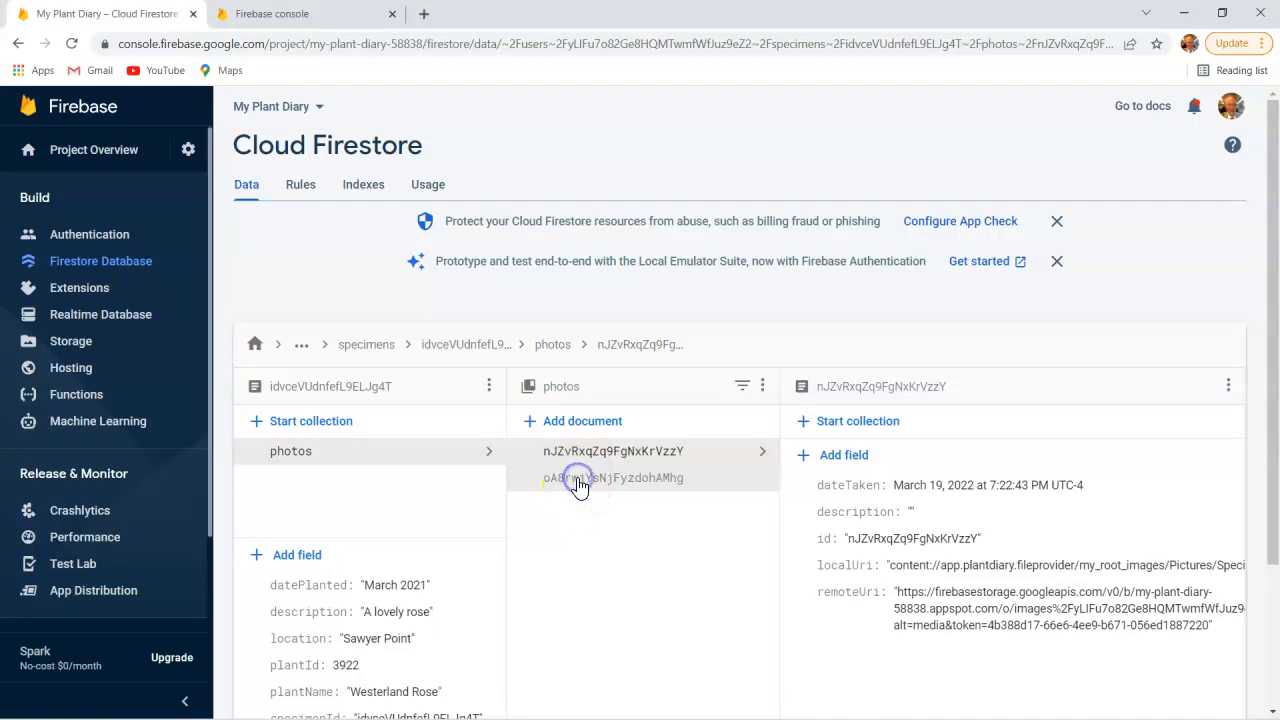
{"action": "left_click", "coordinate": [581, 478]}
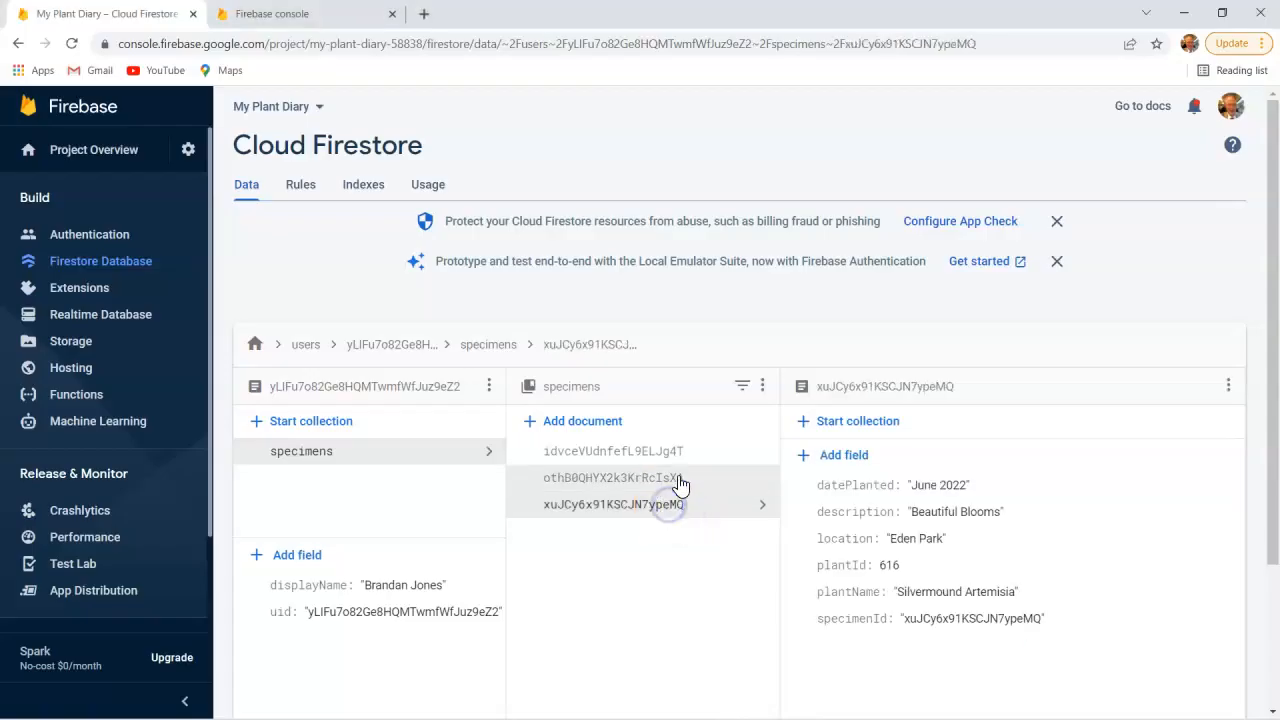
View specimen documents othB0QHYX2k3KrRcIsXA and xuJCy6x91KSCJN7ypeMQ (Silvermound Artemisia)
{"action": "left_click", "coordinate": [612, 477]}
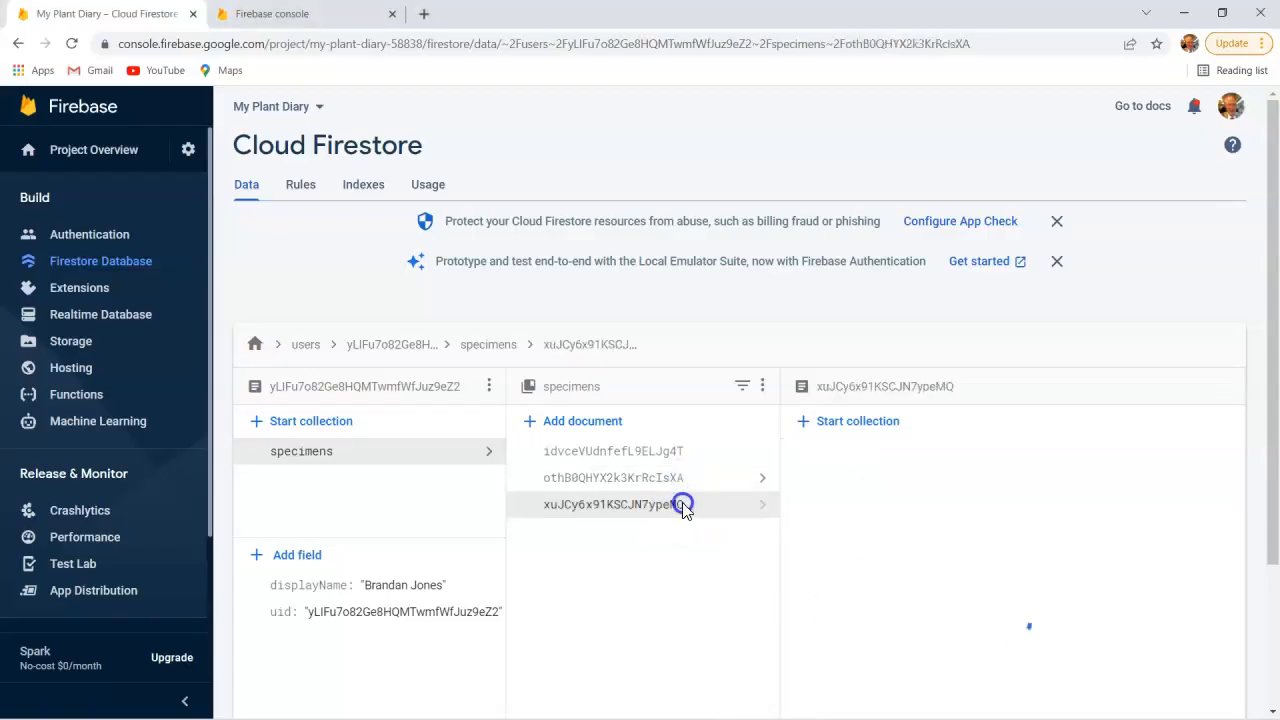
{"action": "left_click", "coordinate": [614, 477]}
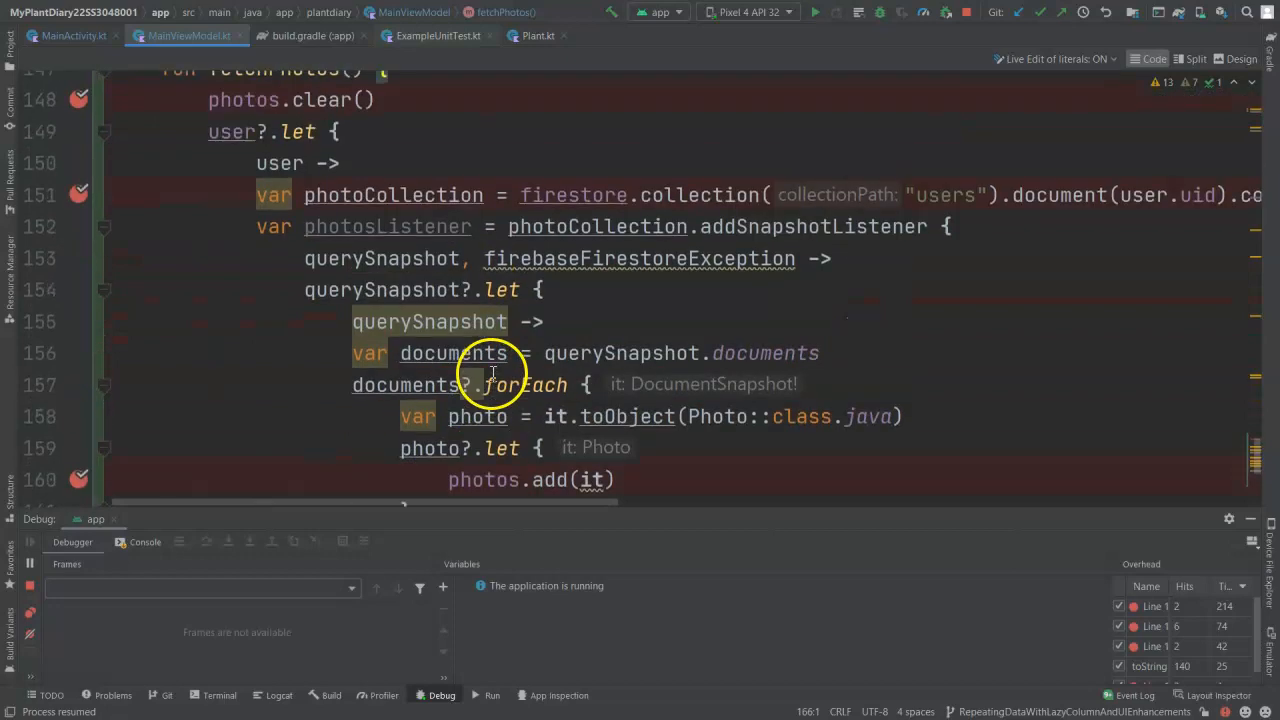
{"action": "scroll", "scroll_direction": "down", "scroll_amount": 3}
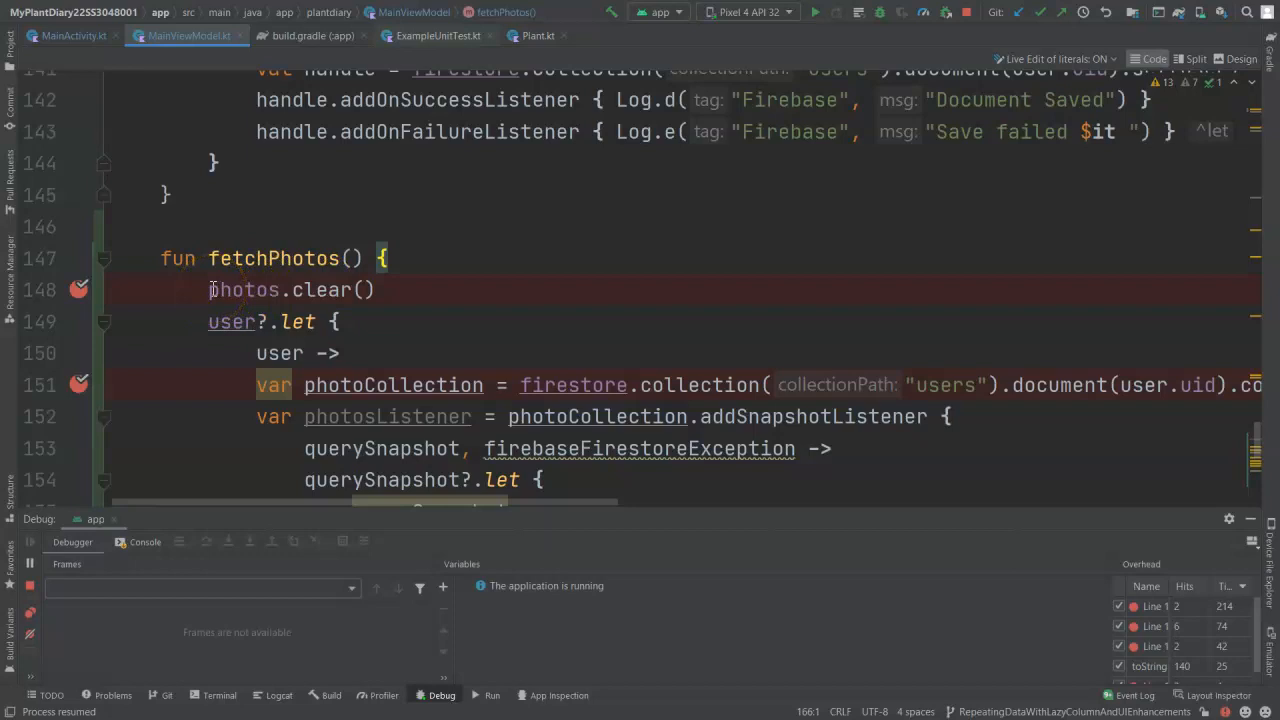
{"action": "triple_click", "coordinate": [290, 289]}
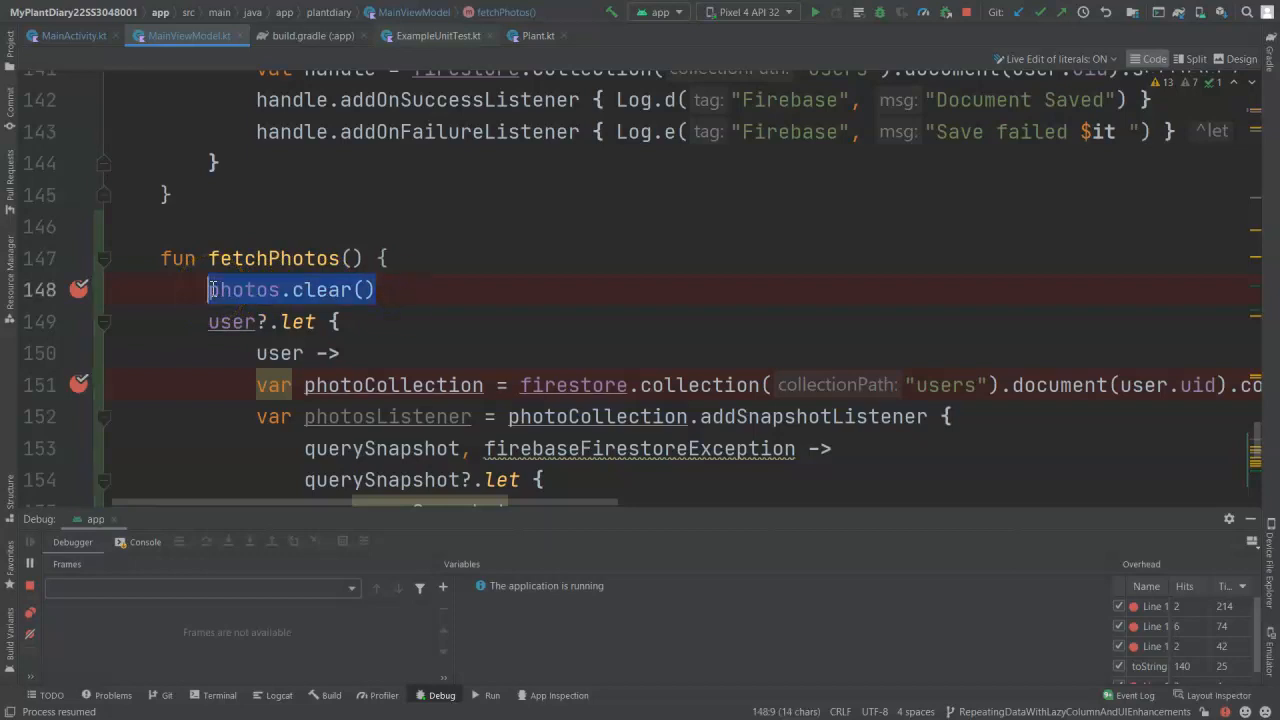
{"action": "scroll", "scroll_direction": "down", "scroll_amount": 3}
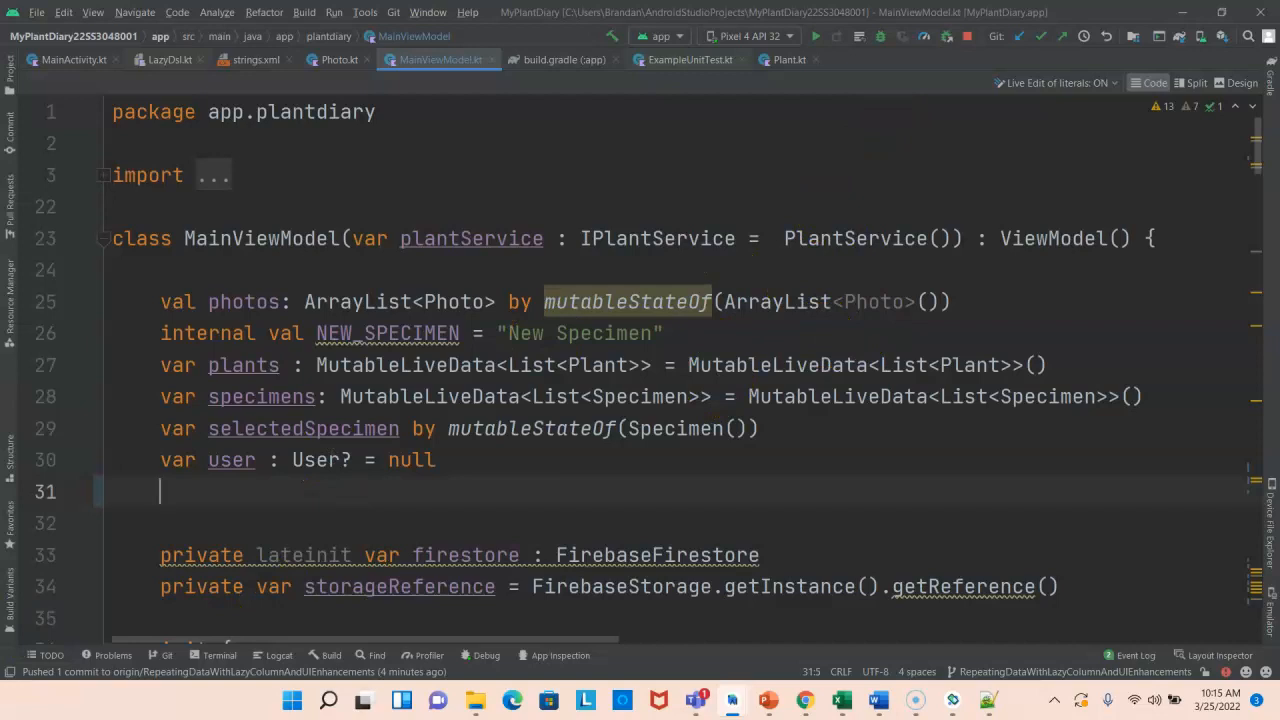
Add var eventPhotos : MutableLiveData<List<Photo>> = MutableLiveData<List<Photo>>() on line 31
{"action": "type", "text": "var eventPhotos :"}
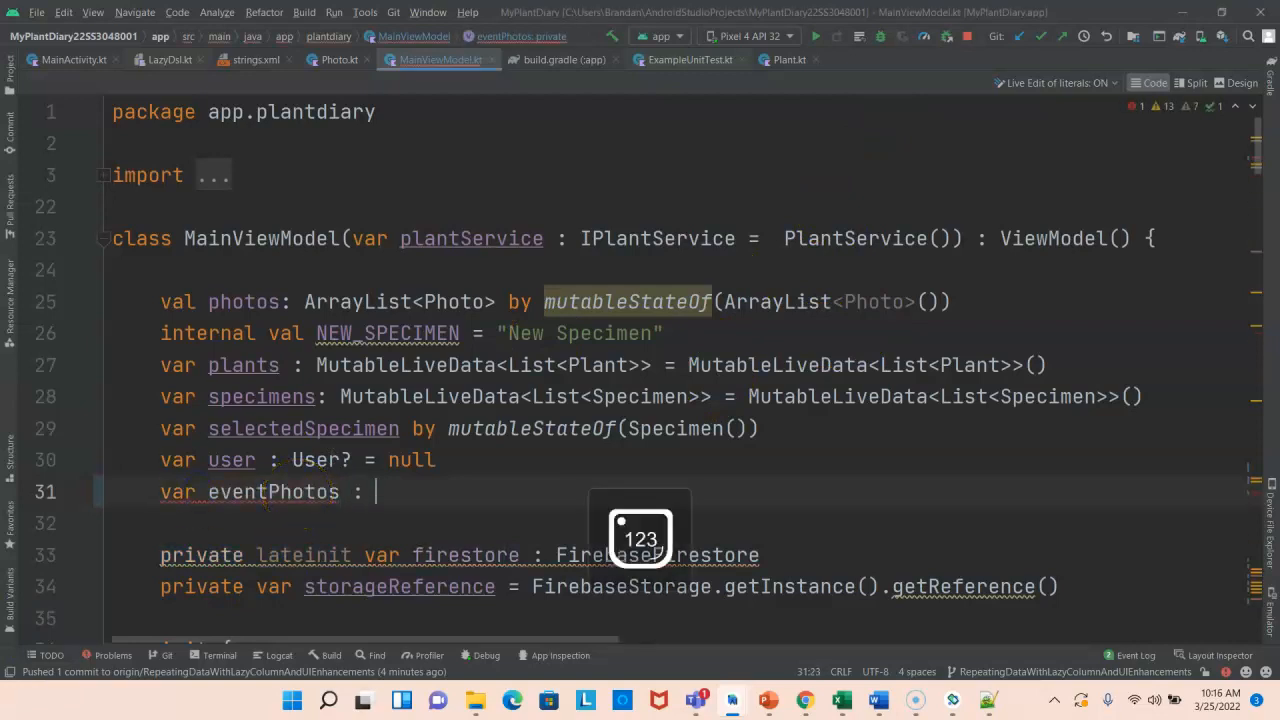
{"action": "type", "text": "MutableLiveData<List<Photo>> = MutableLiveData<List<Photo>>()"}
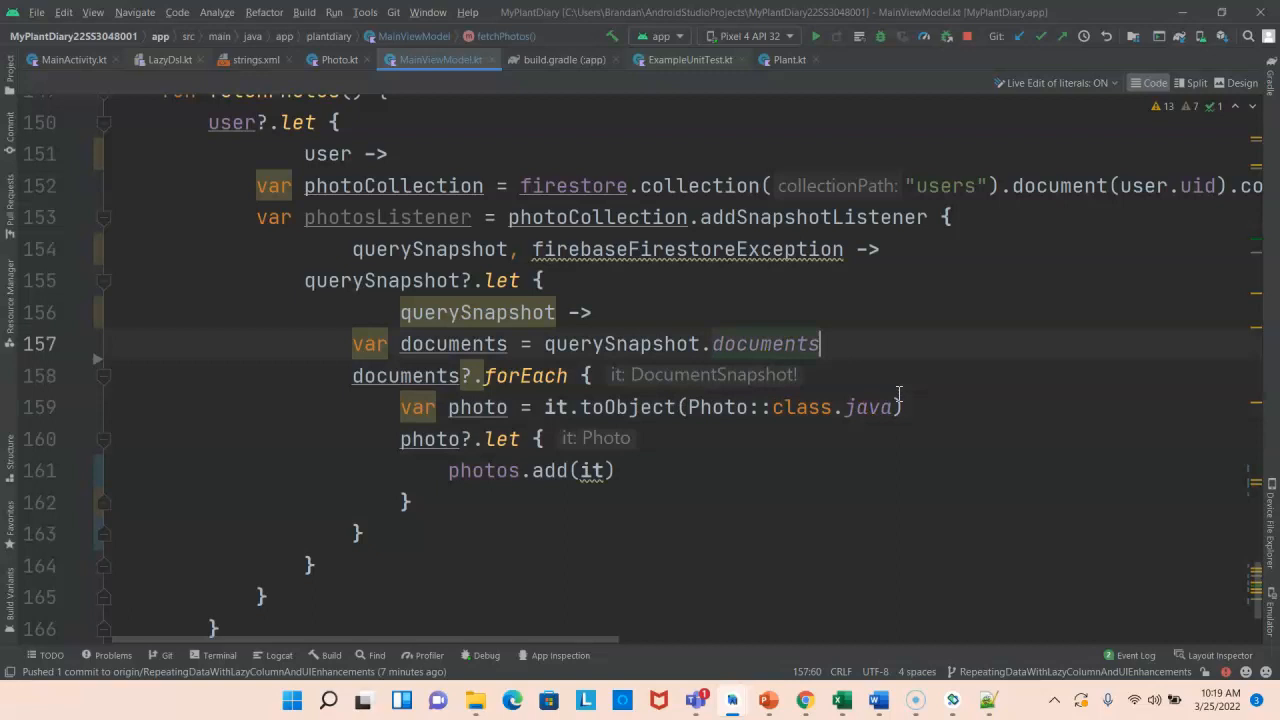
Add var inPhotos = ArrayList<Photo>() and change photos.add(it) to inPhotos.add(it)
{"action": "type", "text": "var inPhotos = ArrayList<Photo>("}
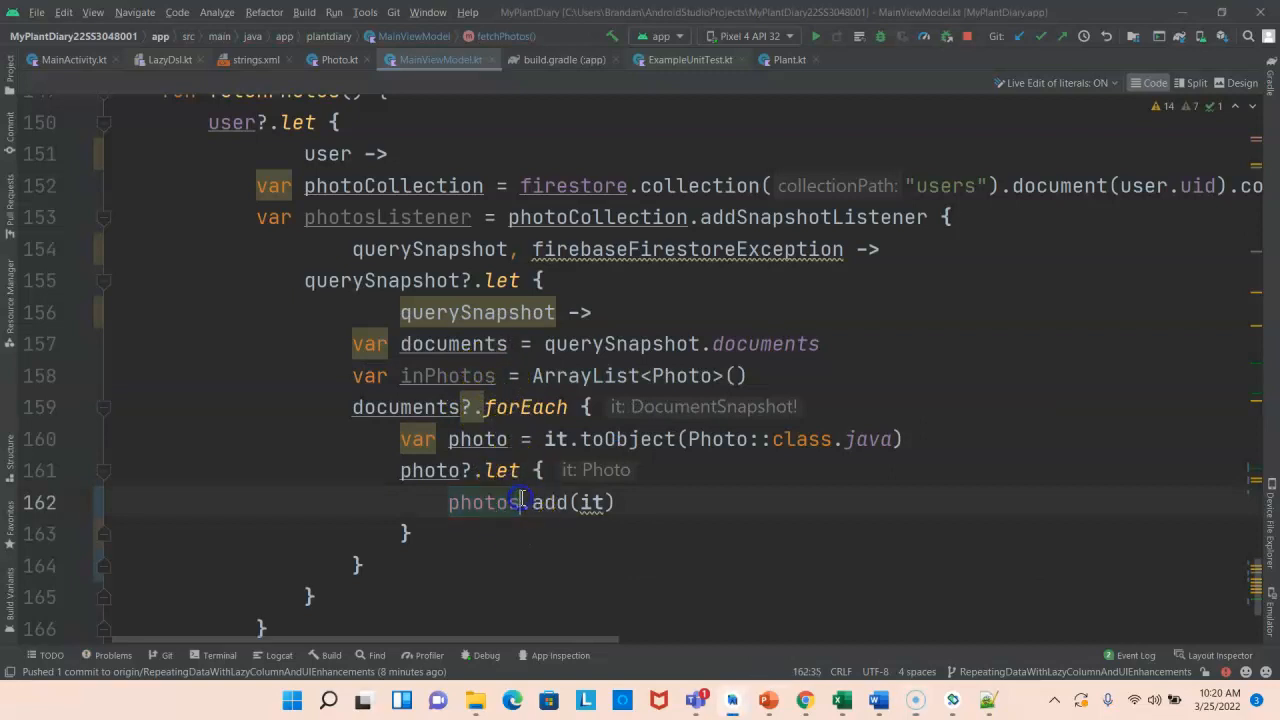
{"action": "double_click", "coordinate": [484, 502]}
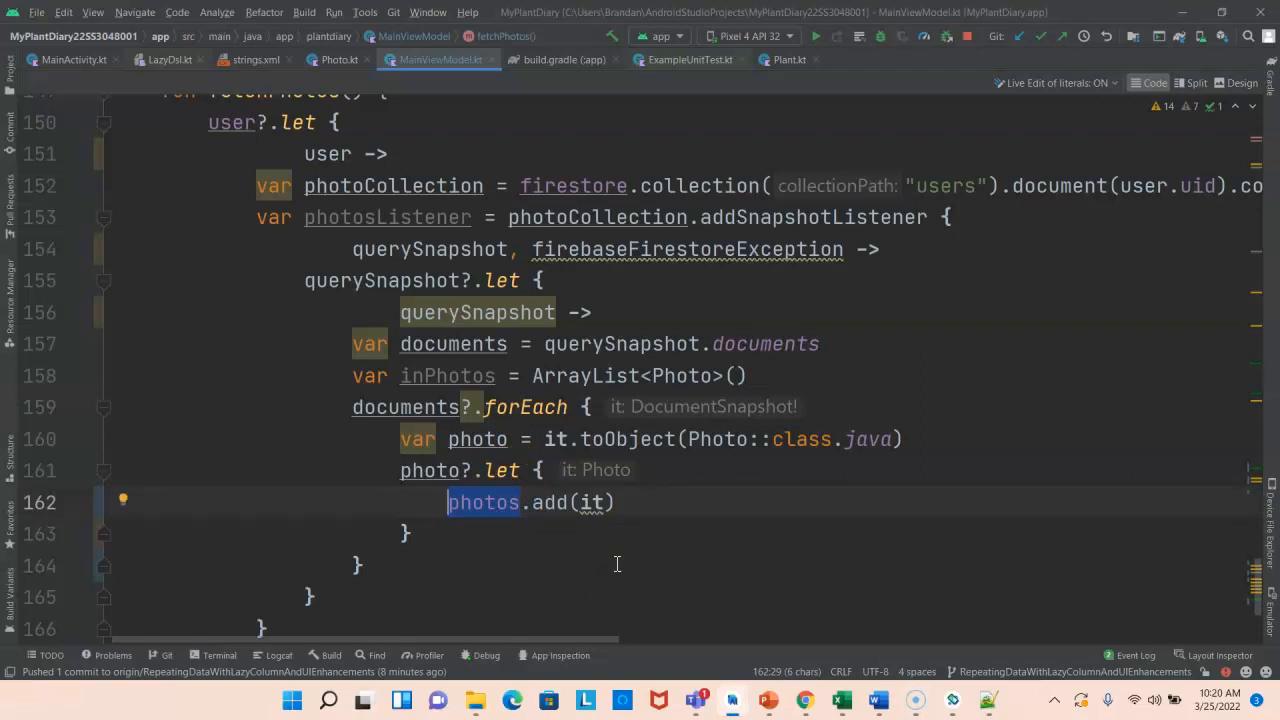
{"action": "key", "text": "Delete"}
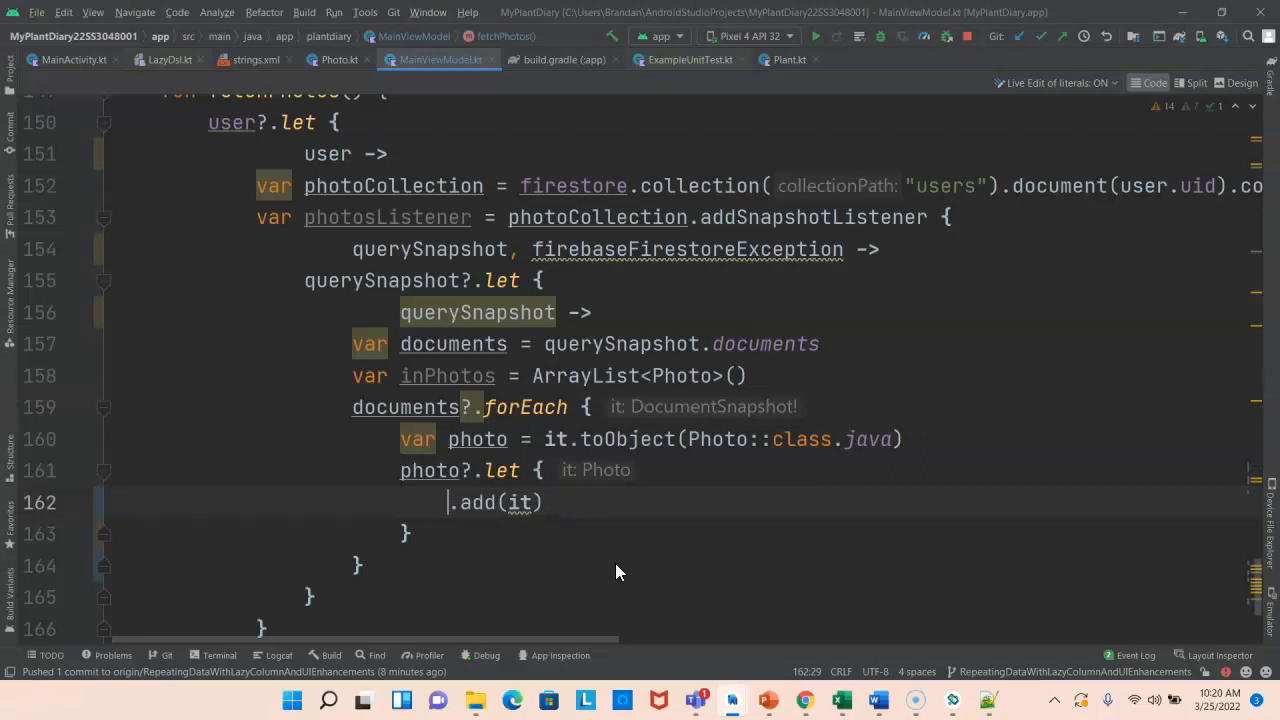
{"action": "type", "text": "inPhotos"}
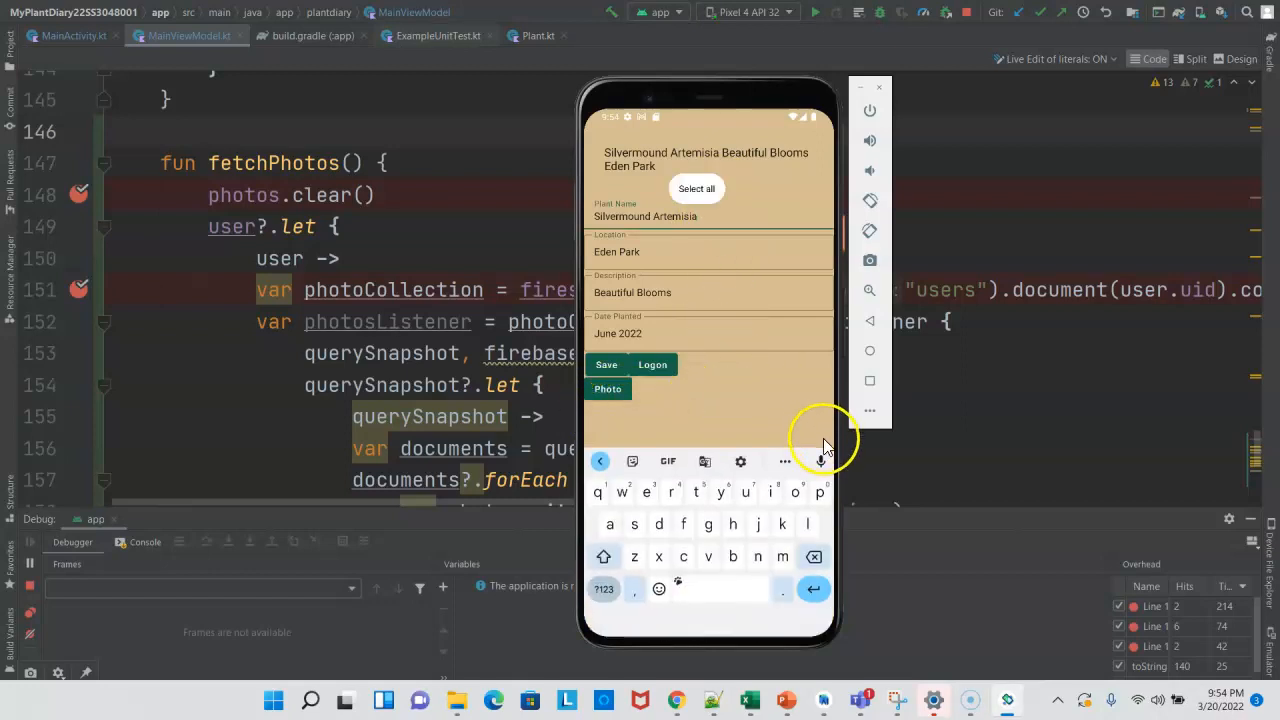
{"action": "mouse_move", "coordinate": [817, 492]}
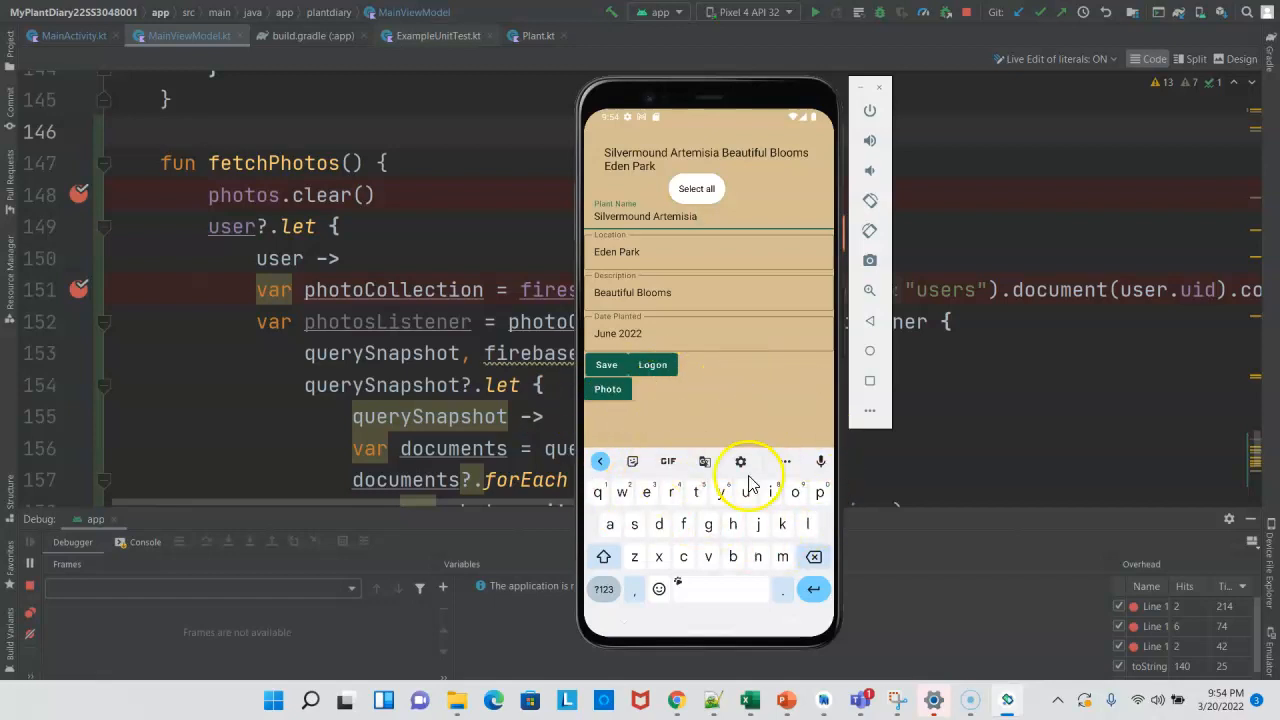
{"action": "mouse_move", "coordinate": [737, 470]}
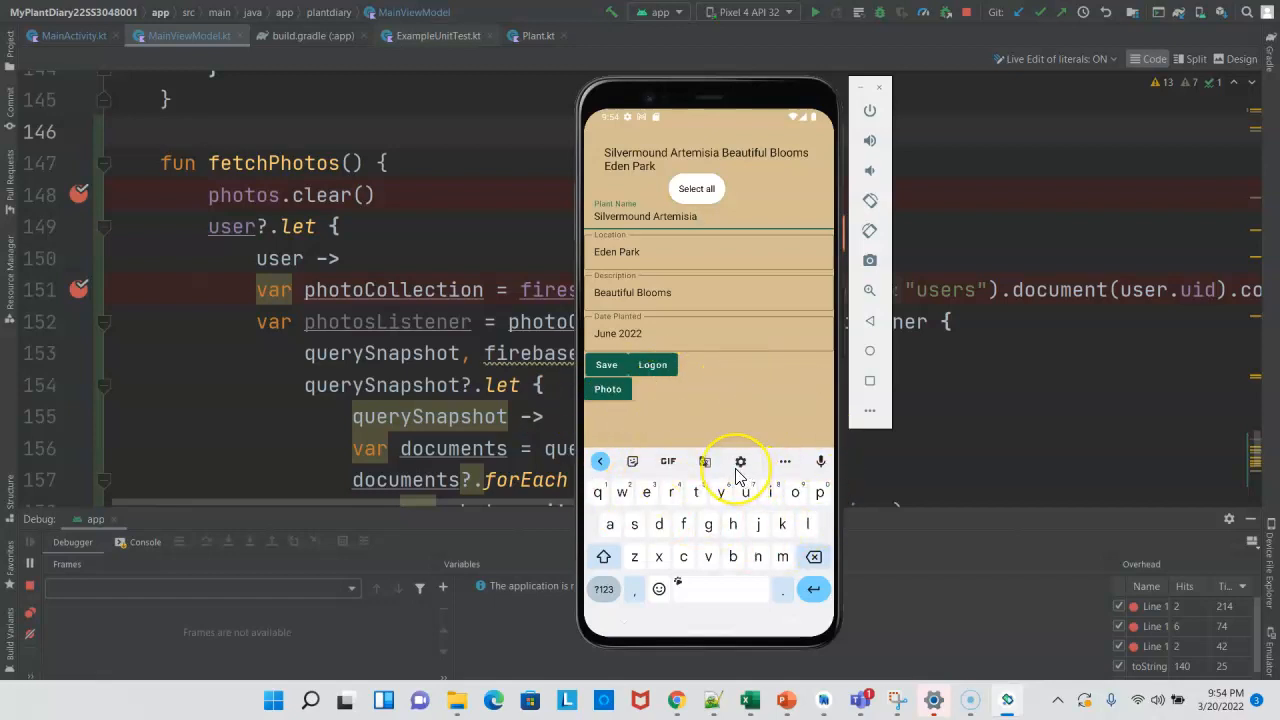